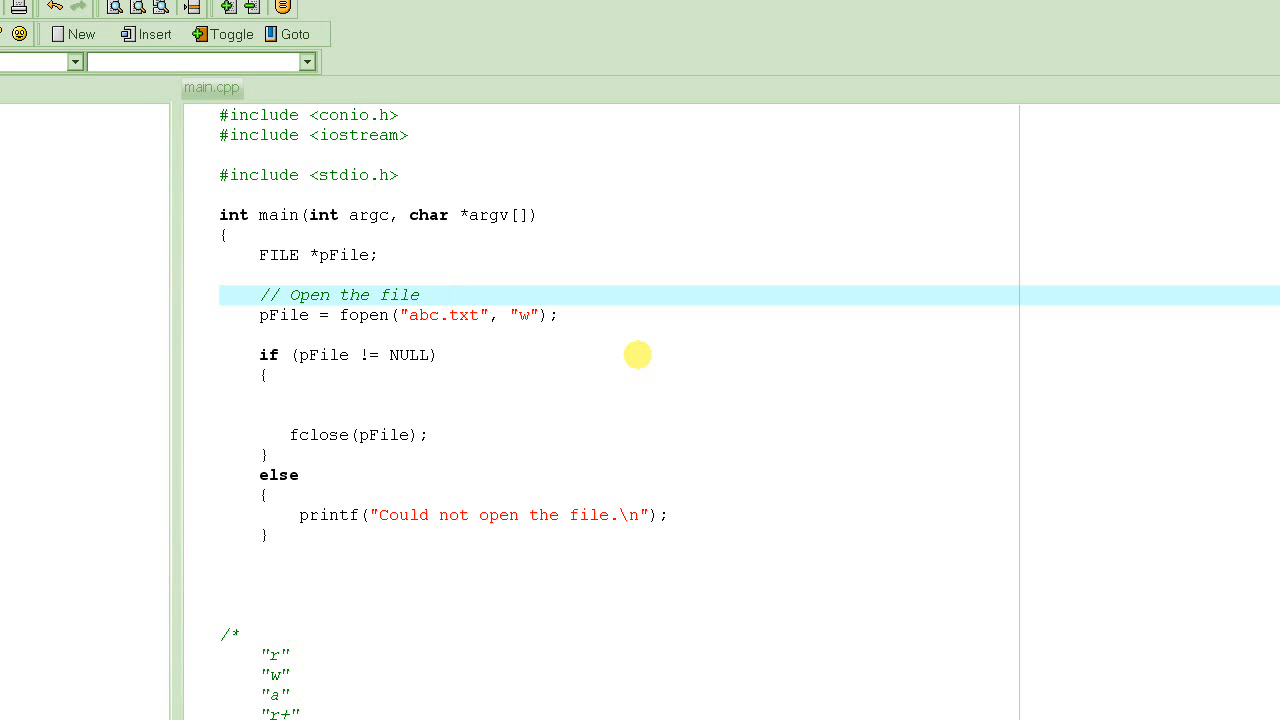
Place the cursor inside the if block and open an empty line for the loop.
left_click(456, 294)
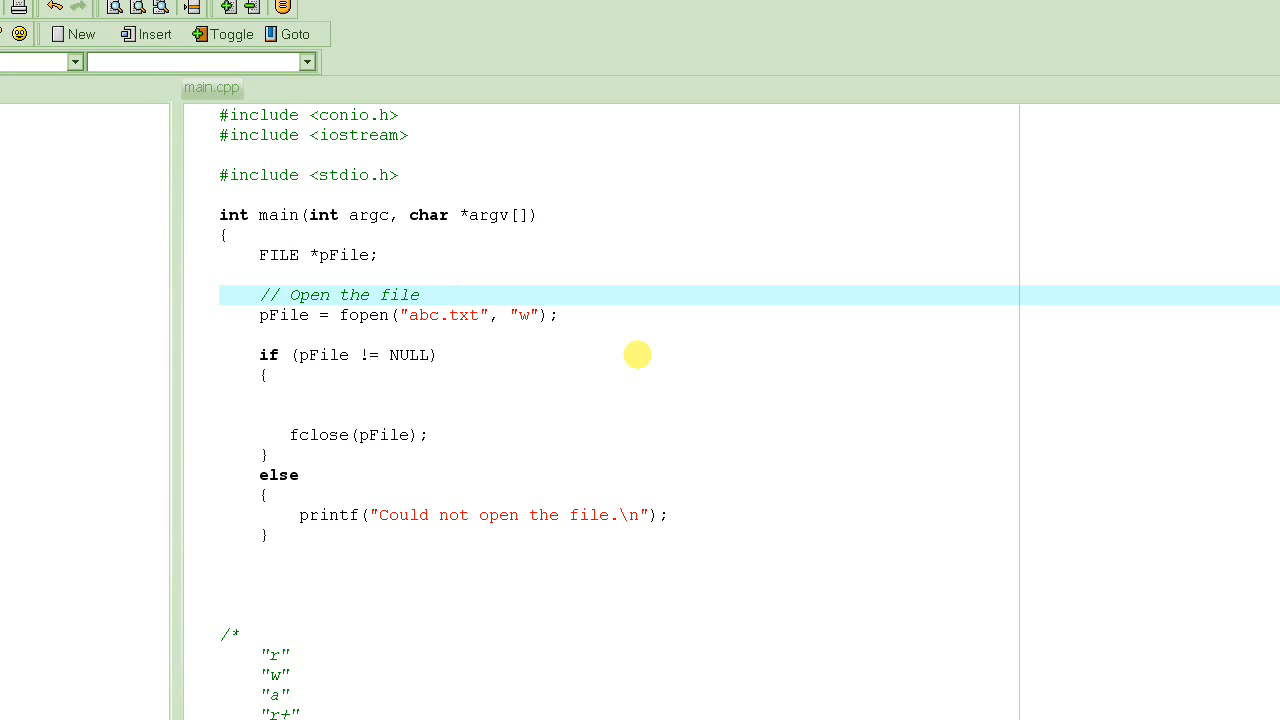
left_click(456, 294)
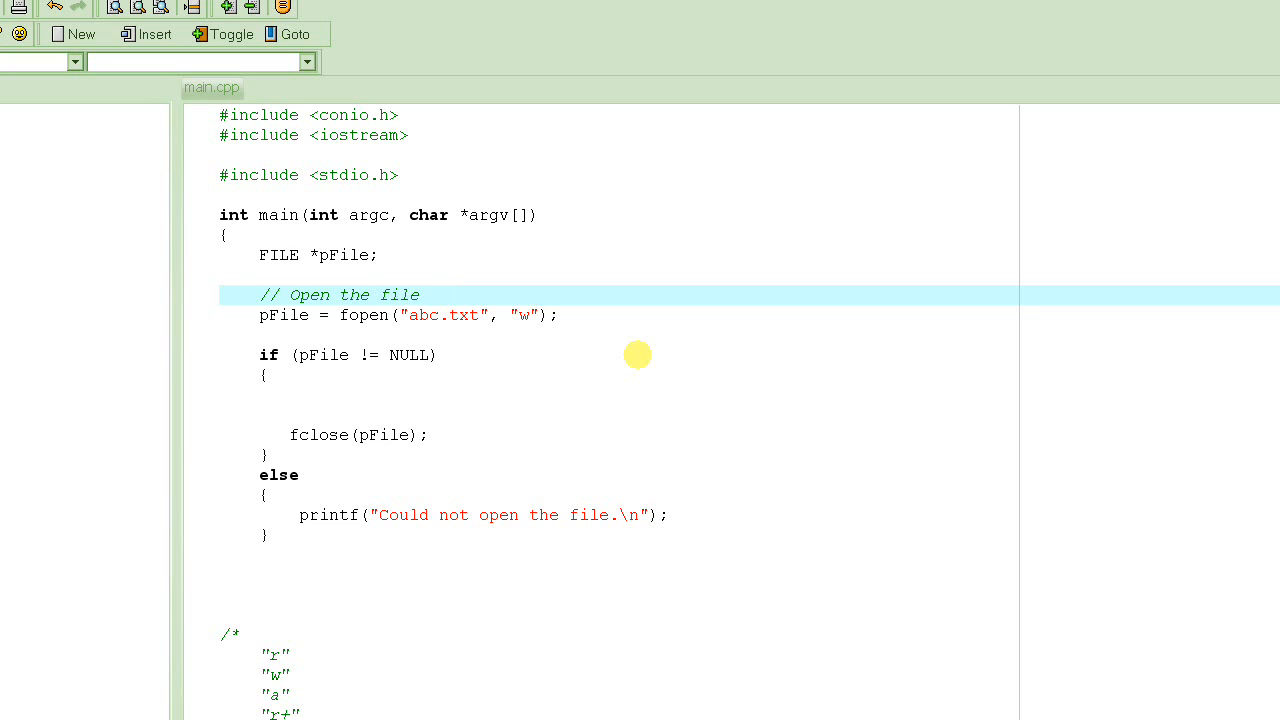
left_click(456, 294)
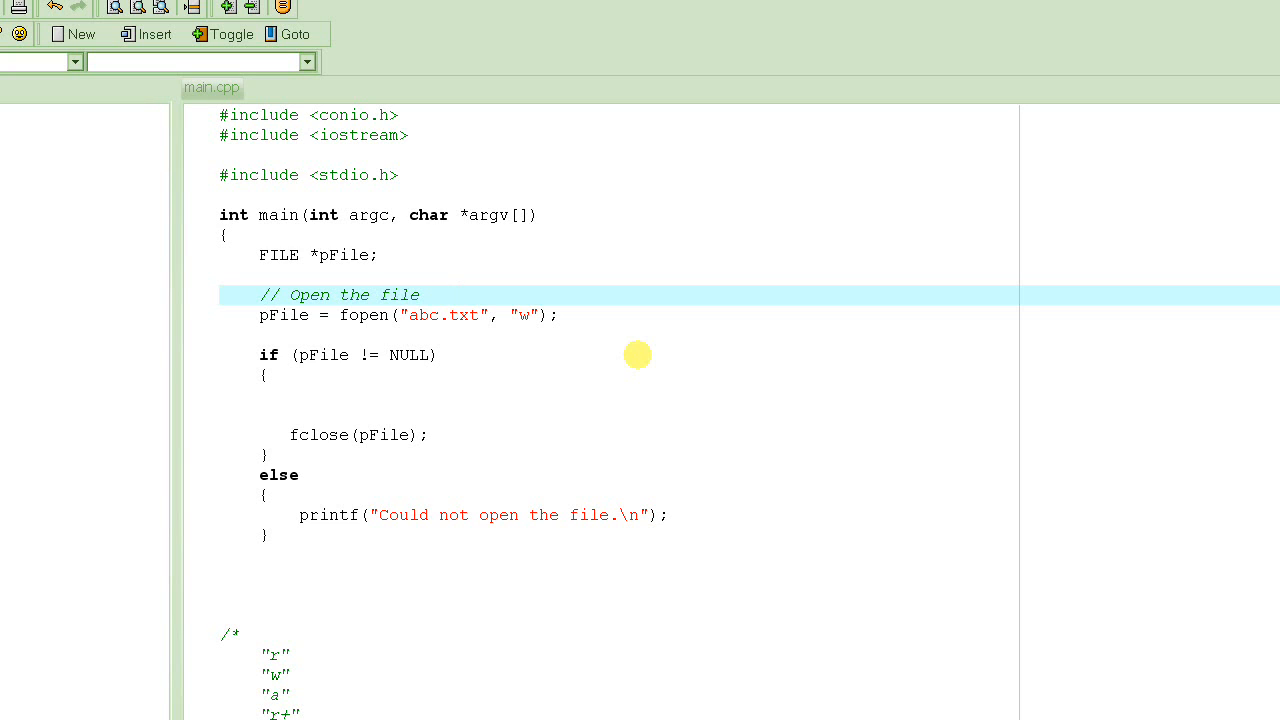
left_click(456, 294)
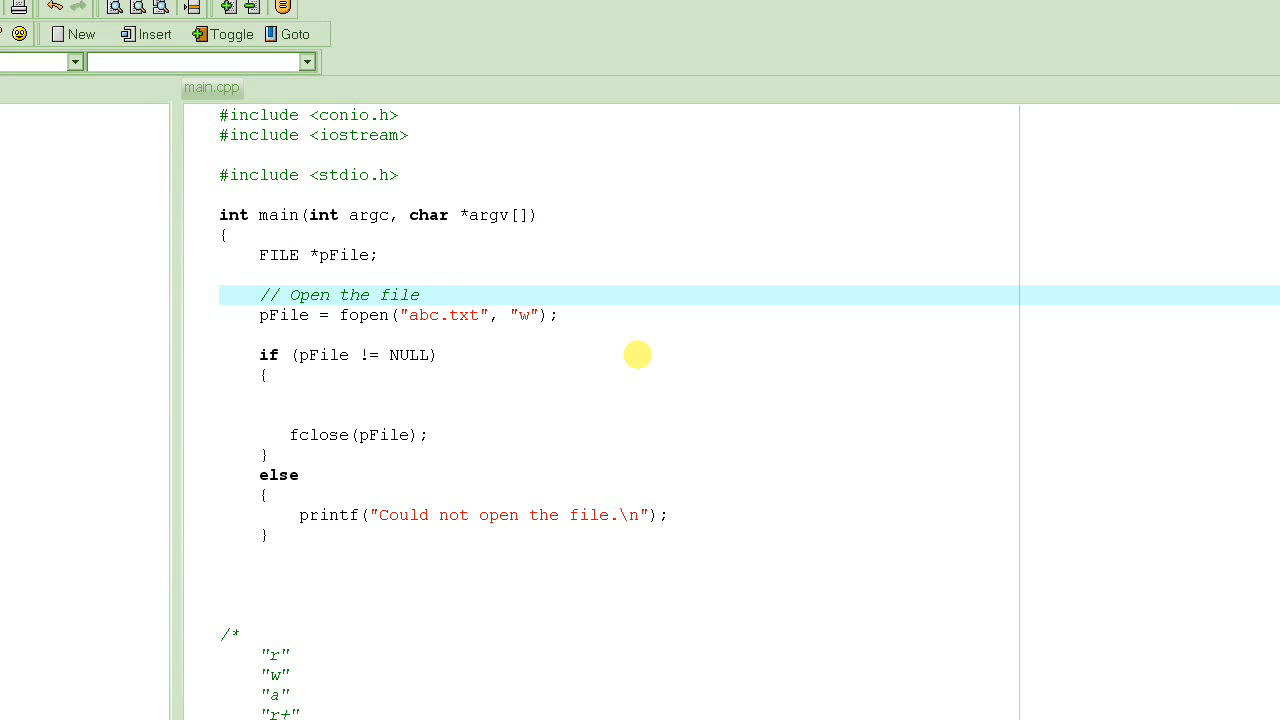
left_click(456, 294)
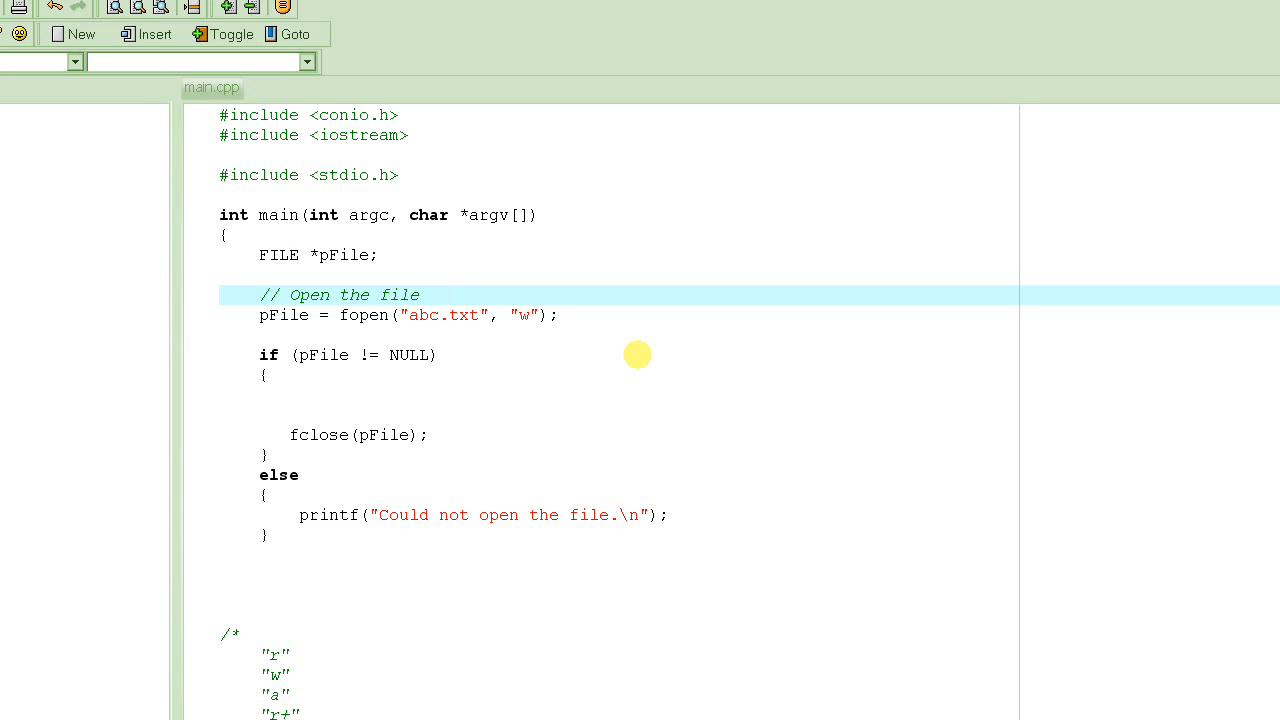
left_click(456, 294)
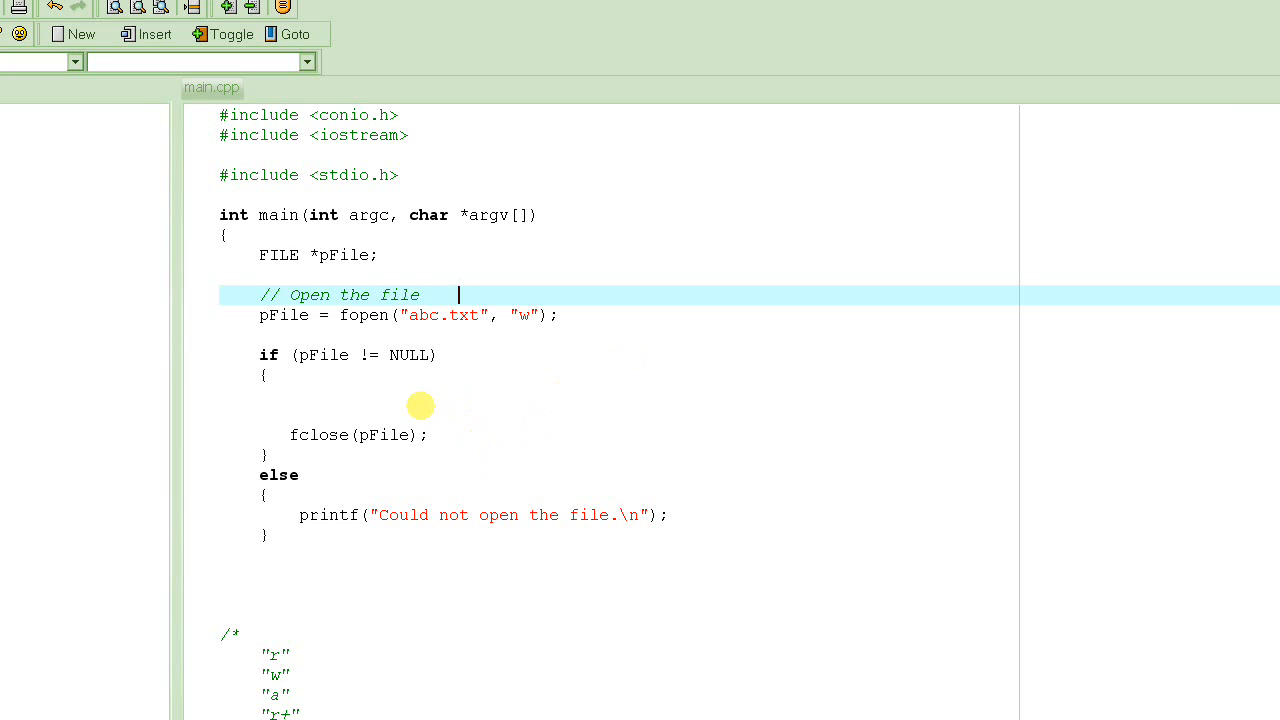
type("Name")
left_click(750, 414)
type("Score")
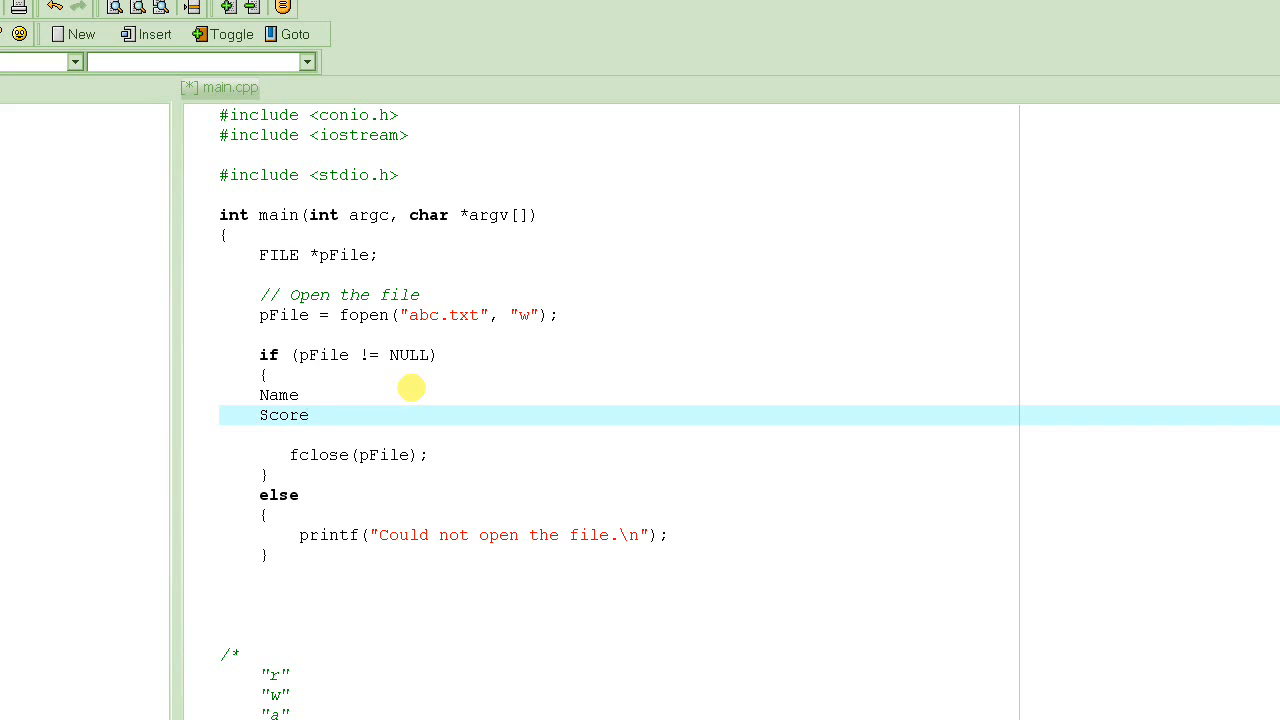
left_click(312, 414)
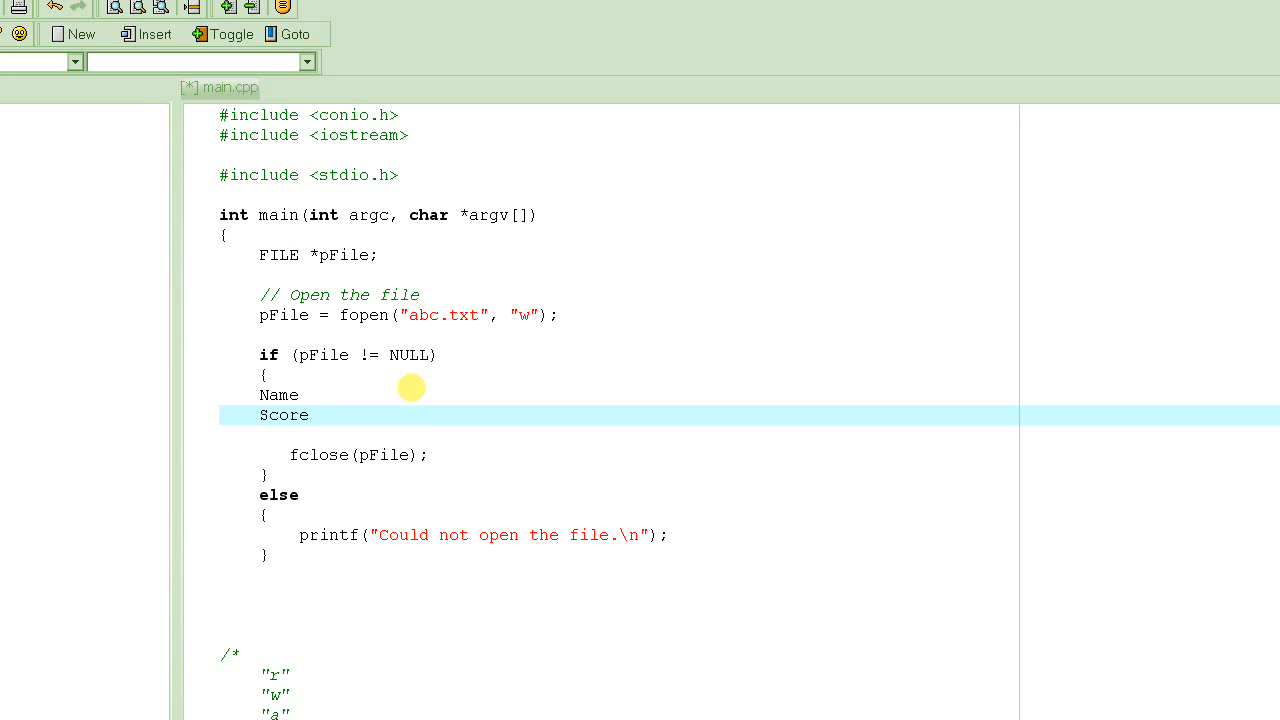
left_click(310, 414)
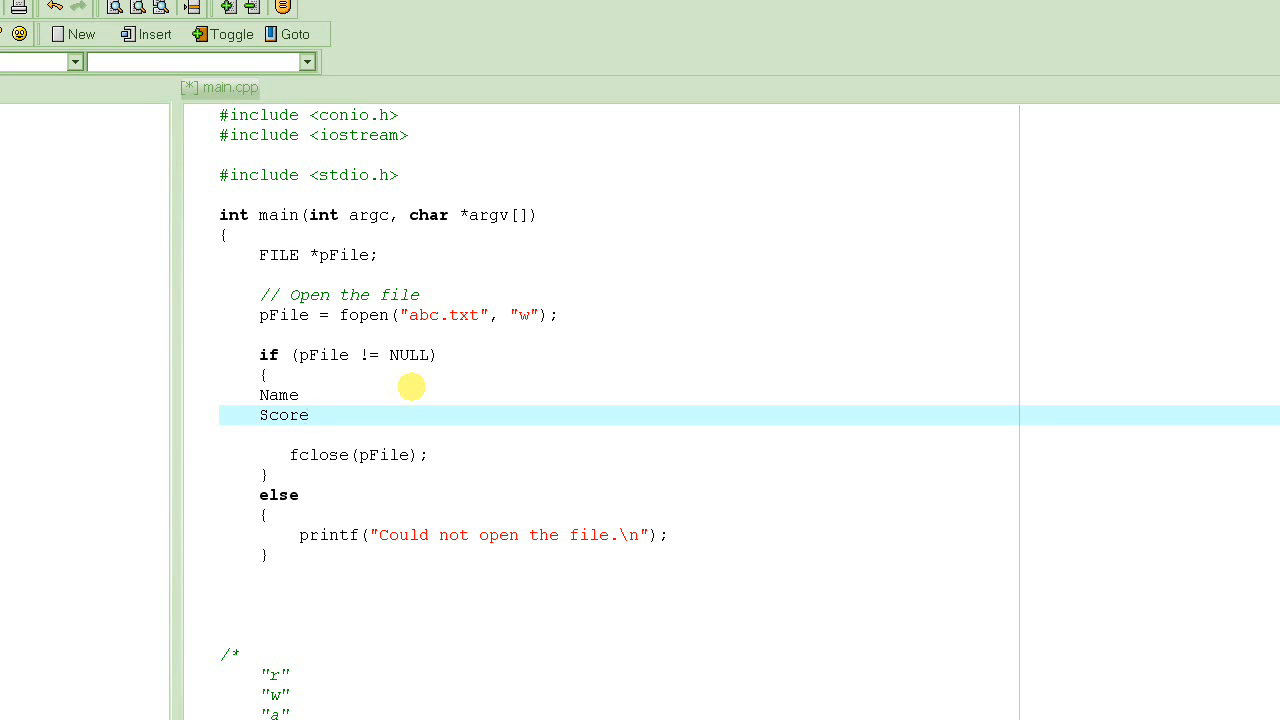
left_click(310, 414)
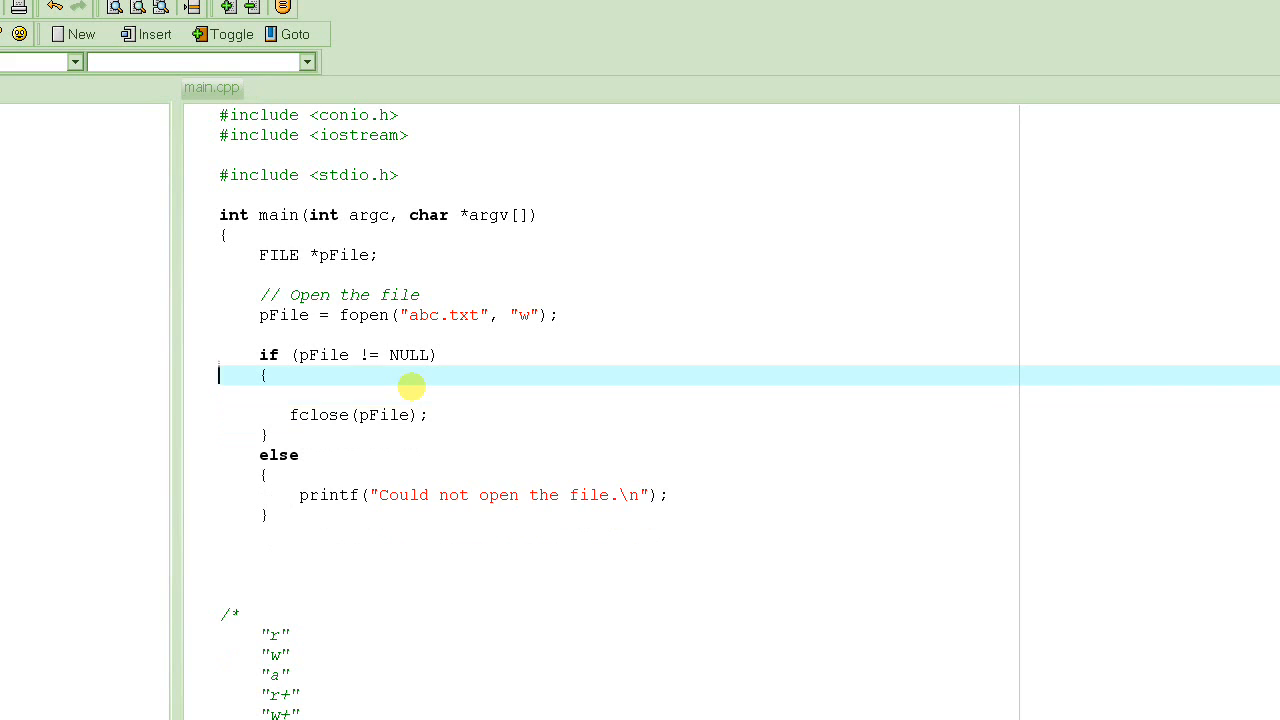
key("Return")
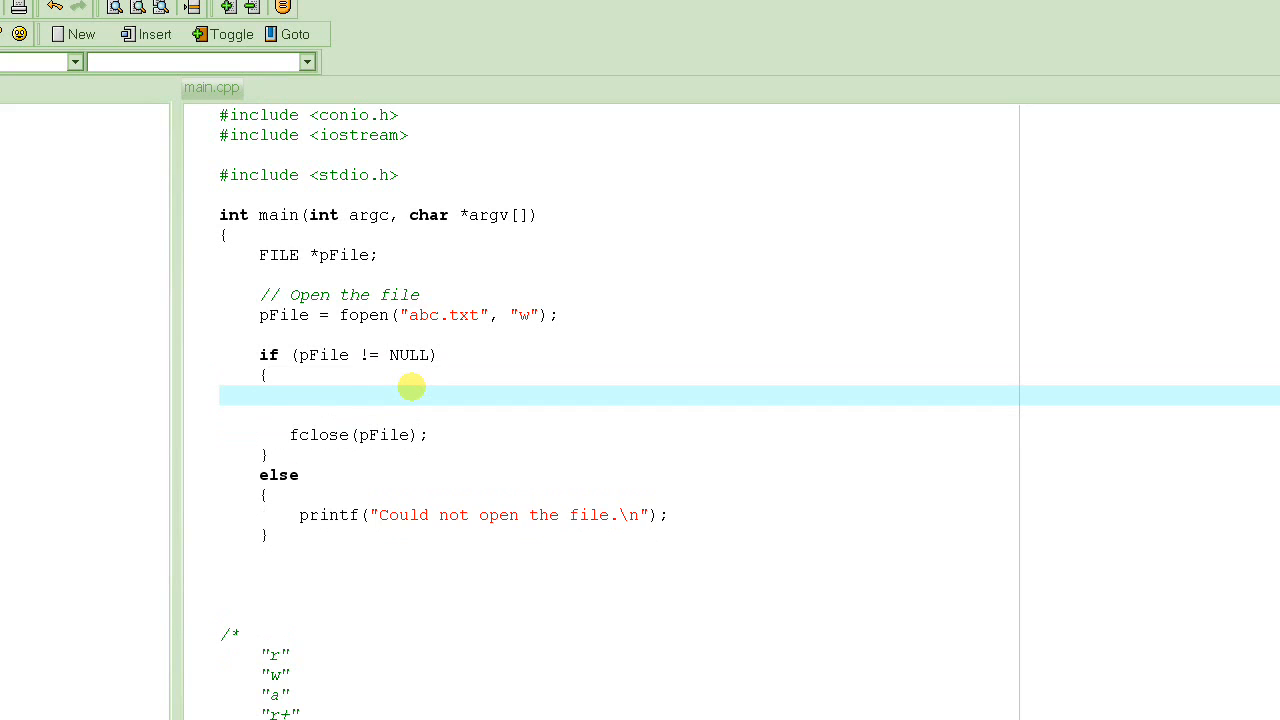
Begin a while ( loop inside the if block.
left_click(358, 394)
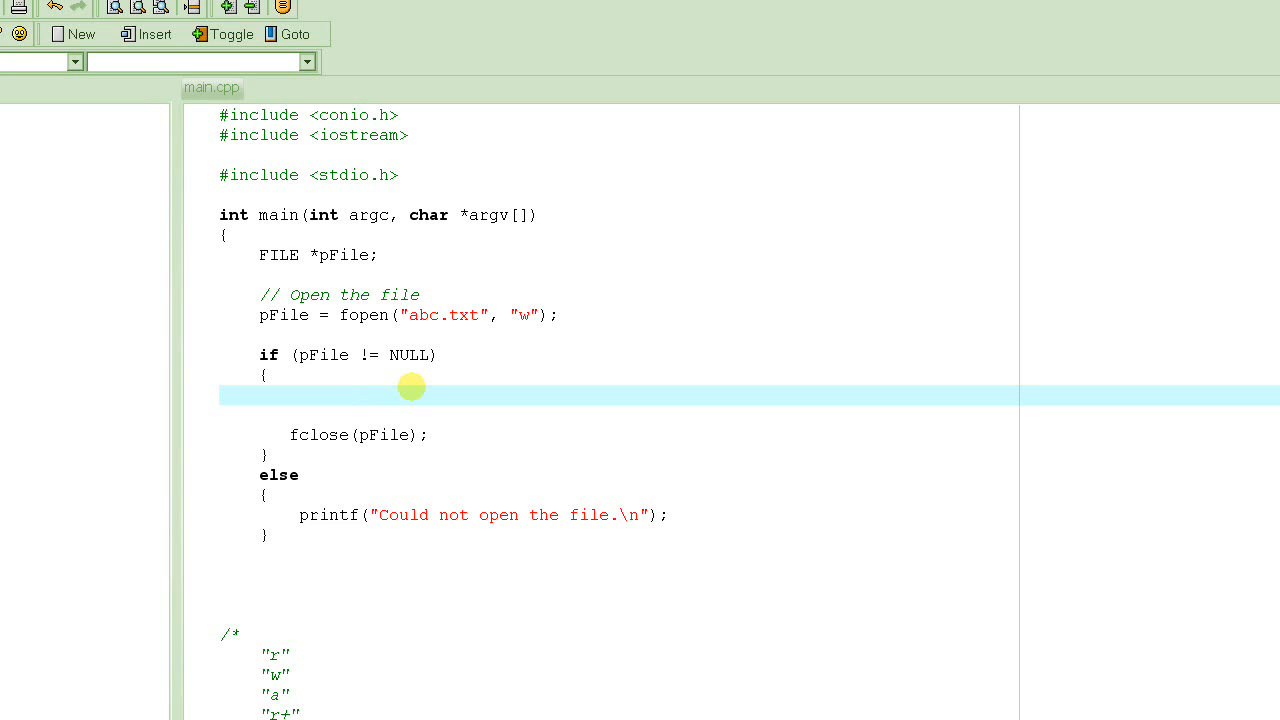
left_click(358, 394)
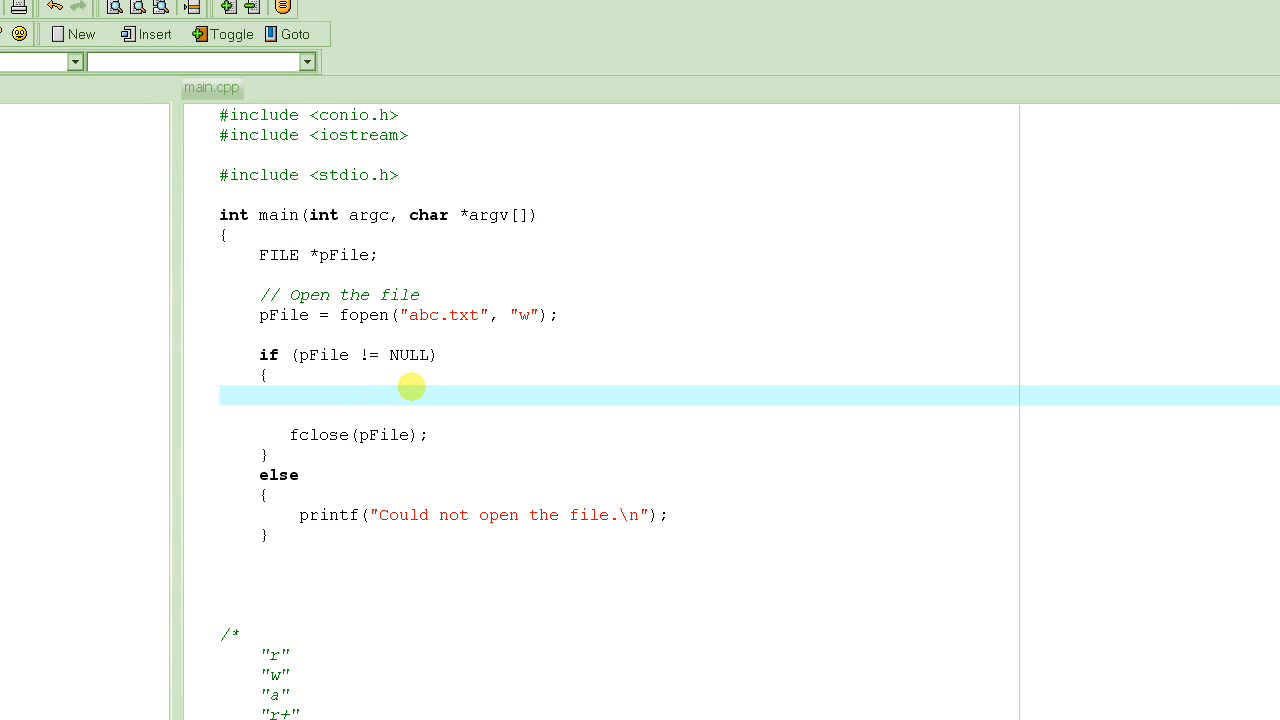
left_click(358, 392)
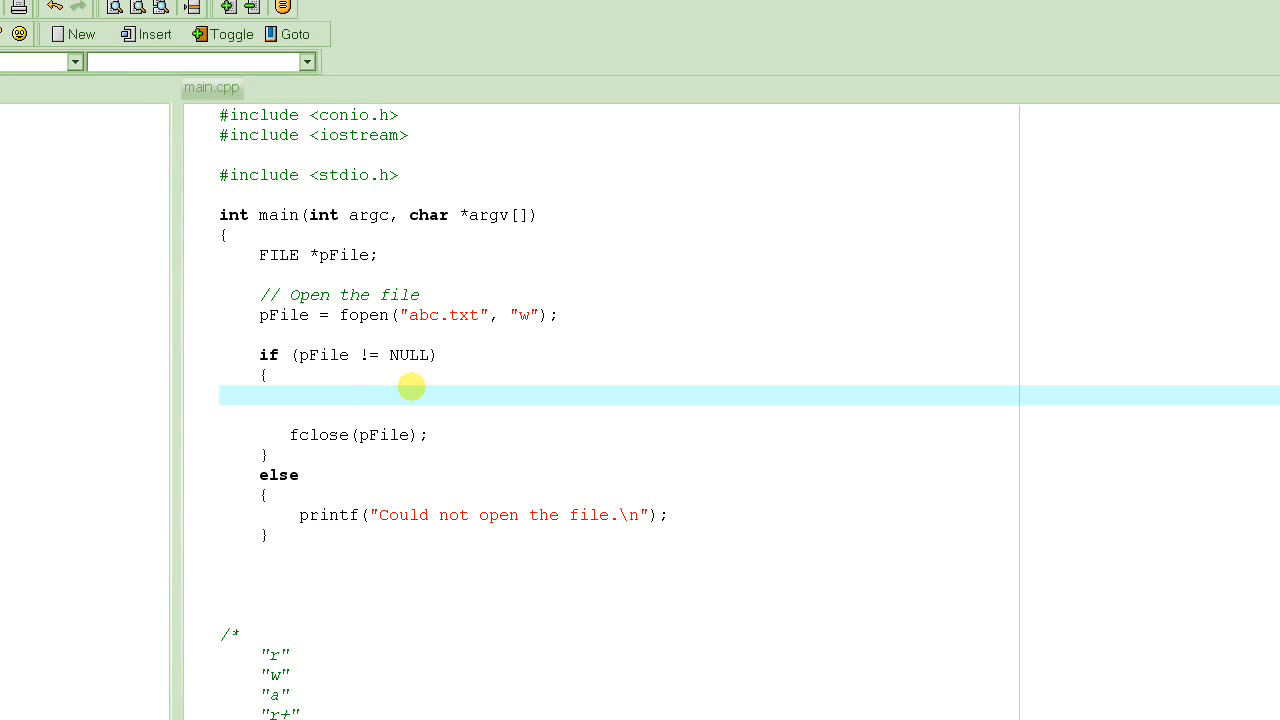
left_click(358, 392)
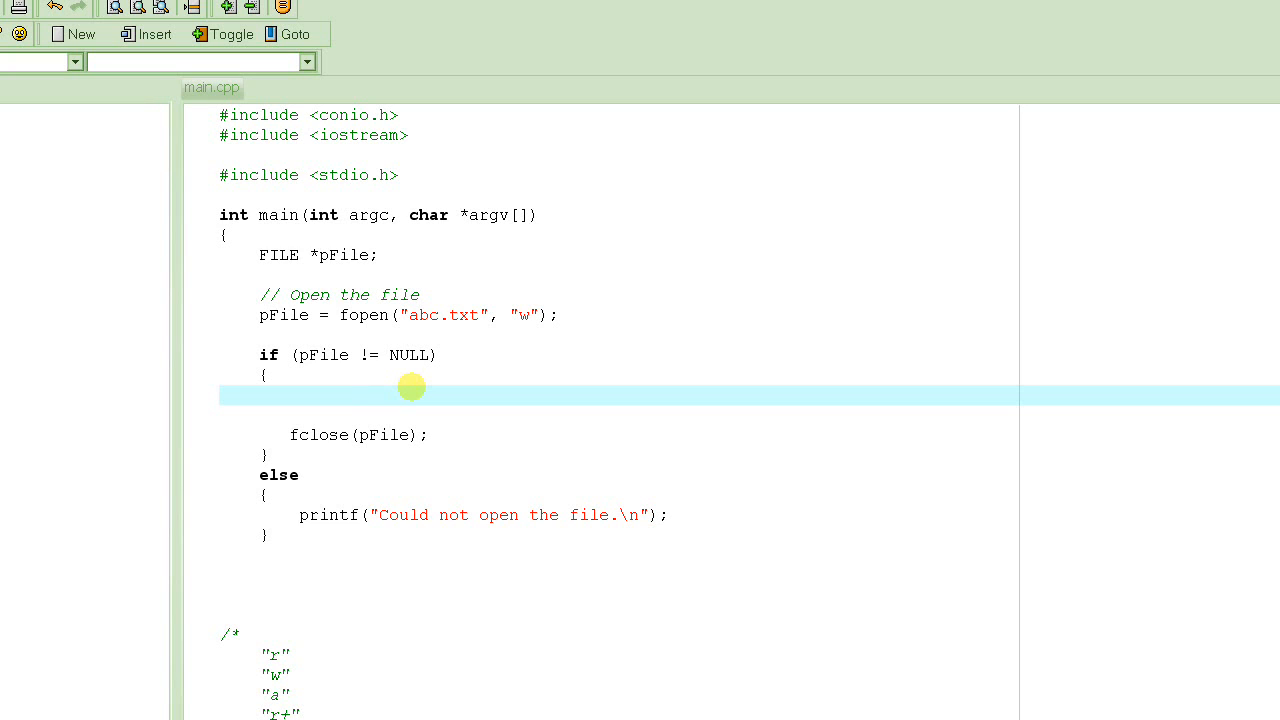
left_click(358, 394)
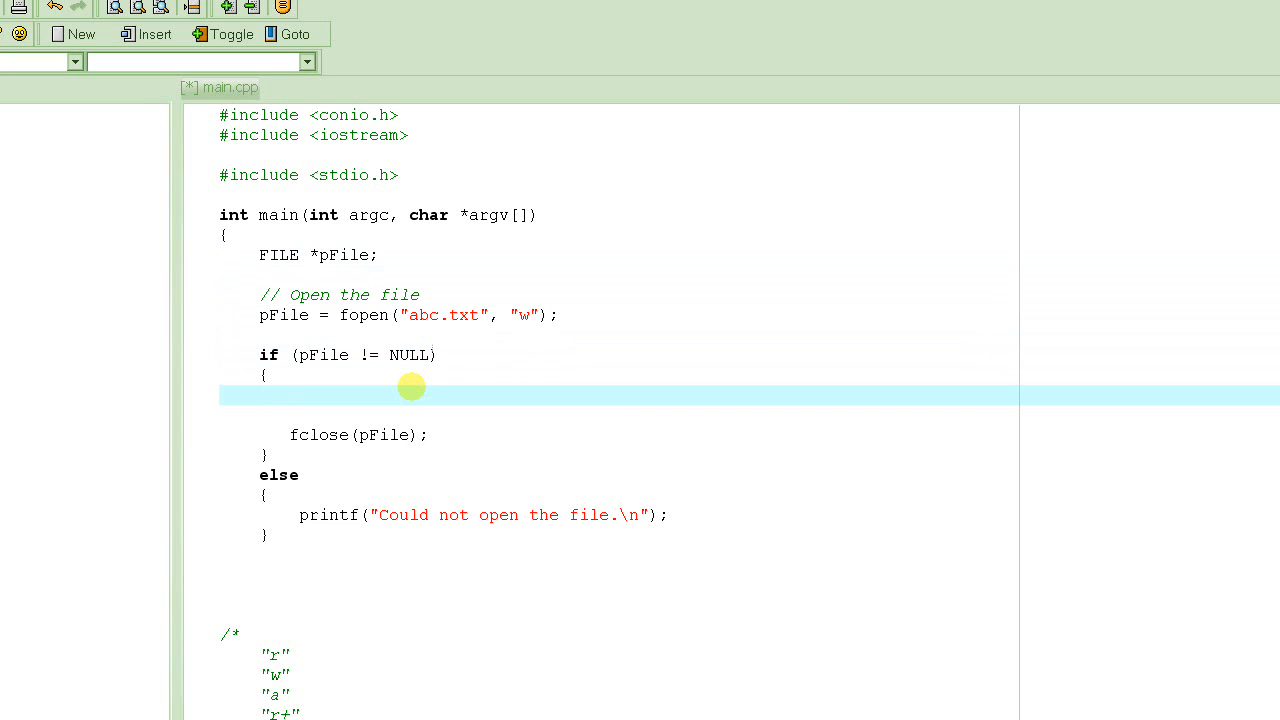
left_click(288, 394)
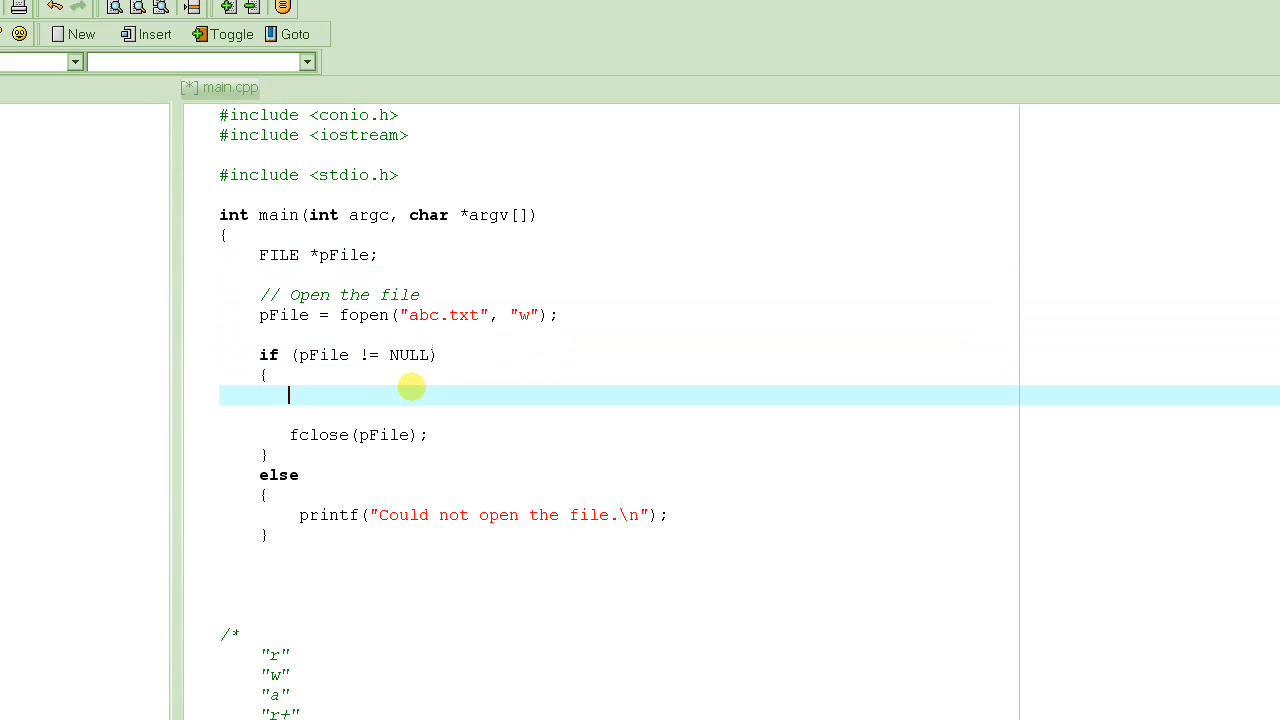
type("while (")
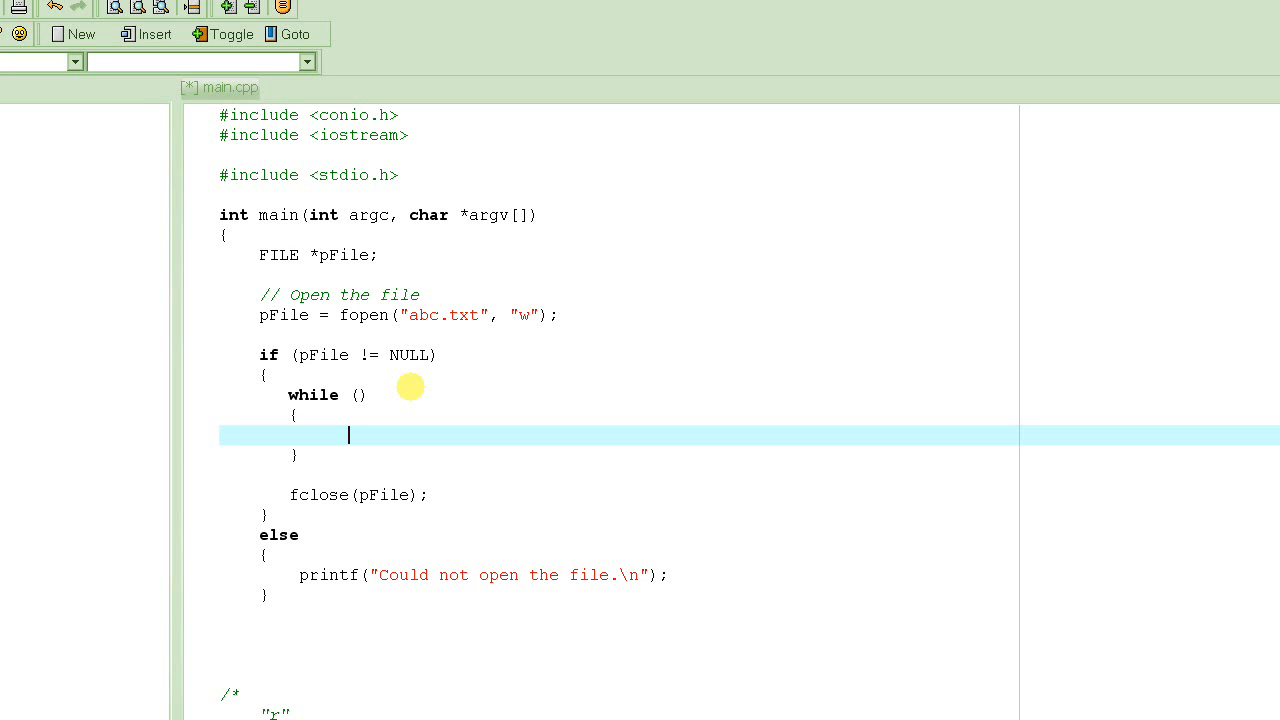
Have the loop prompt "Name" with printf and read it with scanf("%s", name).
type("print")
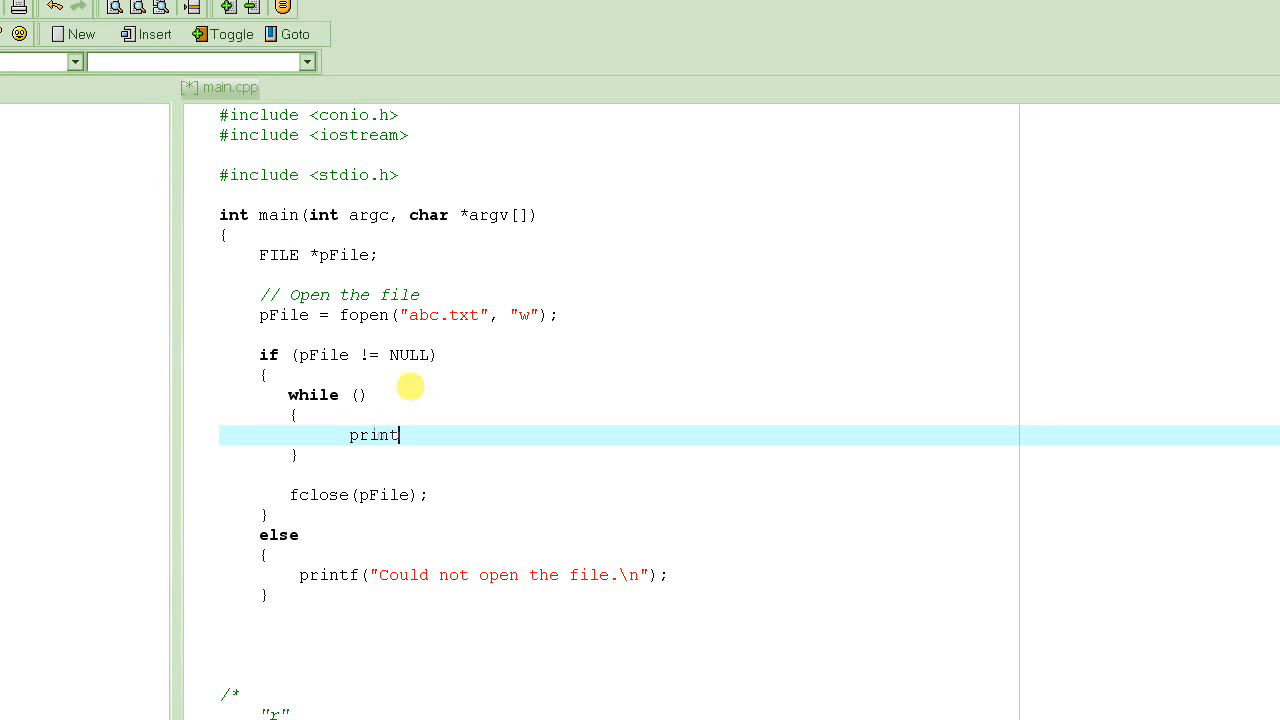
type("f(\"")
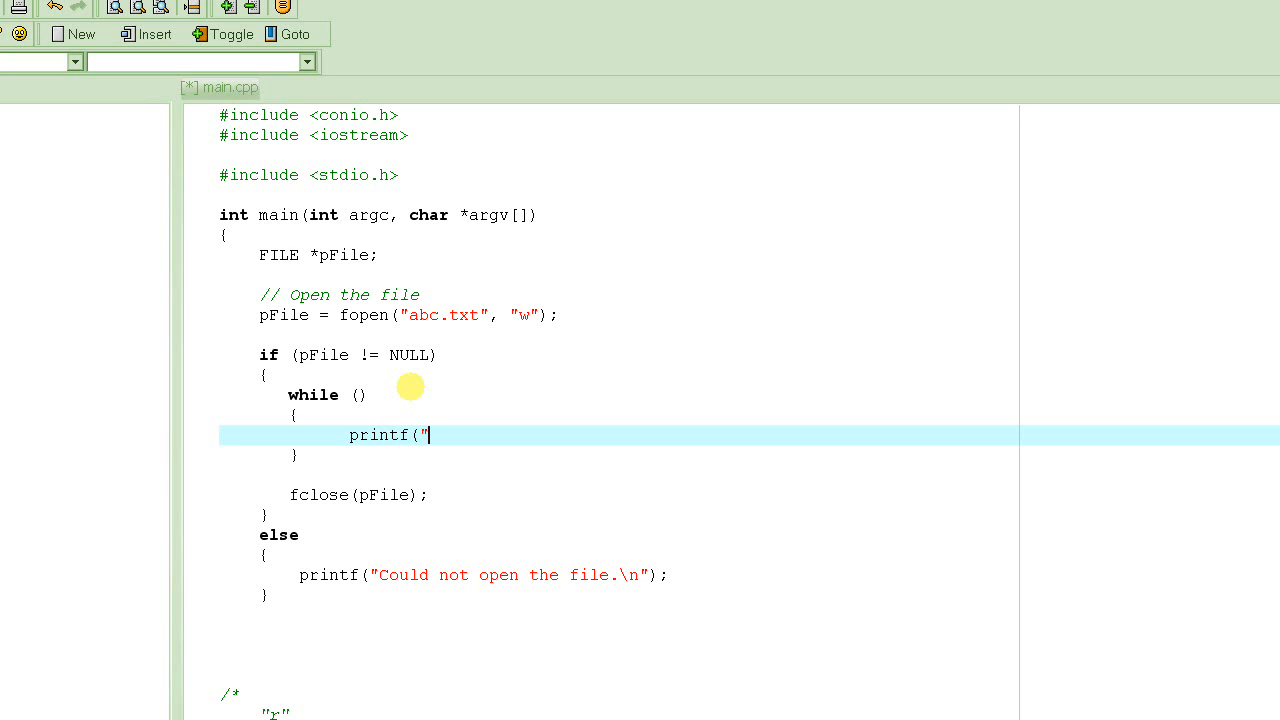
type("Name: \");")
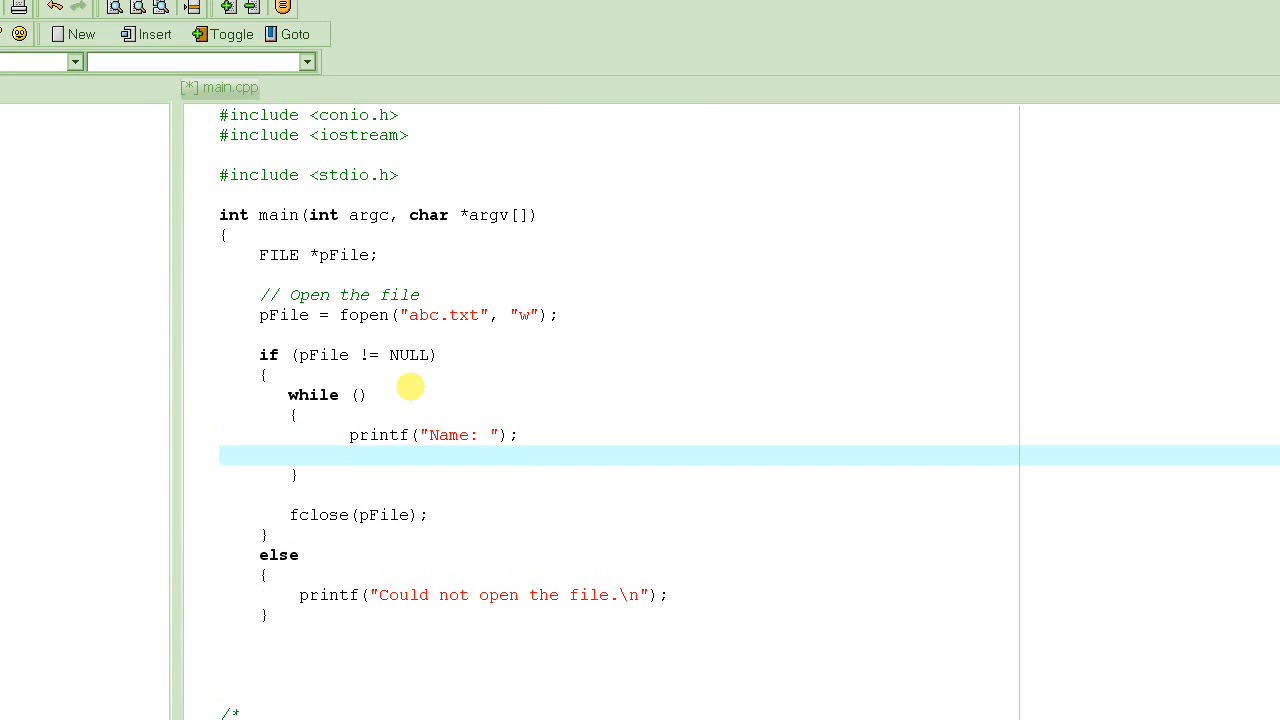
type("scanf(\"")
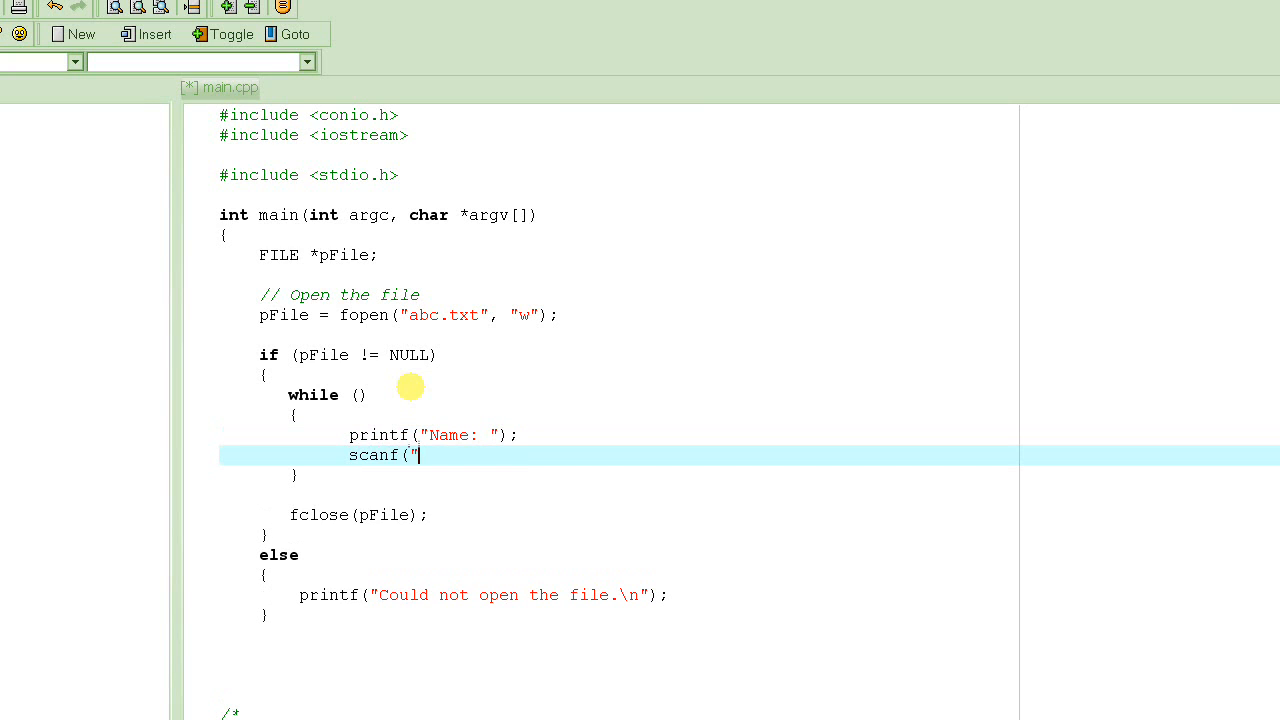
type("%s")
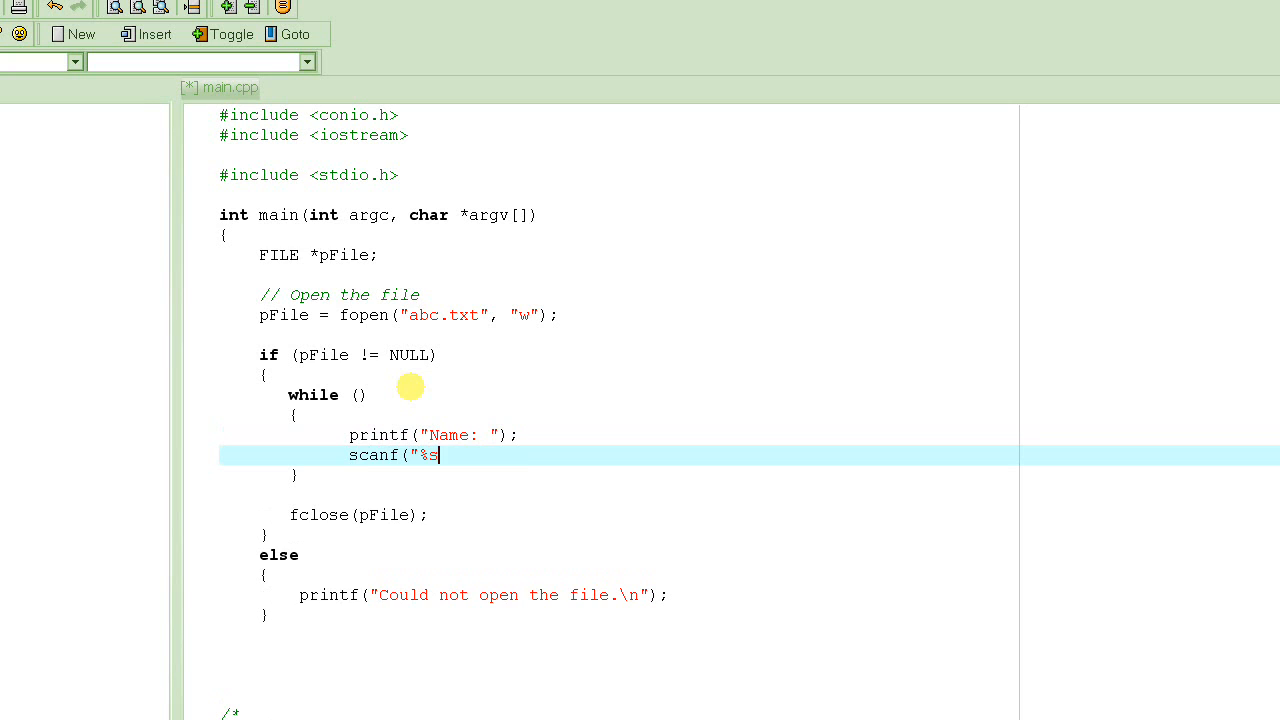
type("\"")
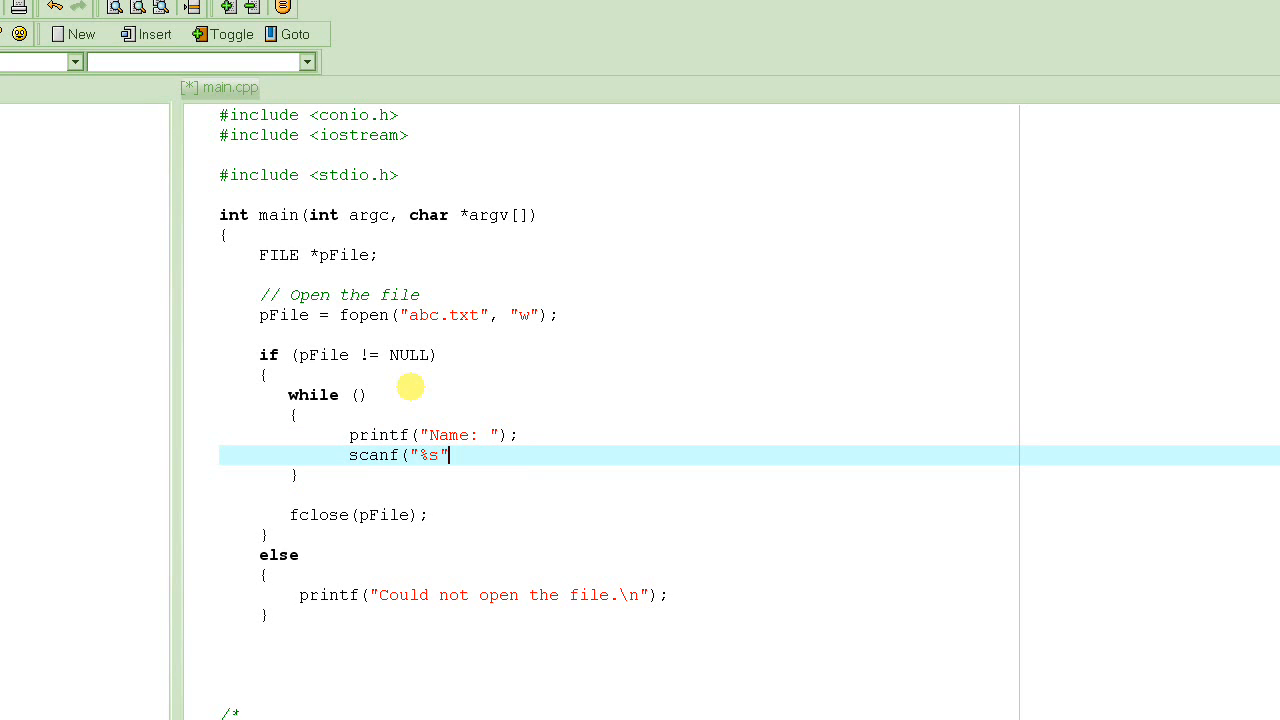
type(", name);")
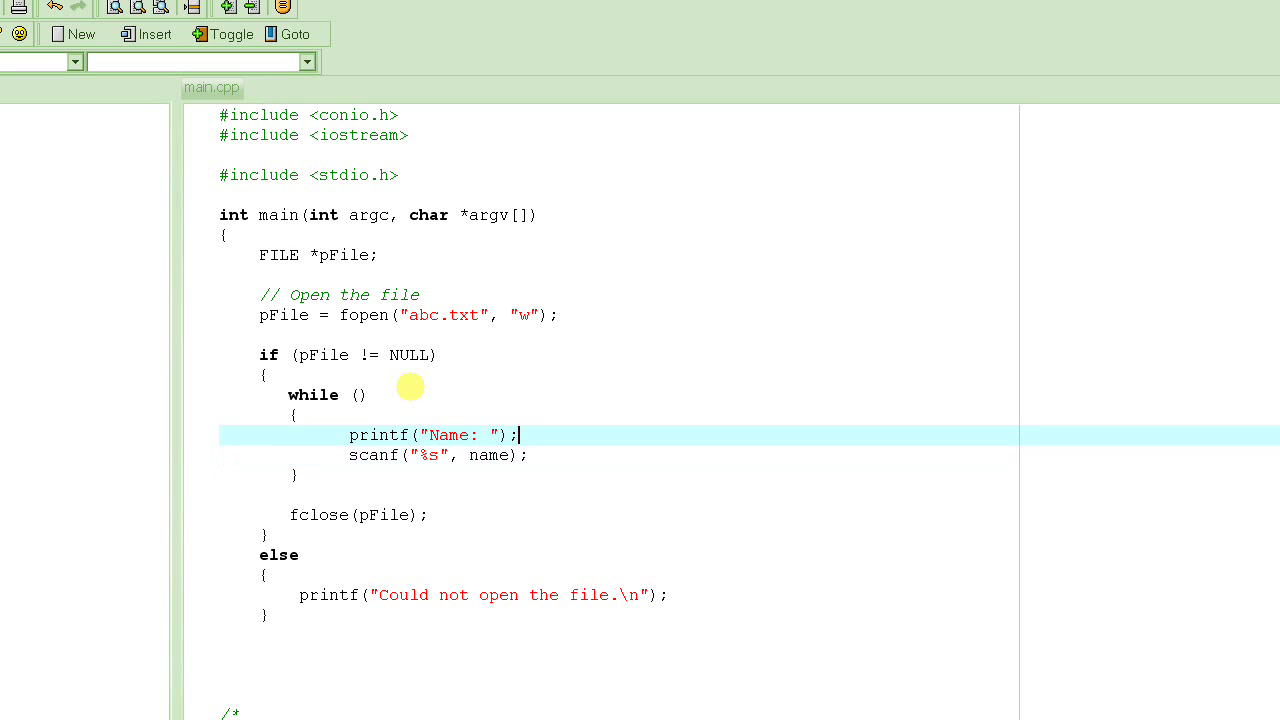
Declare char name[21] below the file pointer and leave a line after the name scanf.
key("Return")
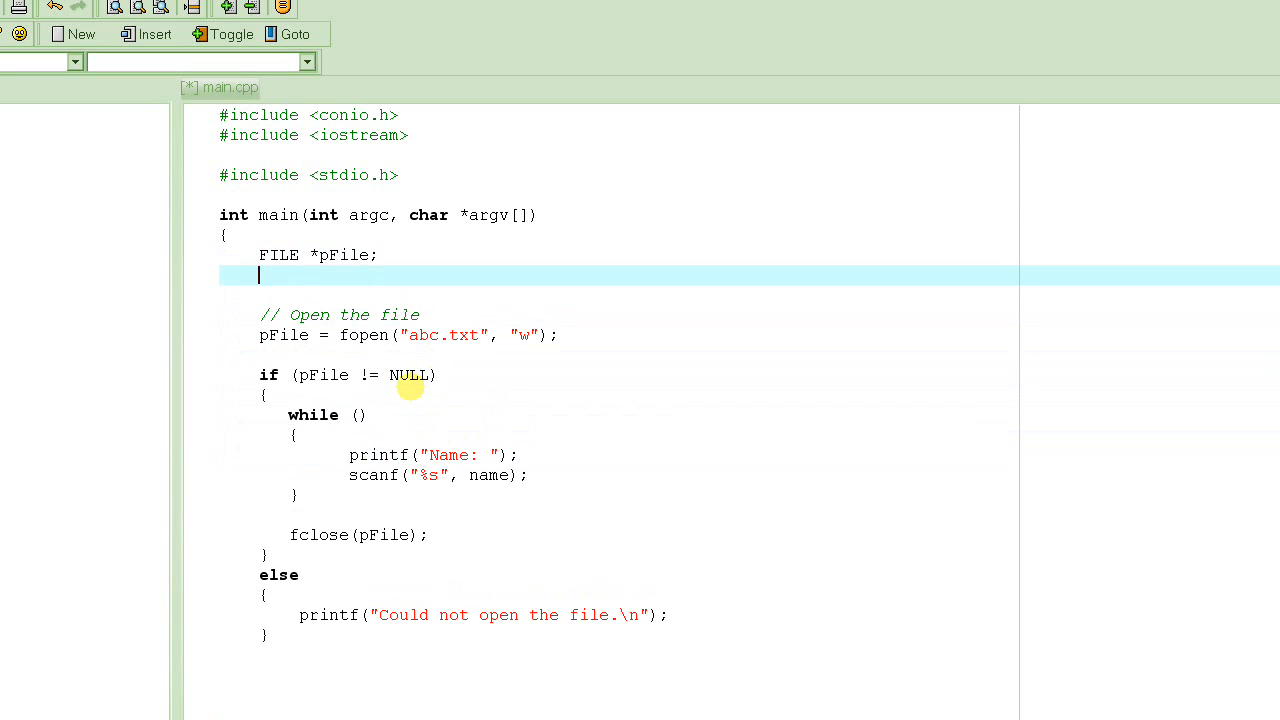
type("char name[21];")
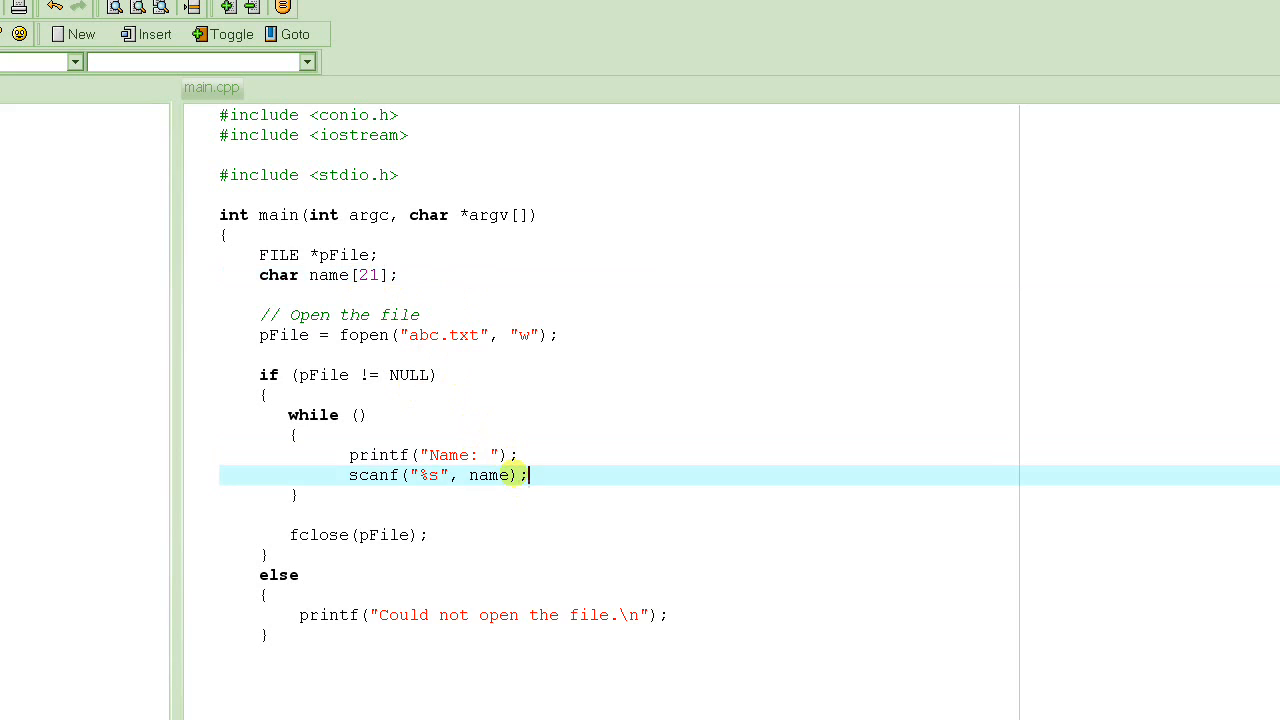
key("Return")
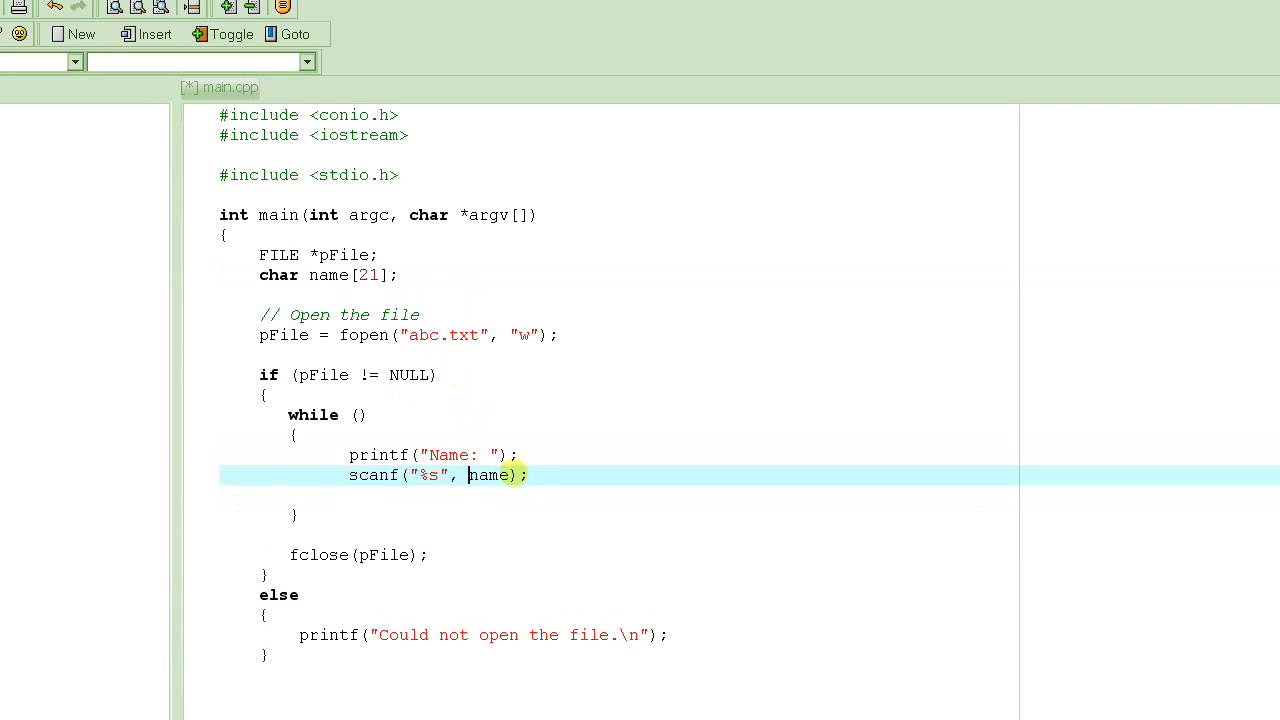
double_click(488, 474)
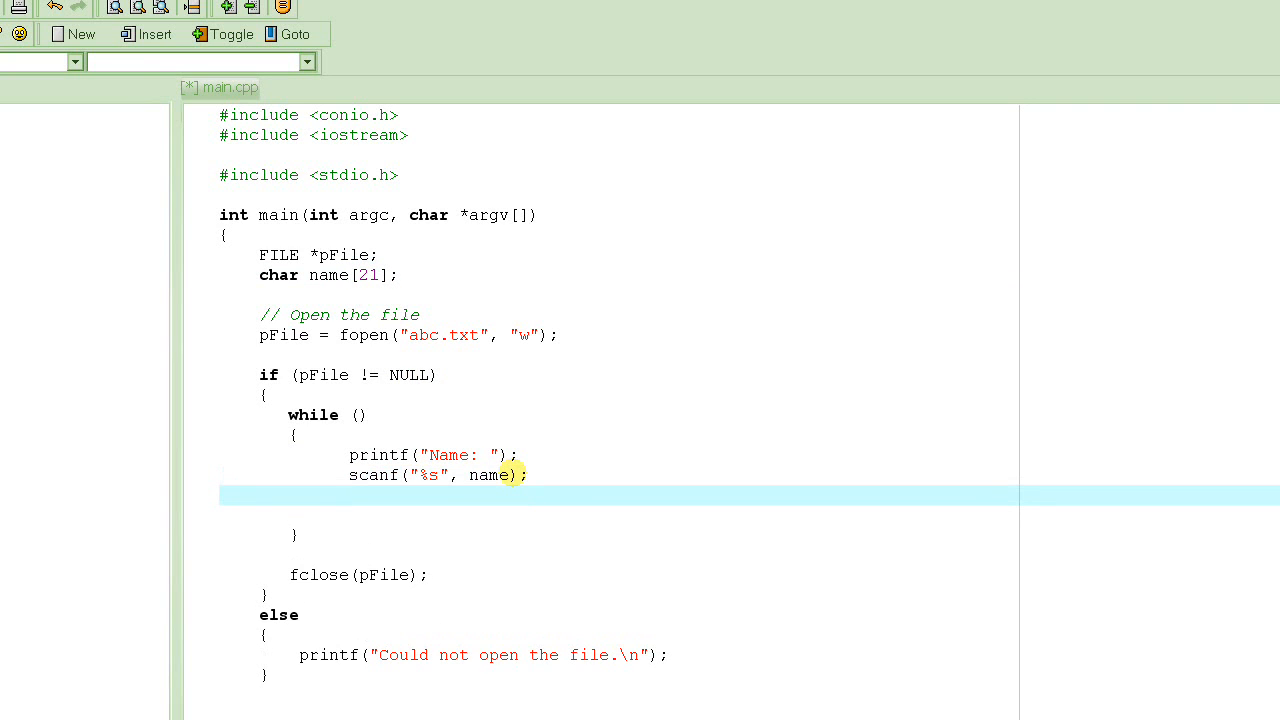
Add printf("Test score: "); and scanf("%d", &score); below the name input.
type("printf(\"")
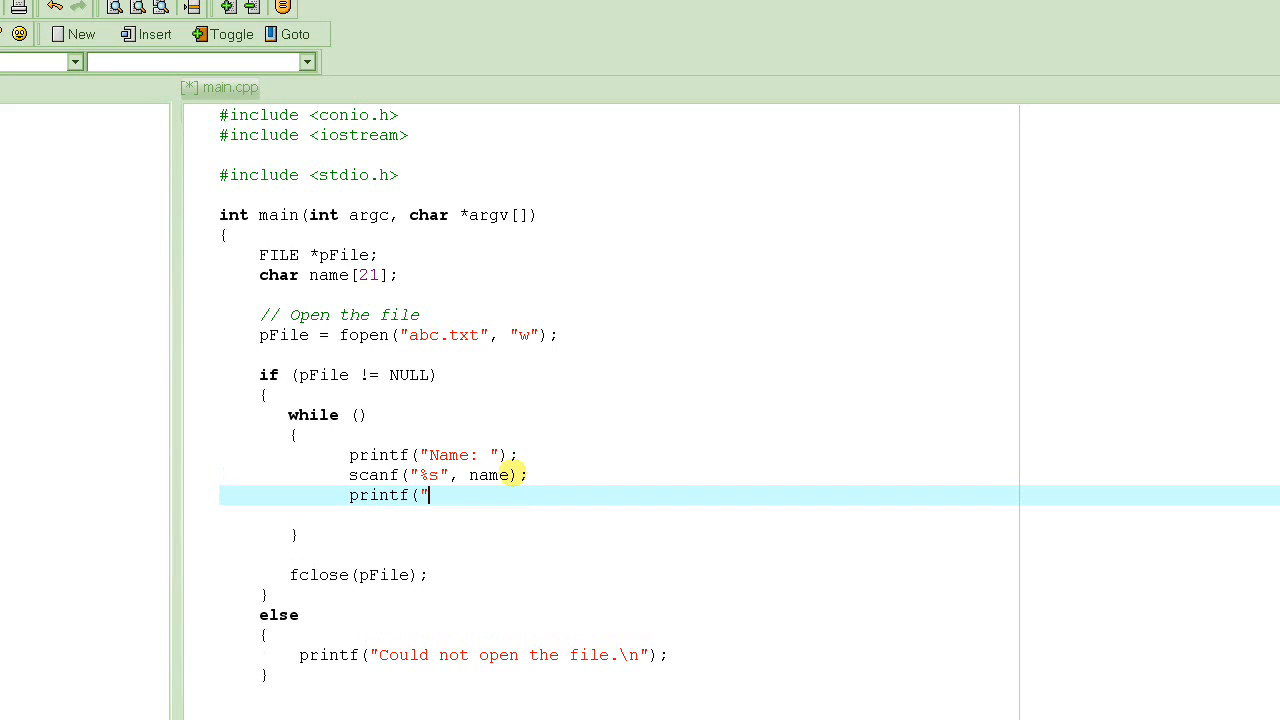
type("Test")
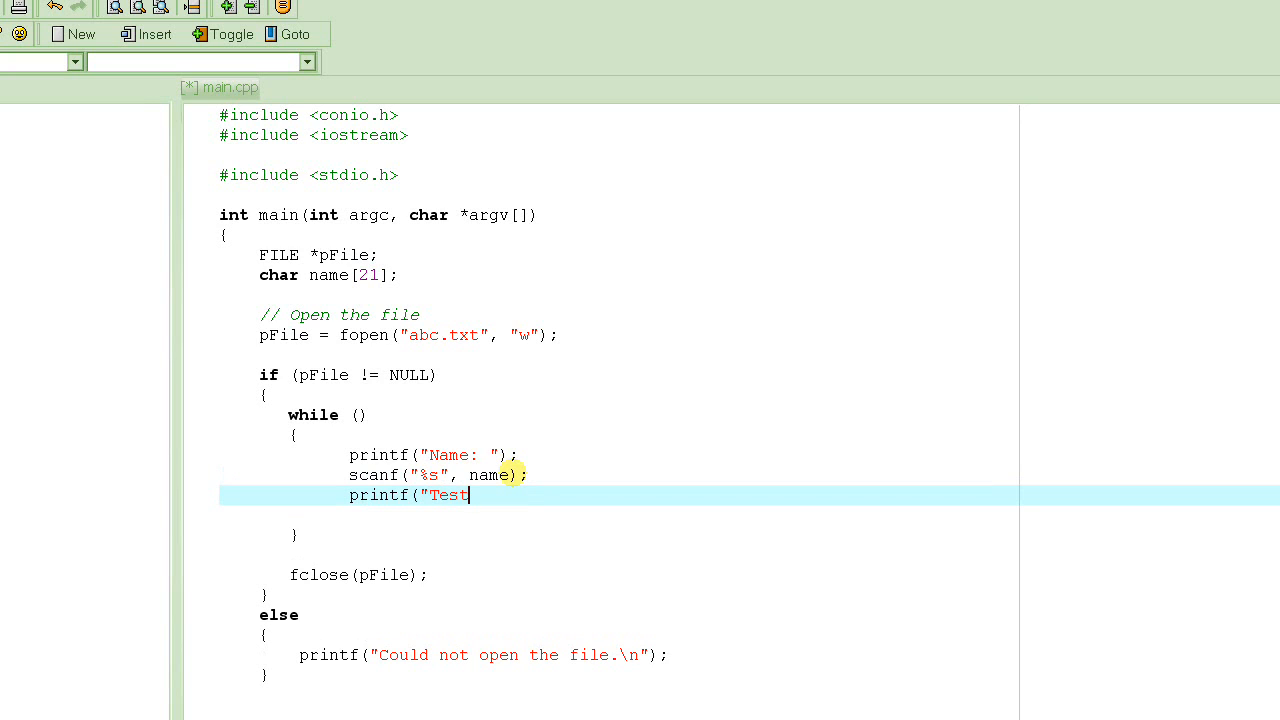
type("score:")
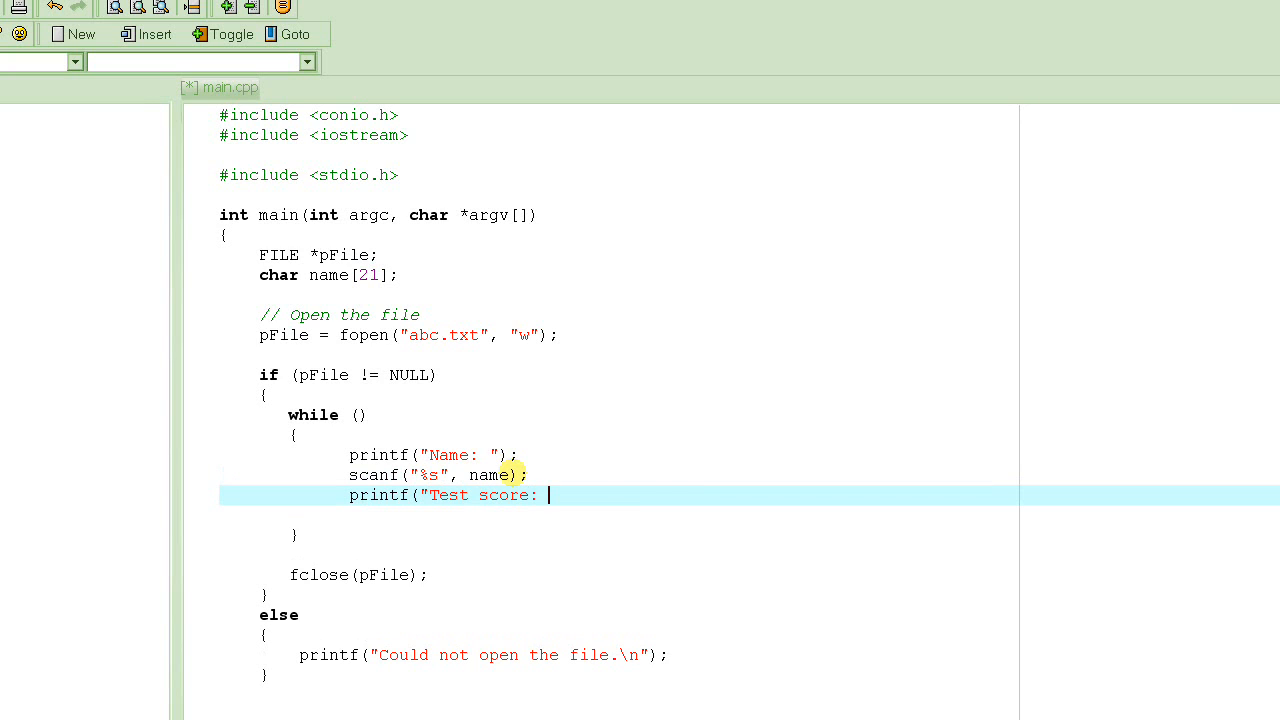
type("\");")
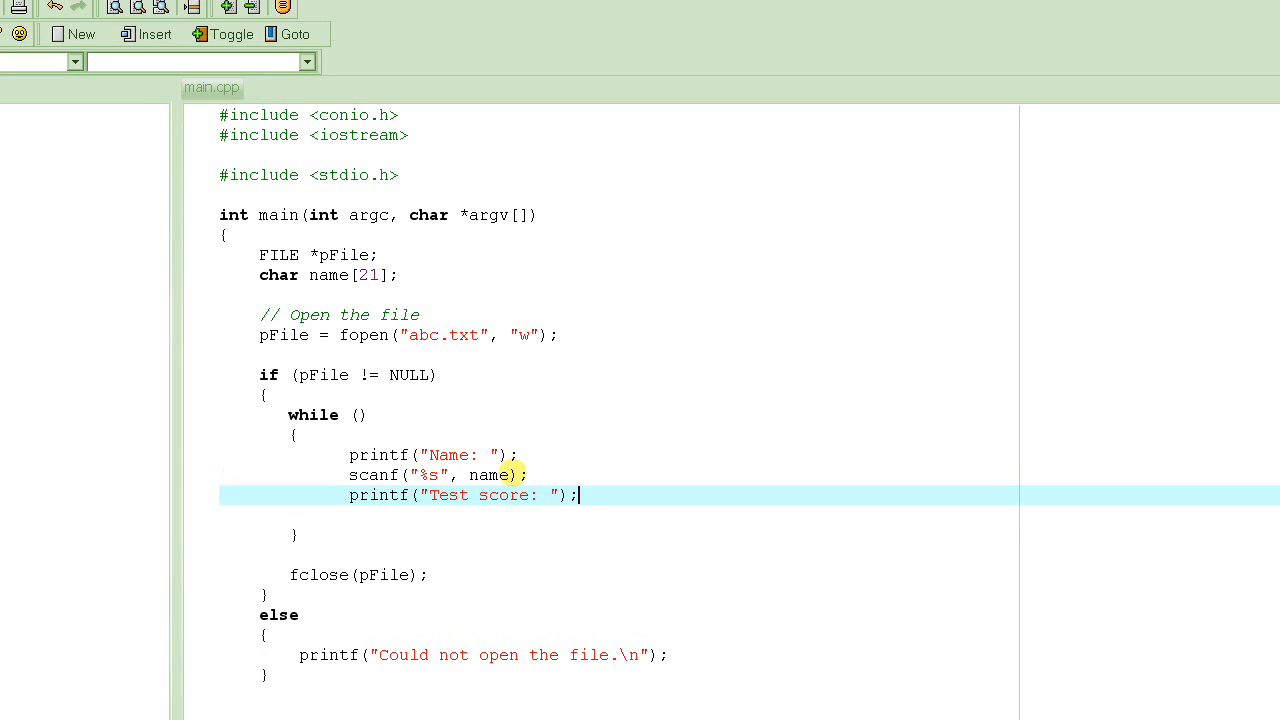
type("scanf(")
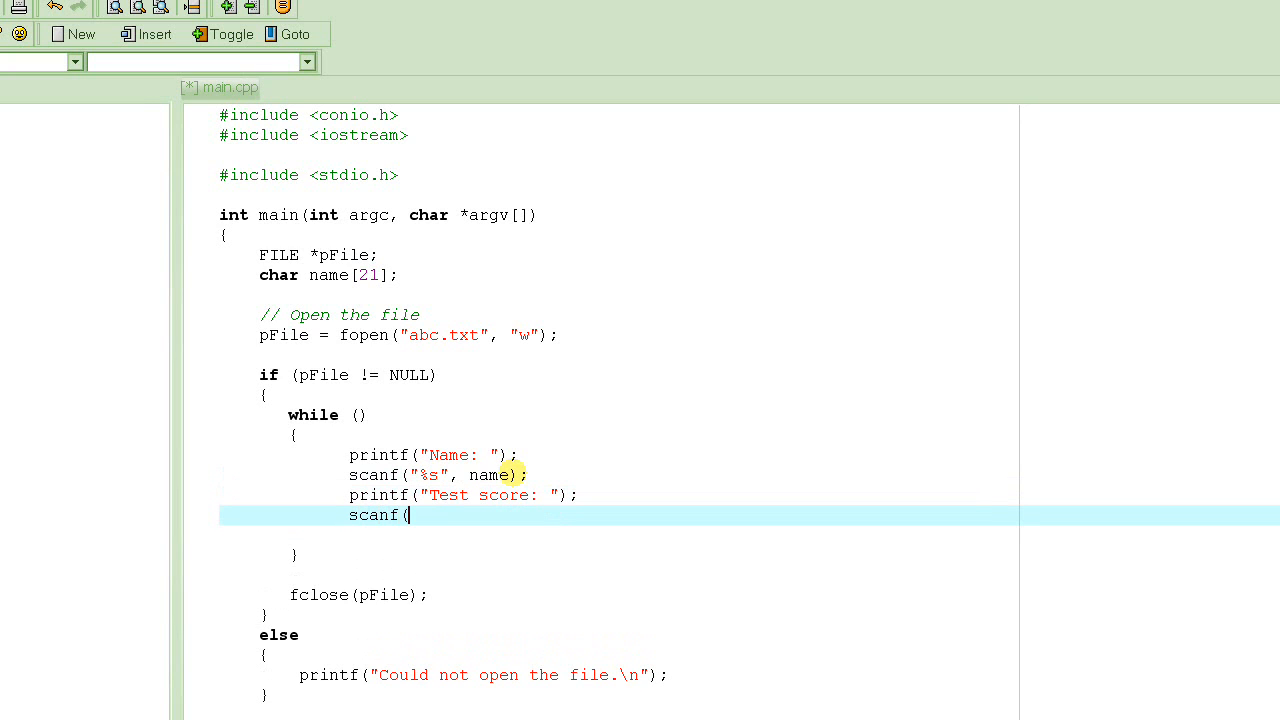
type("\"%d\",")
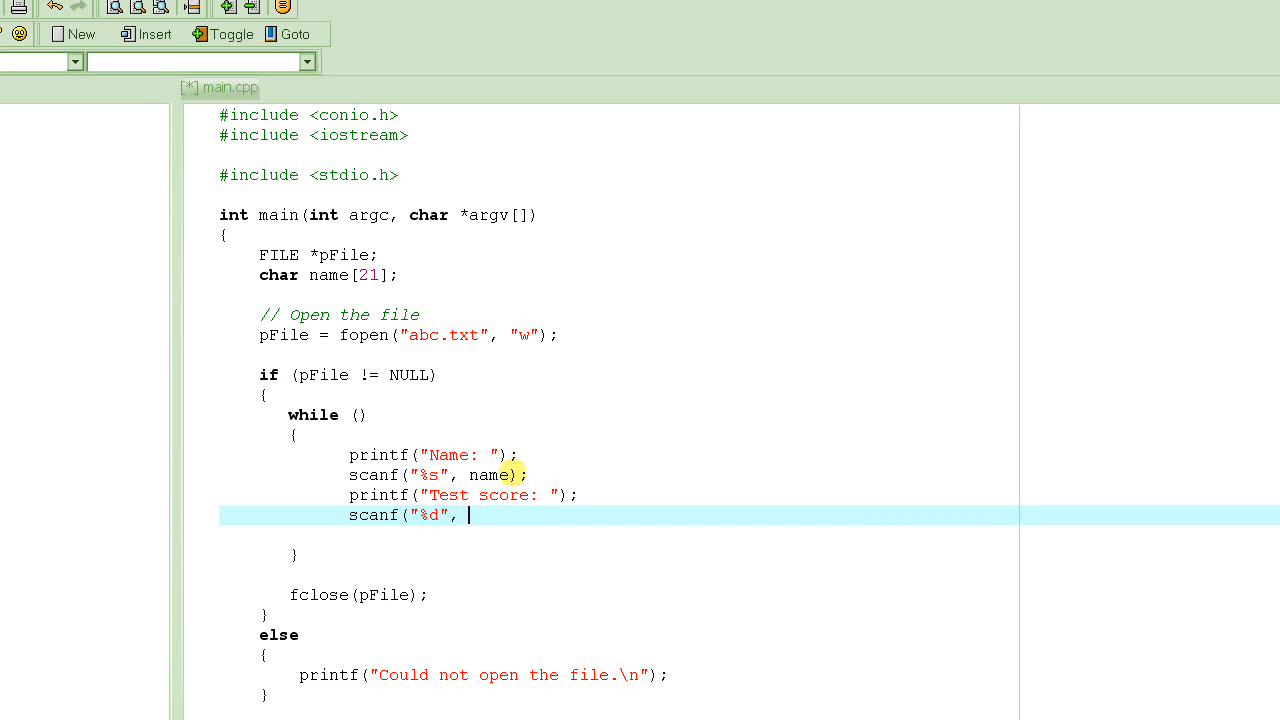
type("score);")
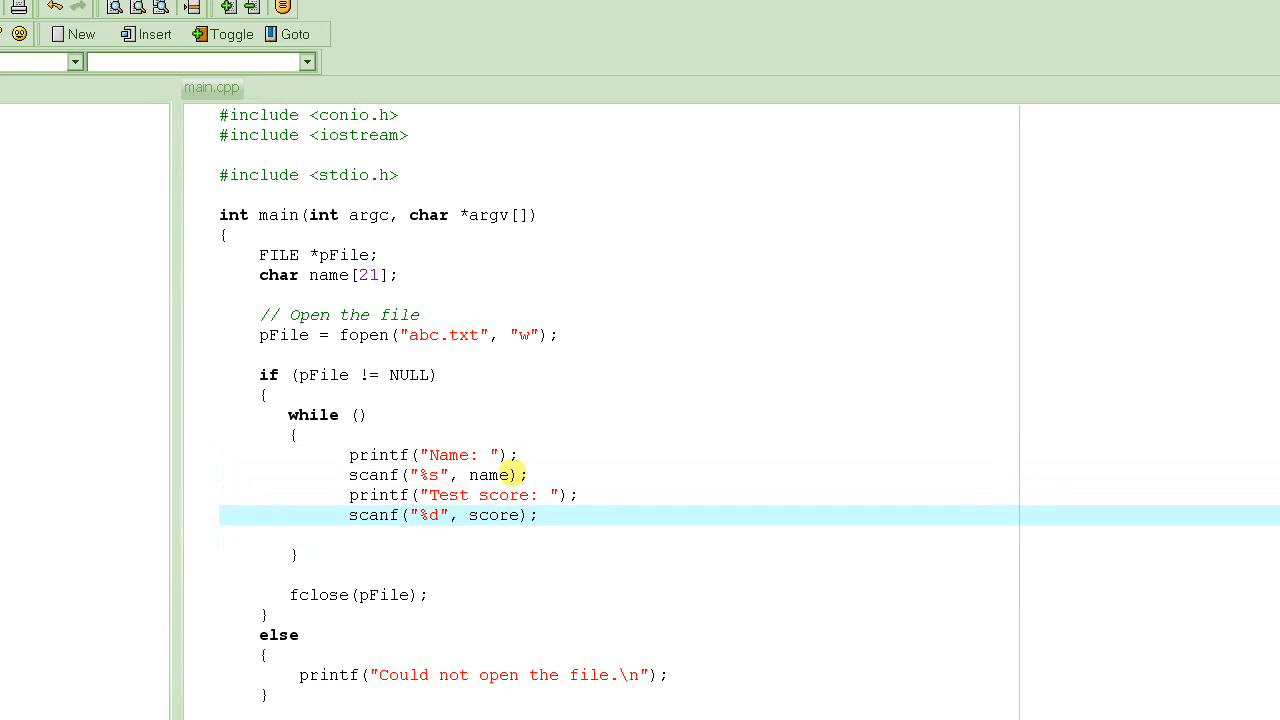
type("&")
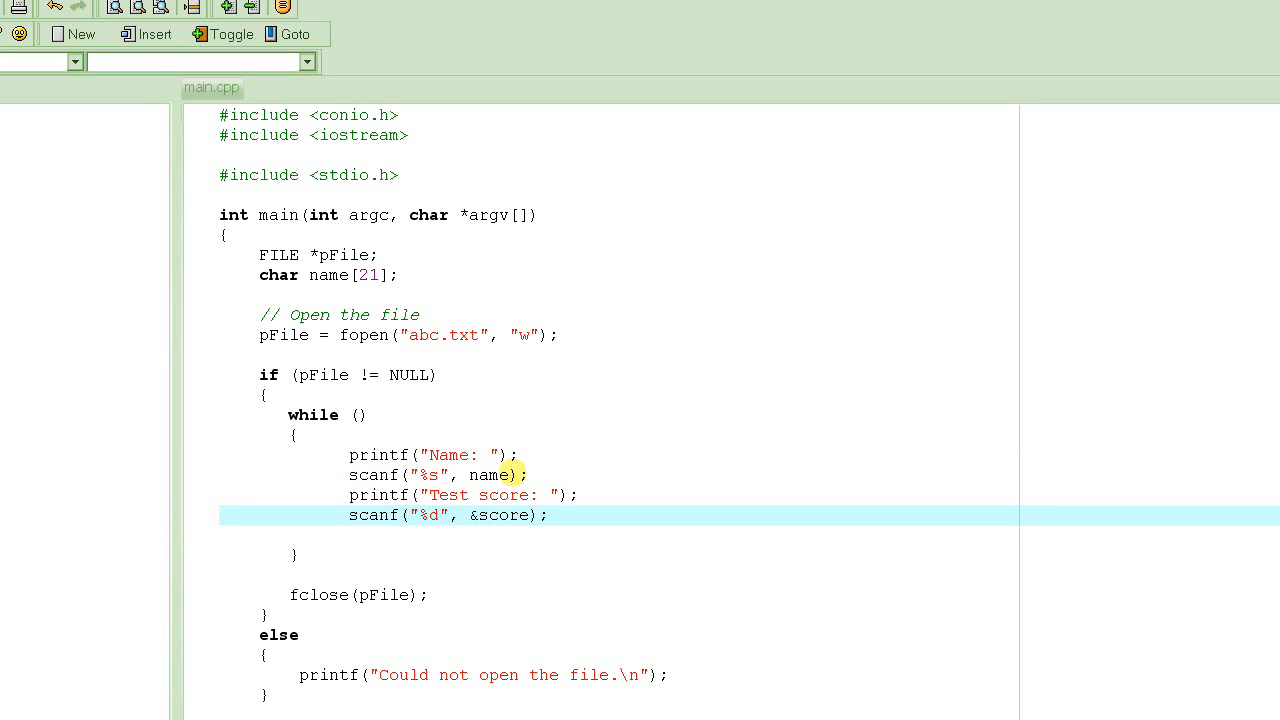
double_click(498, 516)
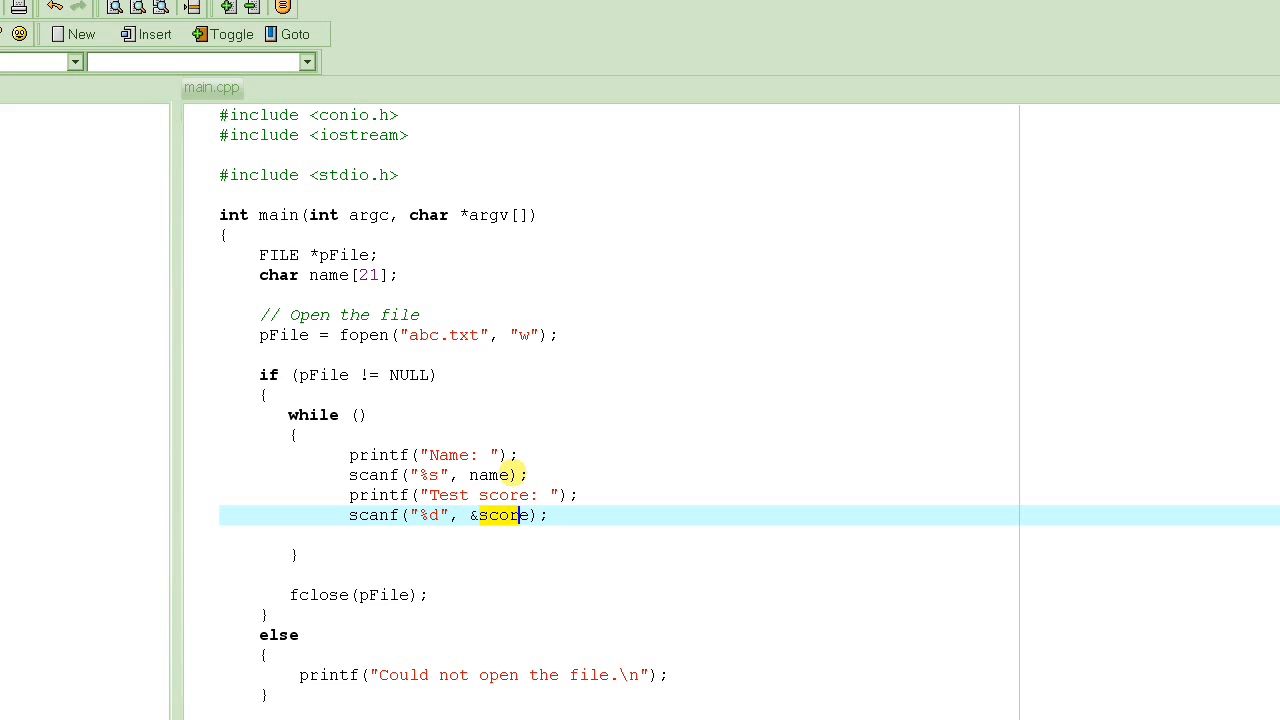
left_click(484, 516)
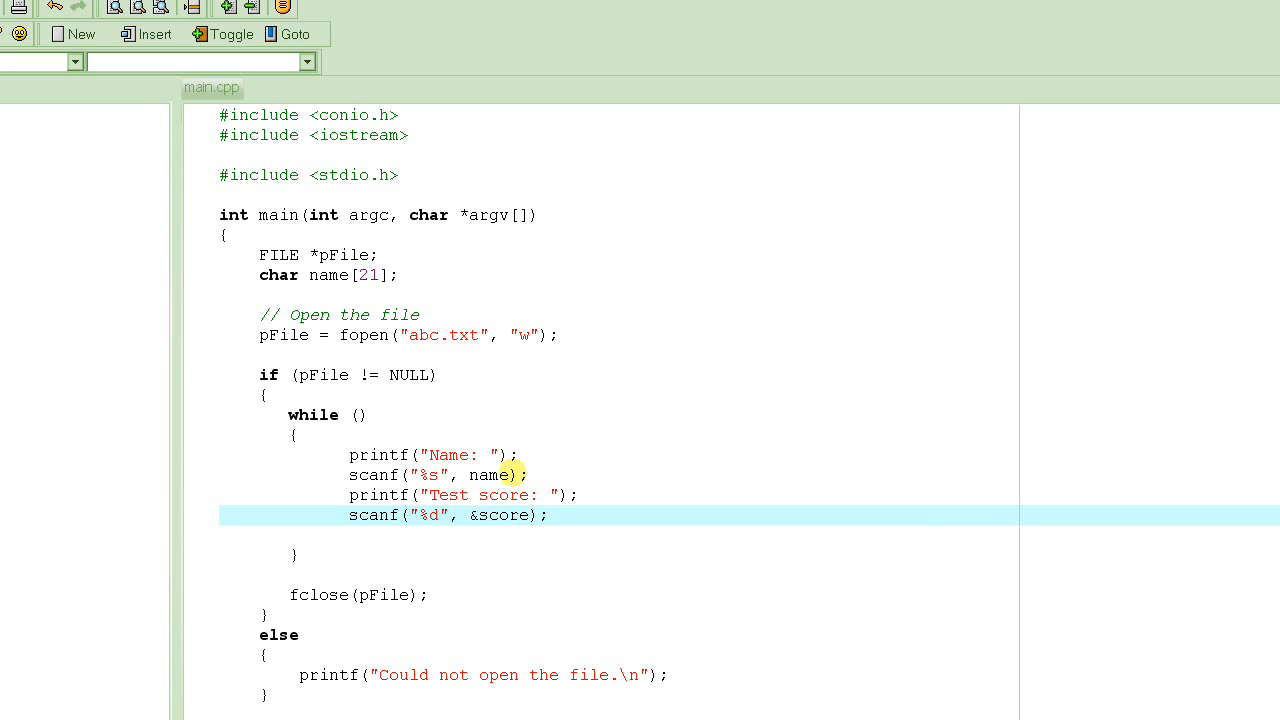
left_click(476, 514)
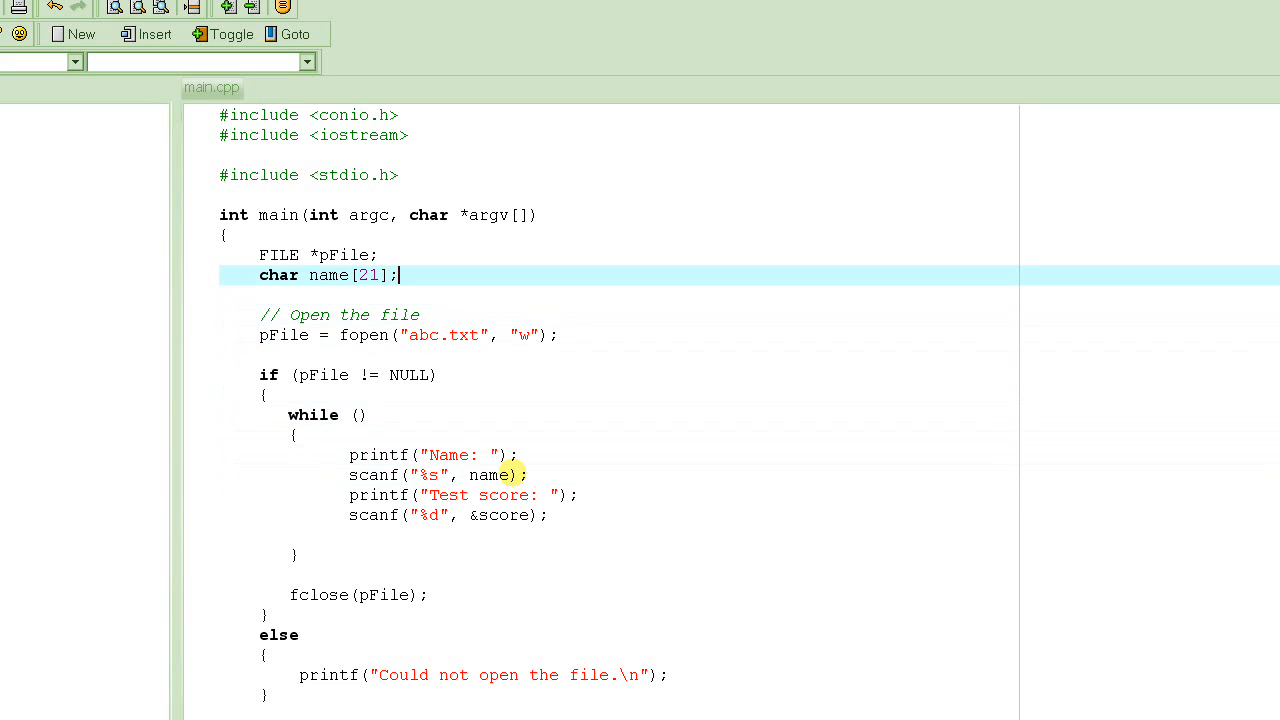
Declare int score under char name[21] and comment about storing this information in the database.
key("Return")
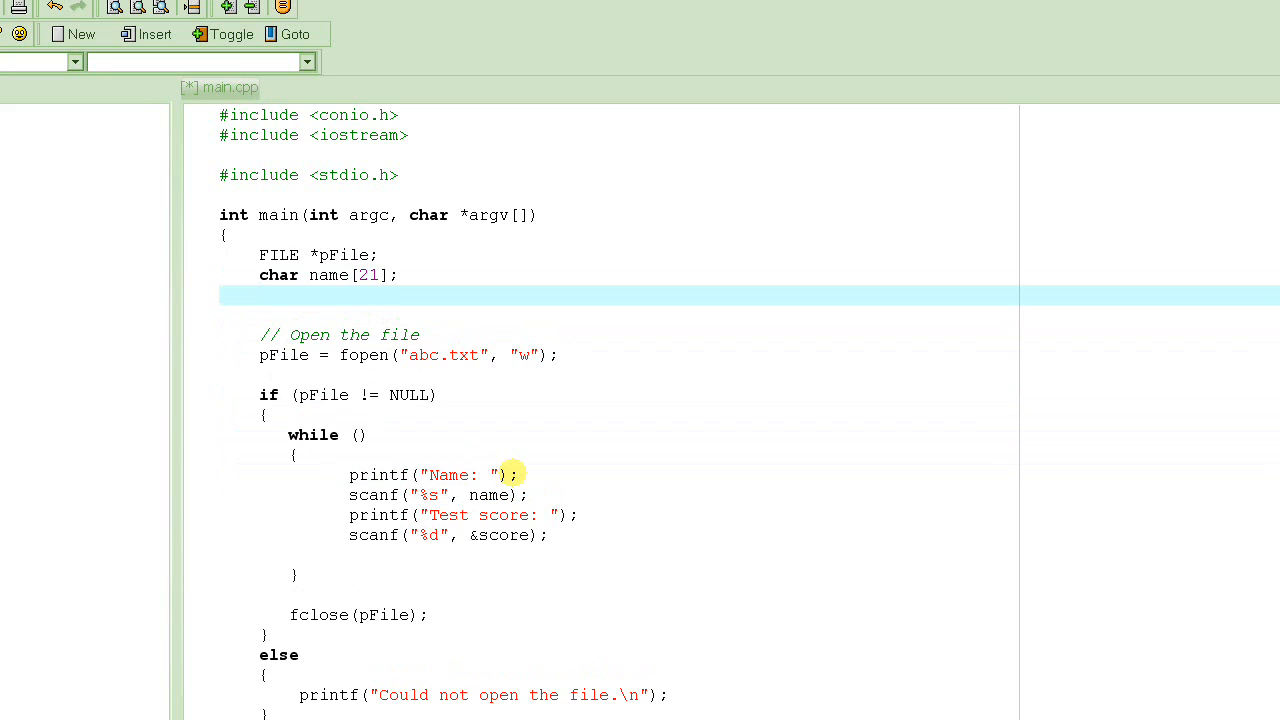
type("int")
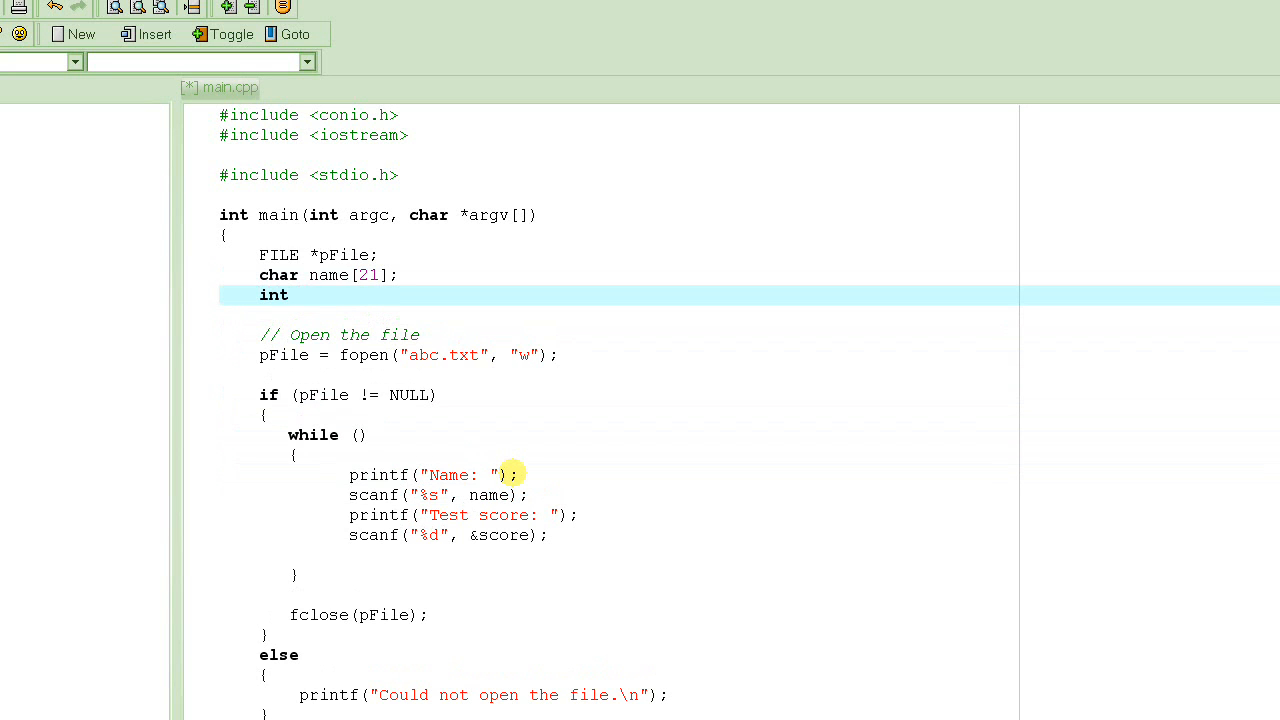
type("score;")
type("//")
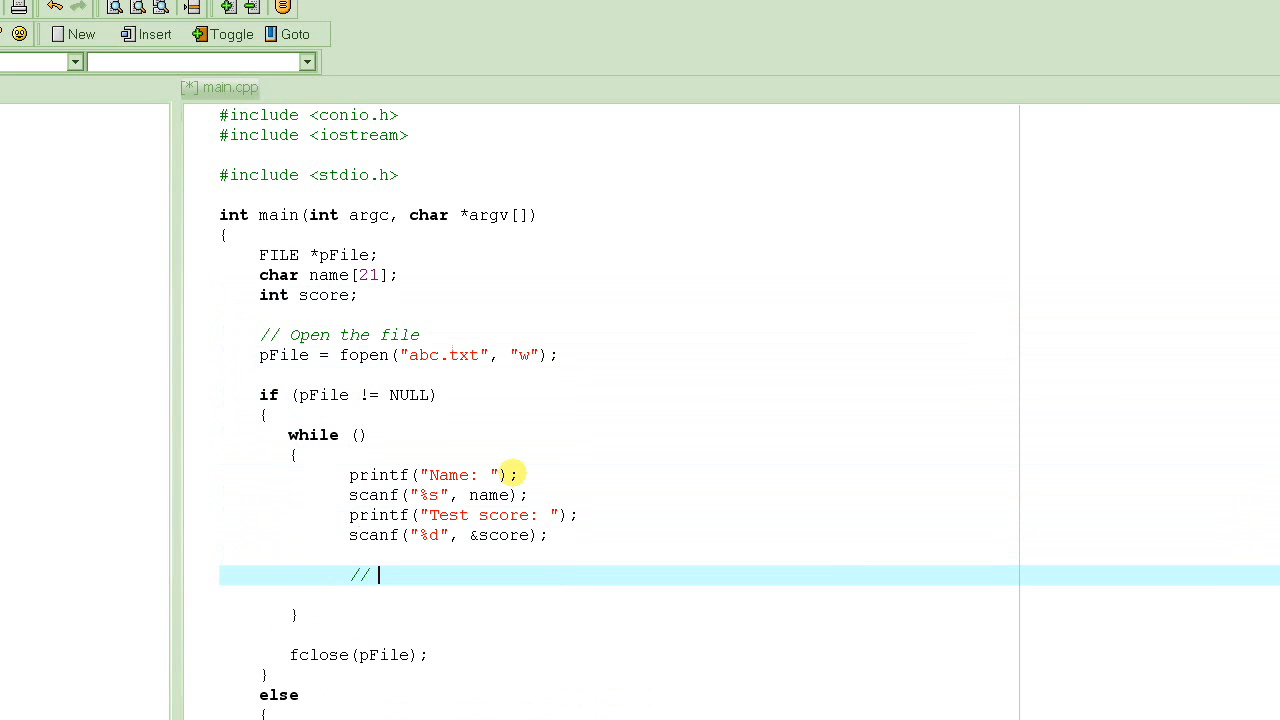
type("Store this information in the")
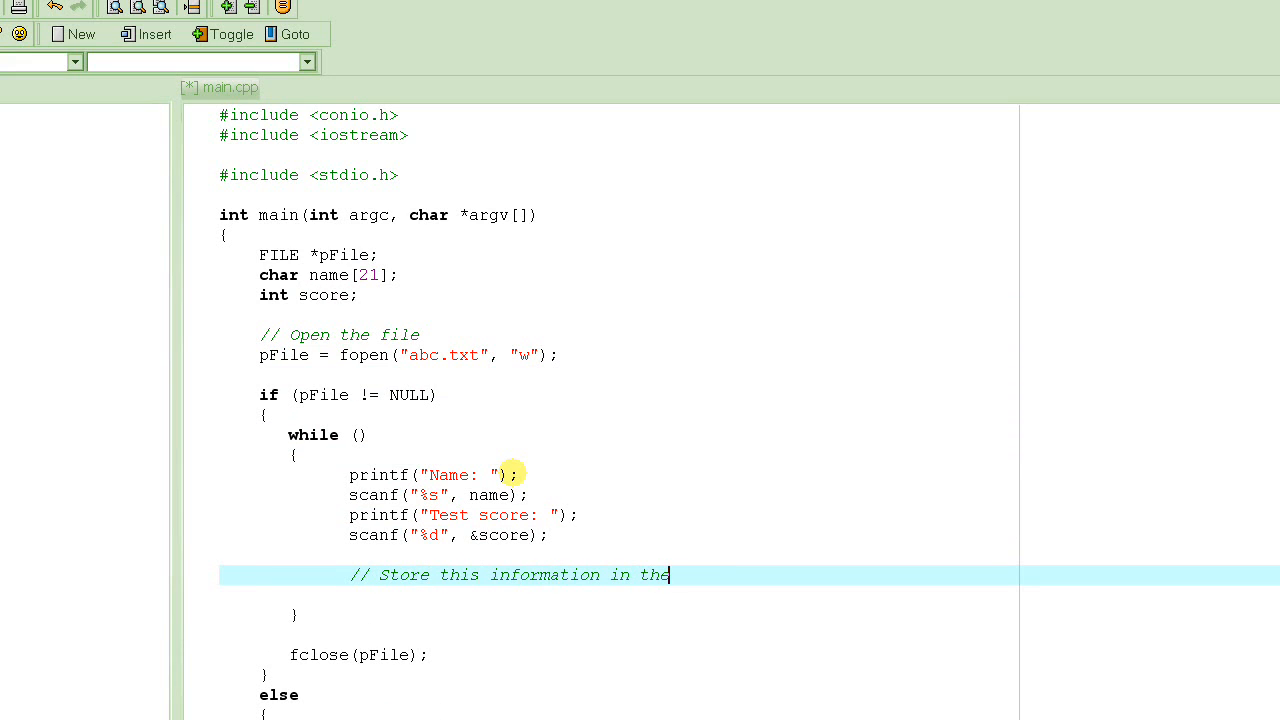
type("database")
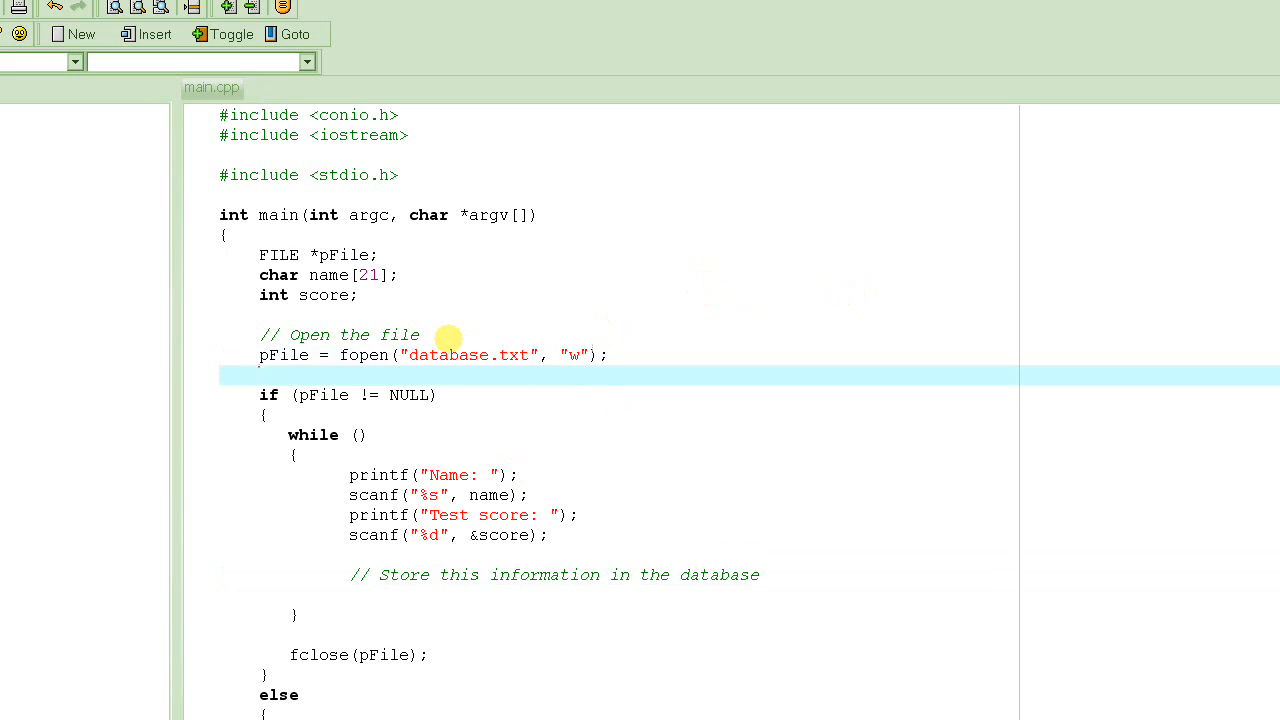
Open a blank line inside the while loop beneath the database comment.
left_click(348, 596)
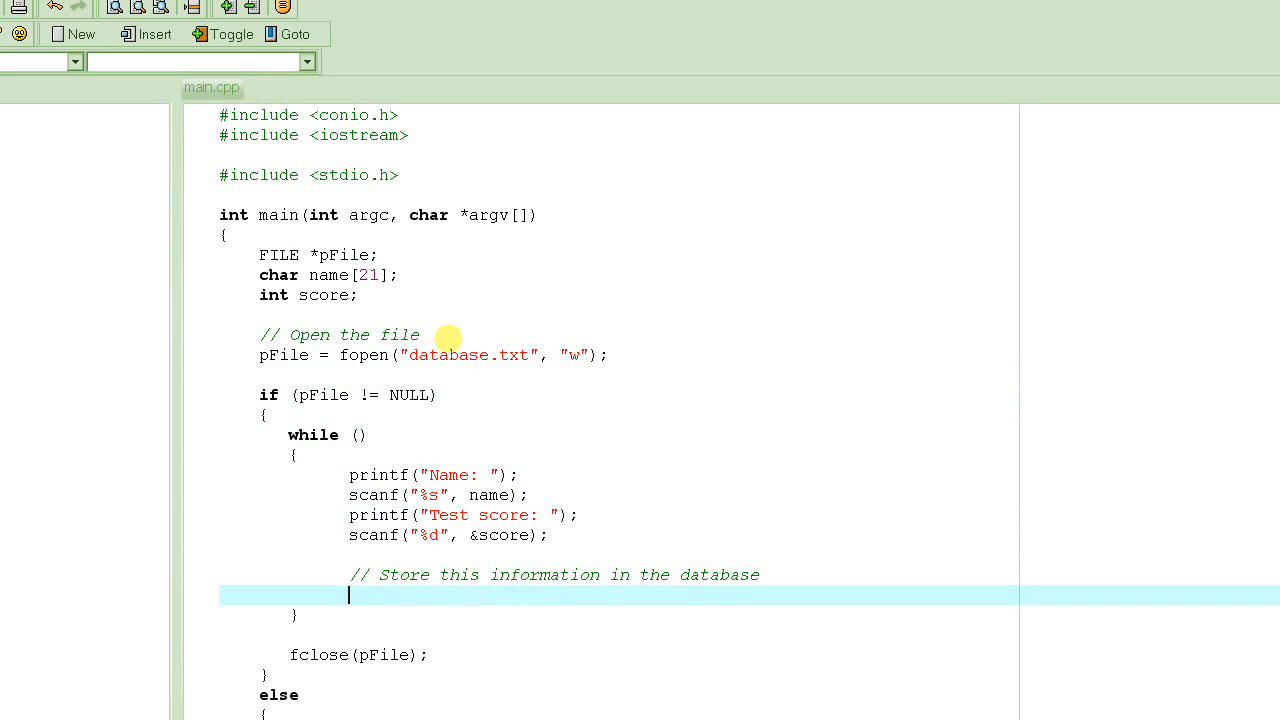
key("Return")
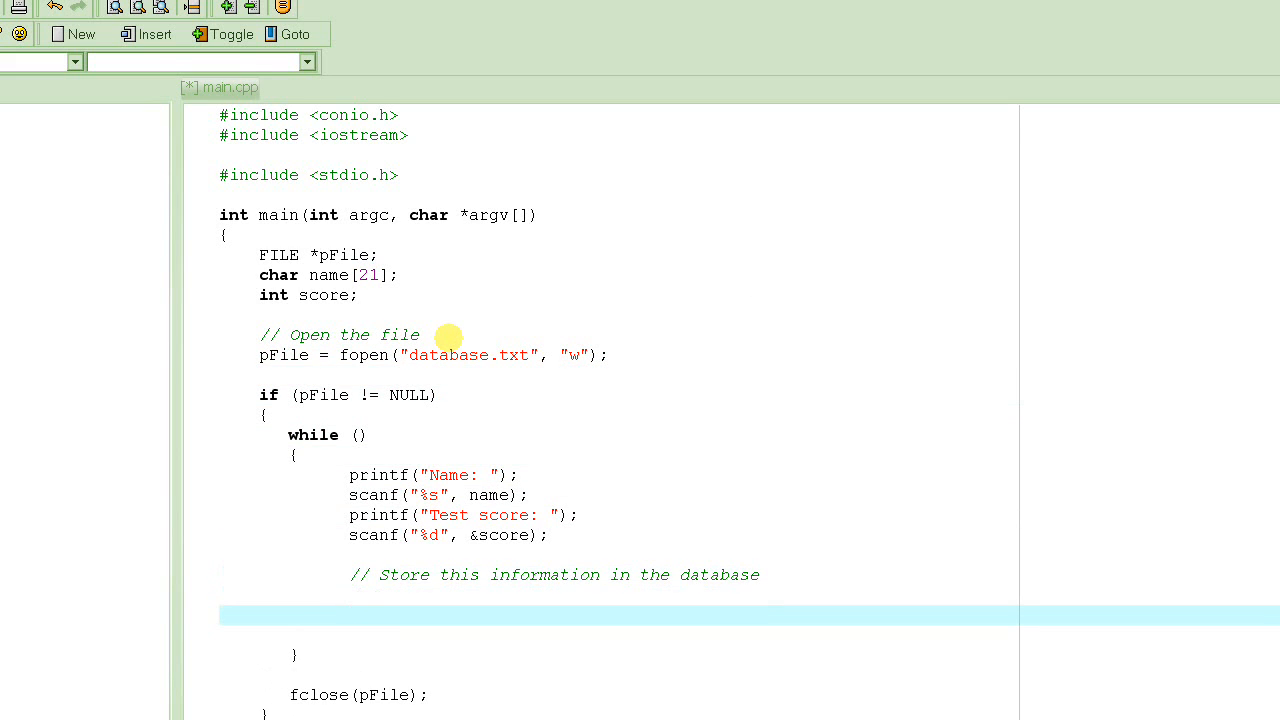
left_click(220, 614)
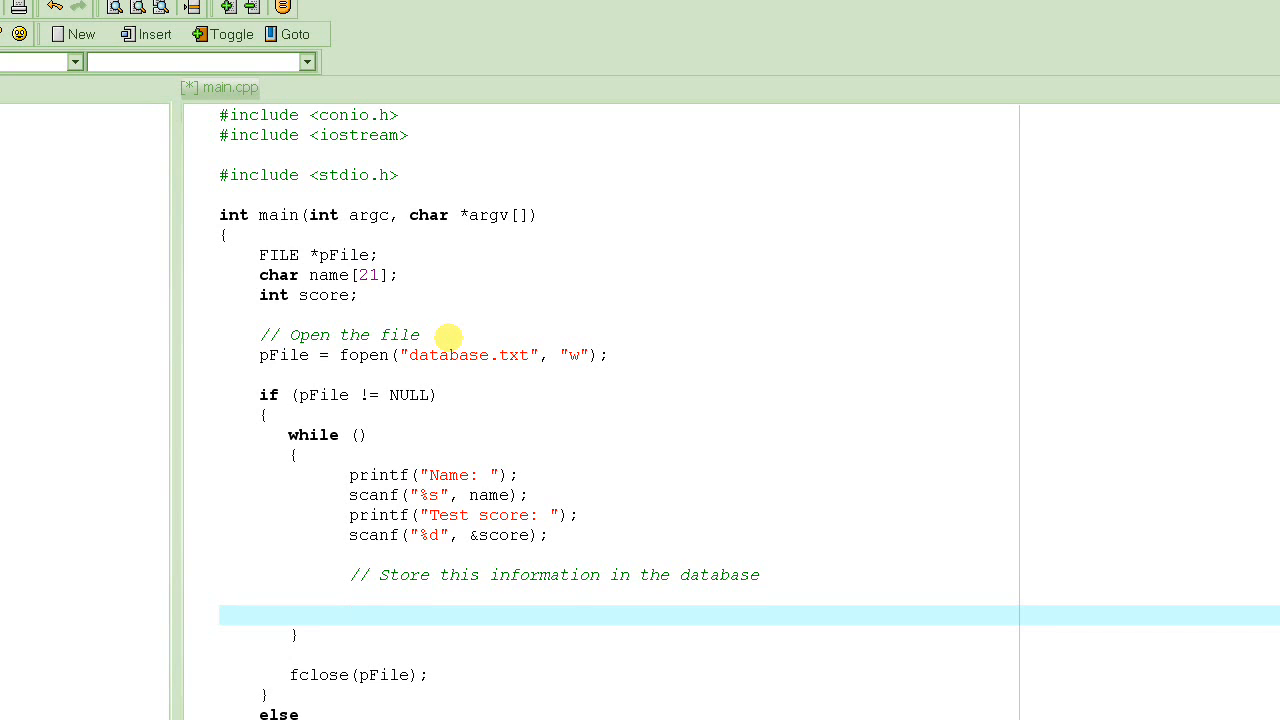
Add printf("Are there any more students [y/n] "); in the loop, without the colon.
type("printf(\"")
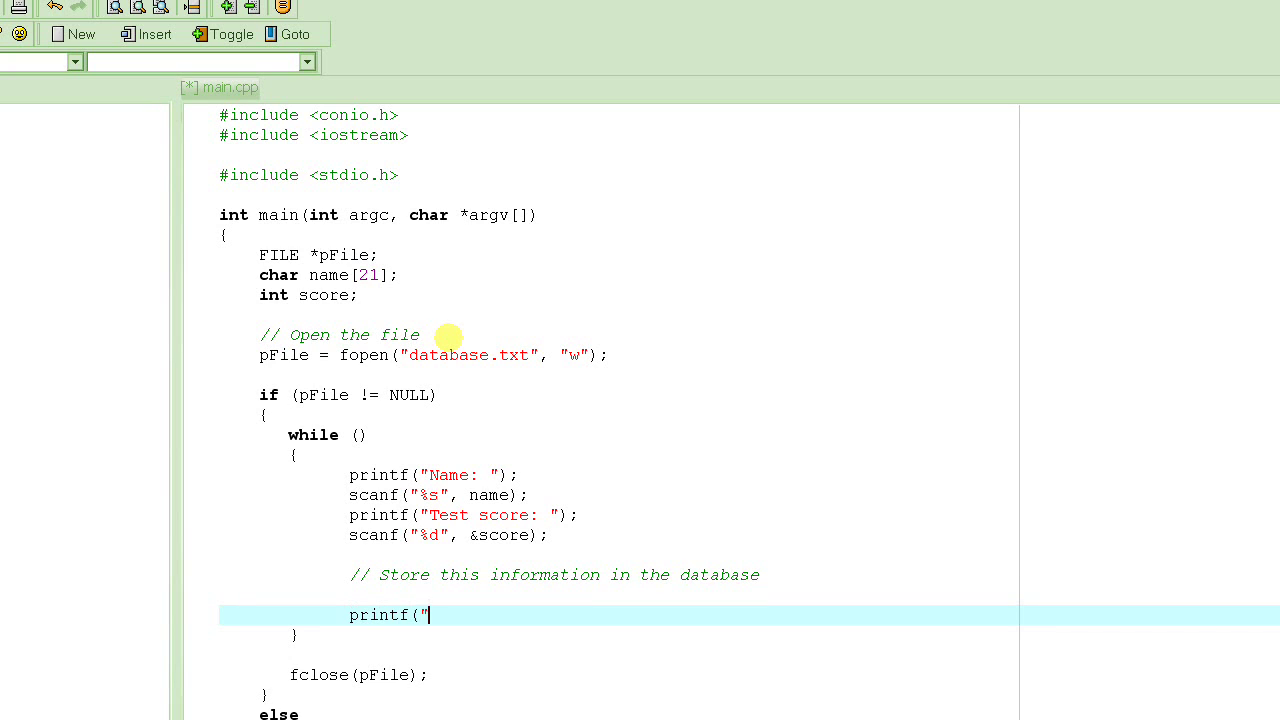
type("Are there any more stu")
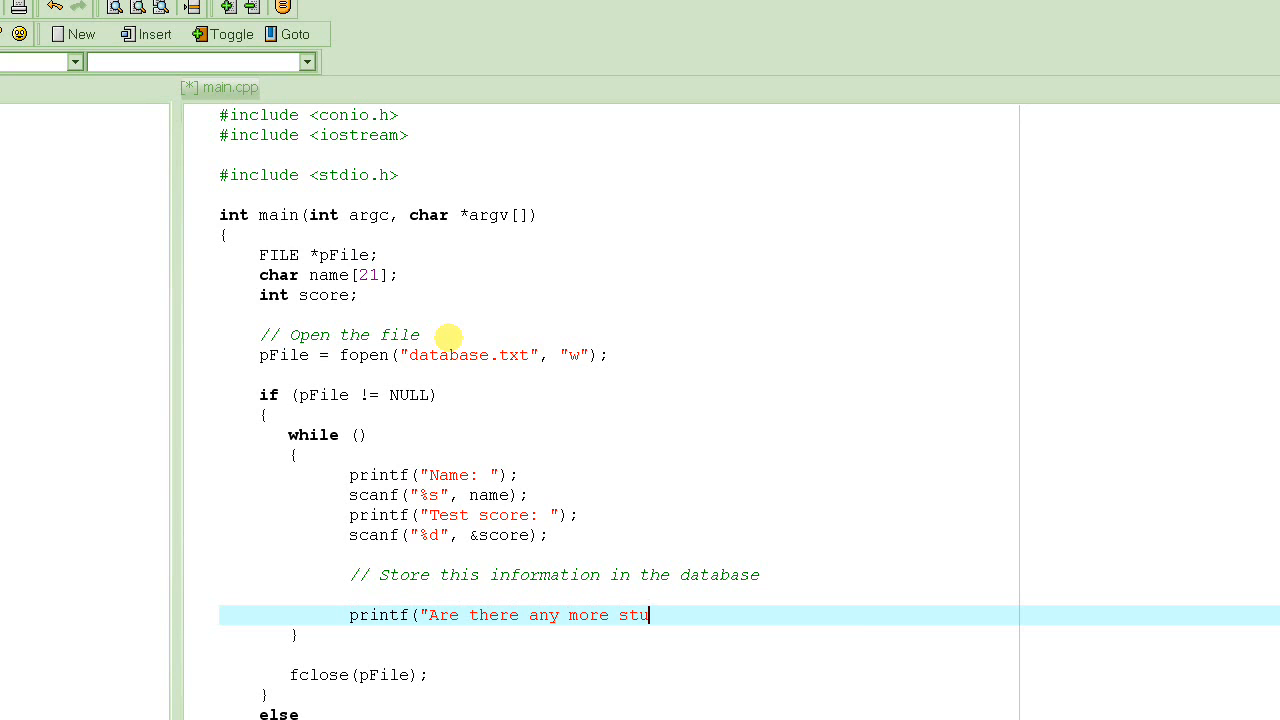
type("dents:")
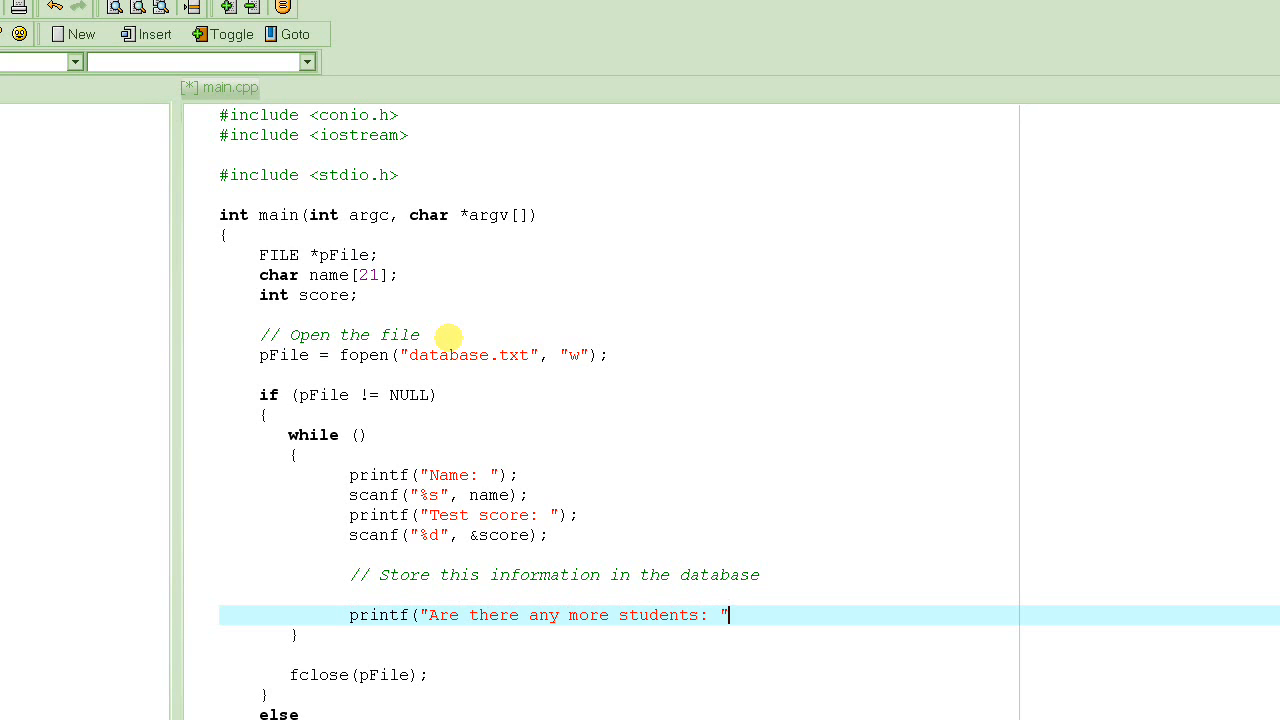
key("Backspace")
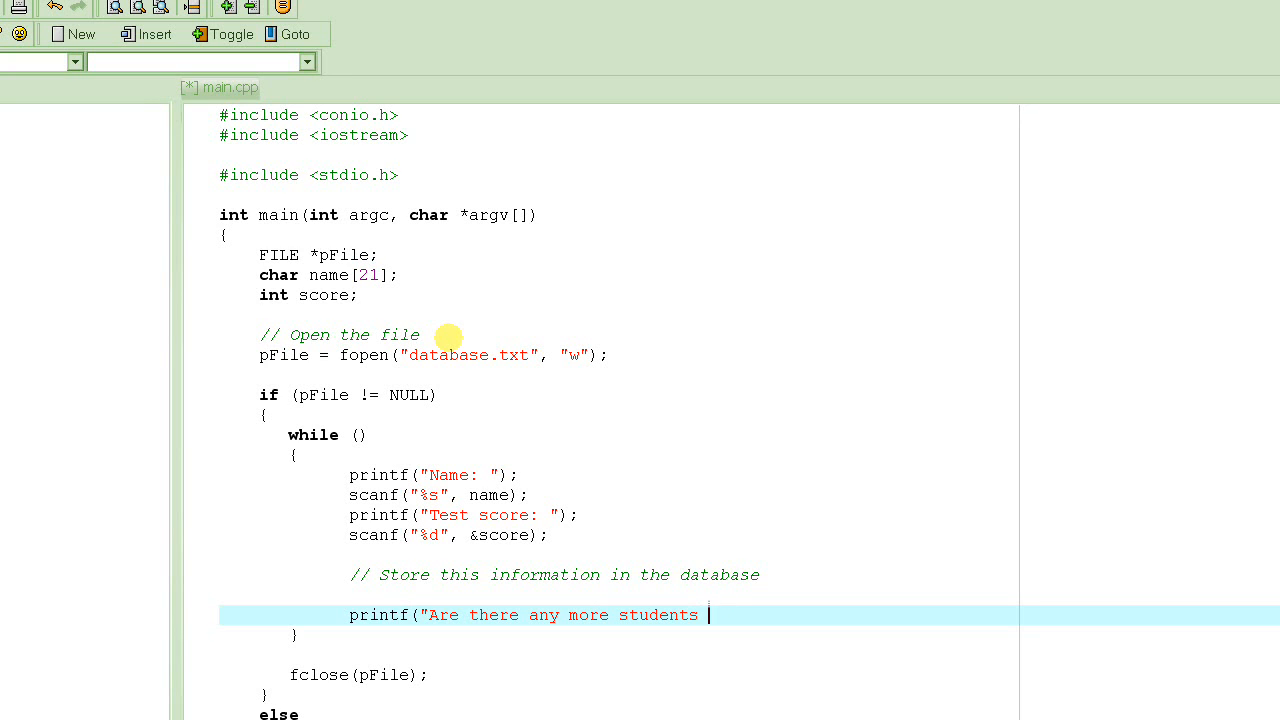
type("[y/n]")
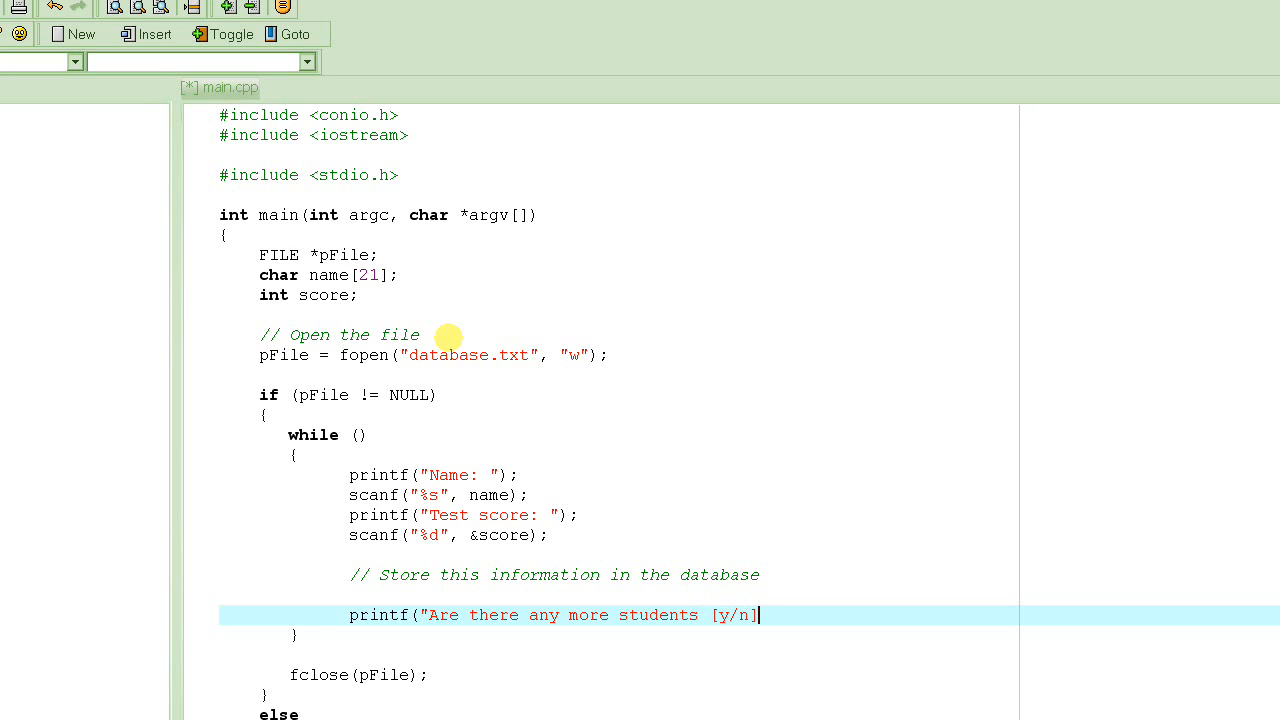
type("\");")
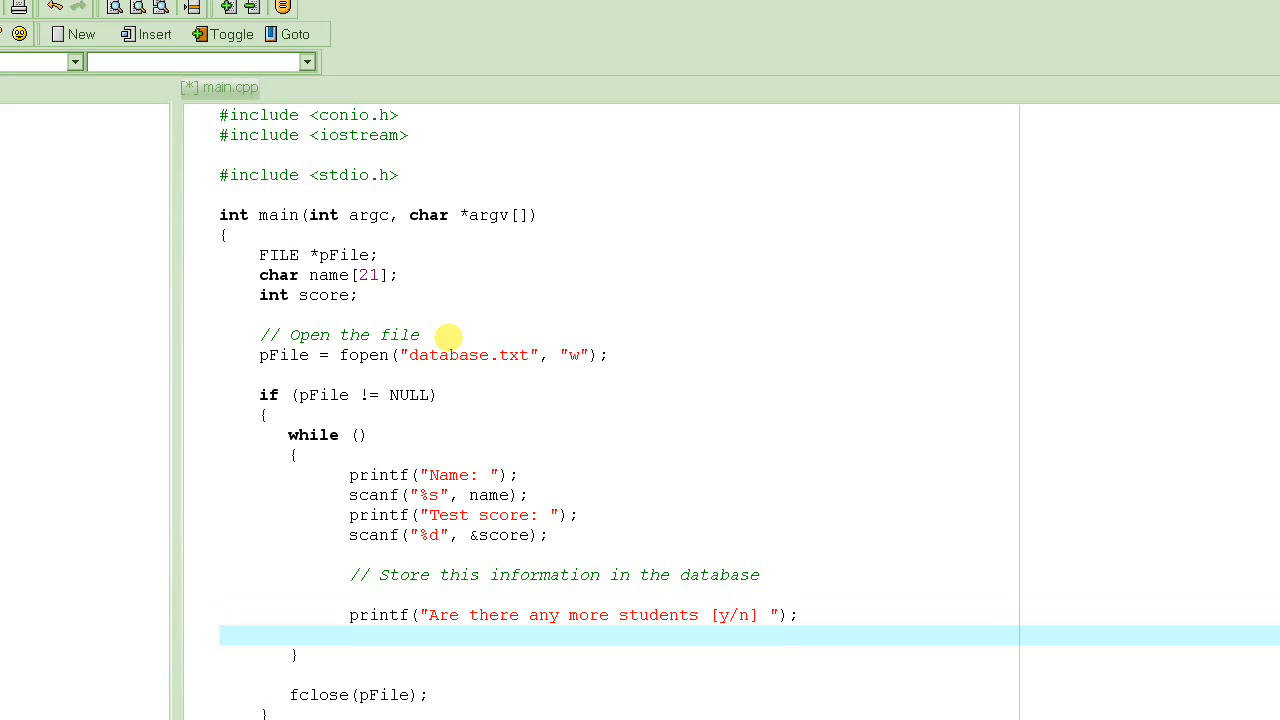
left_click(348, 634)
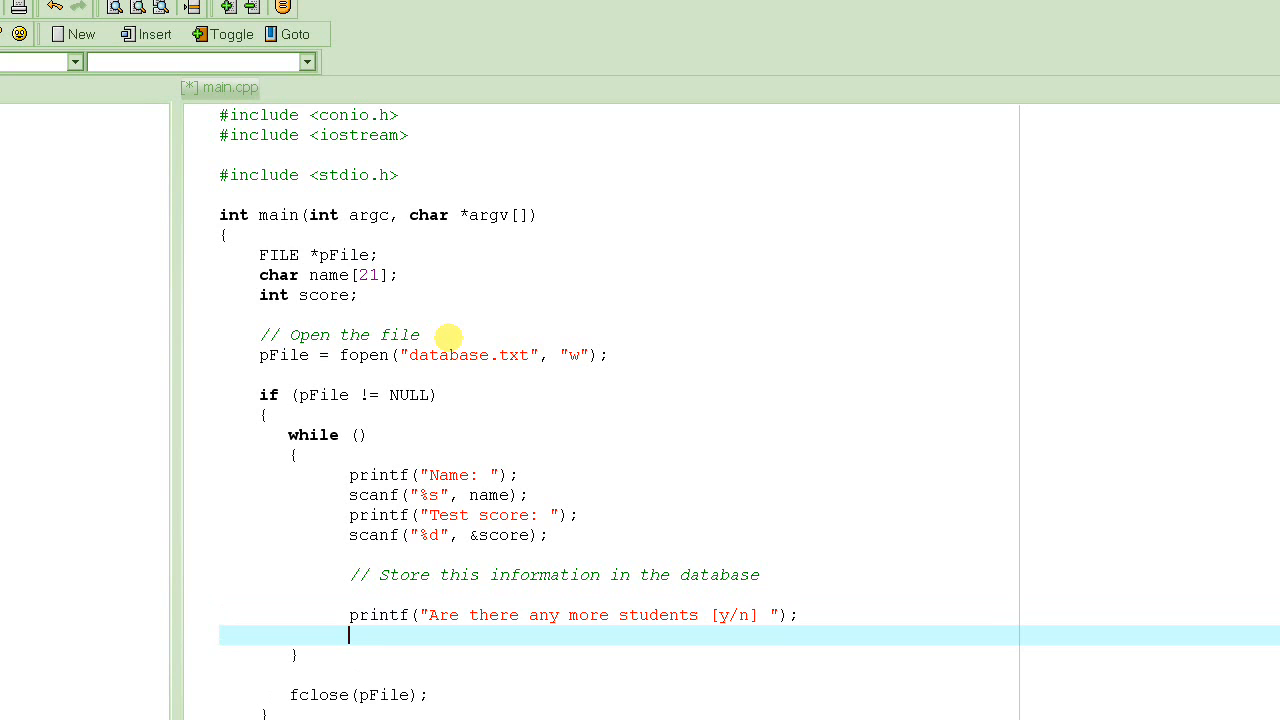
mouse_move(472, 324)
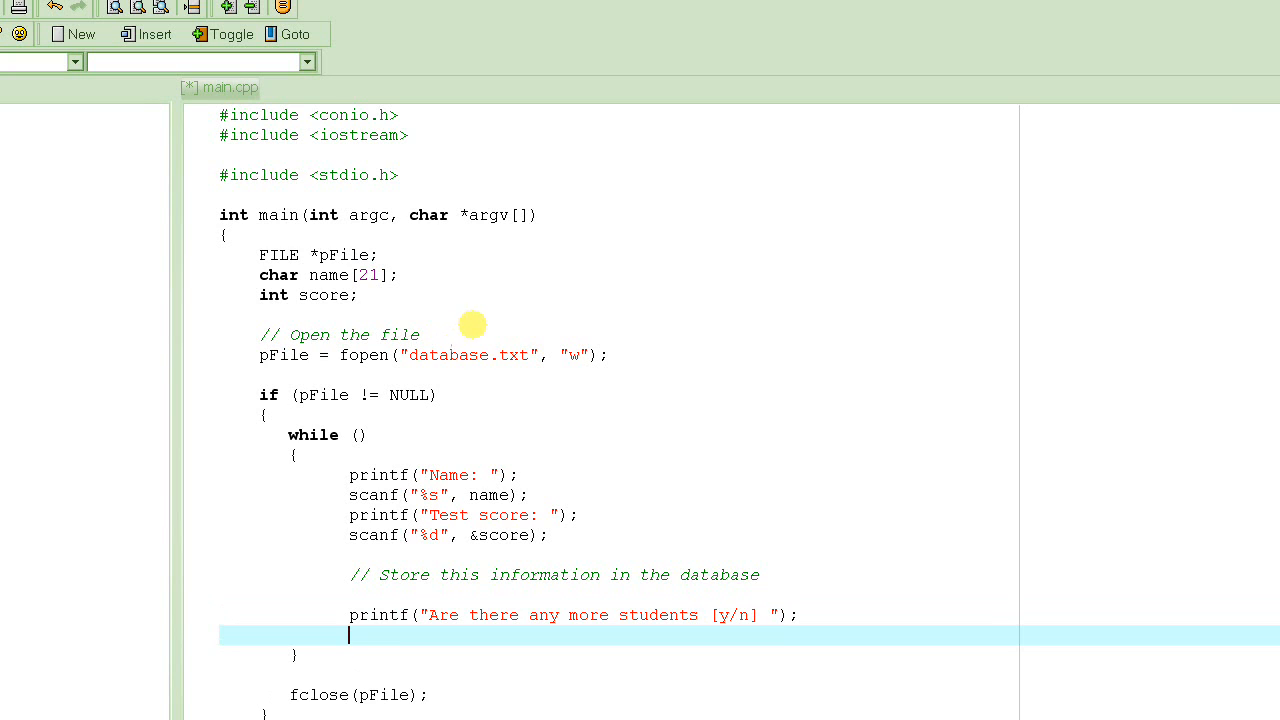
scroll("down", 3)
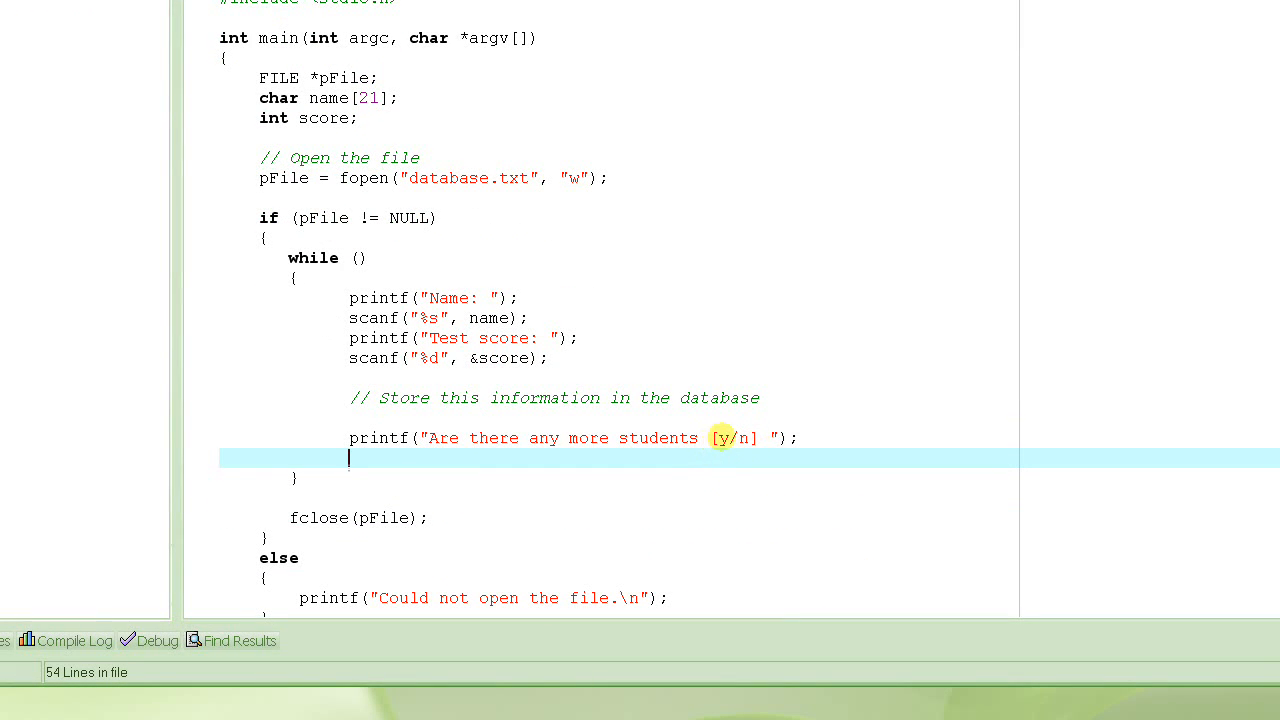
mouse_move(684, 460)
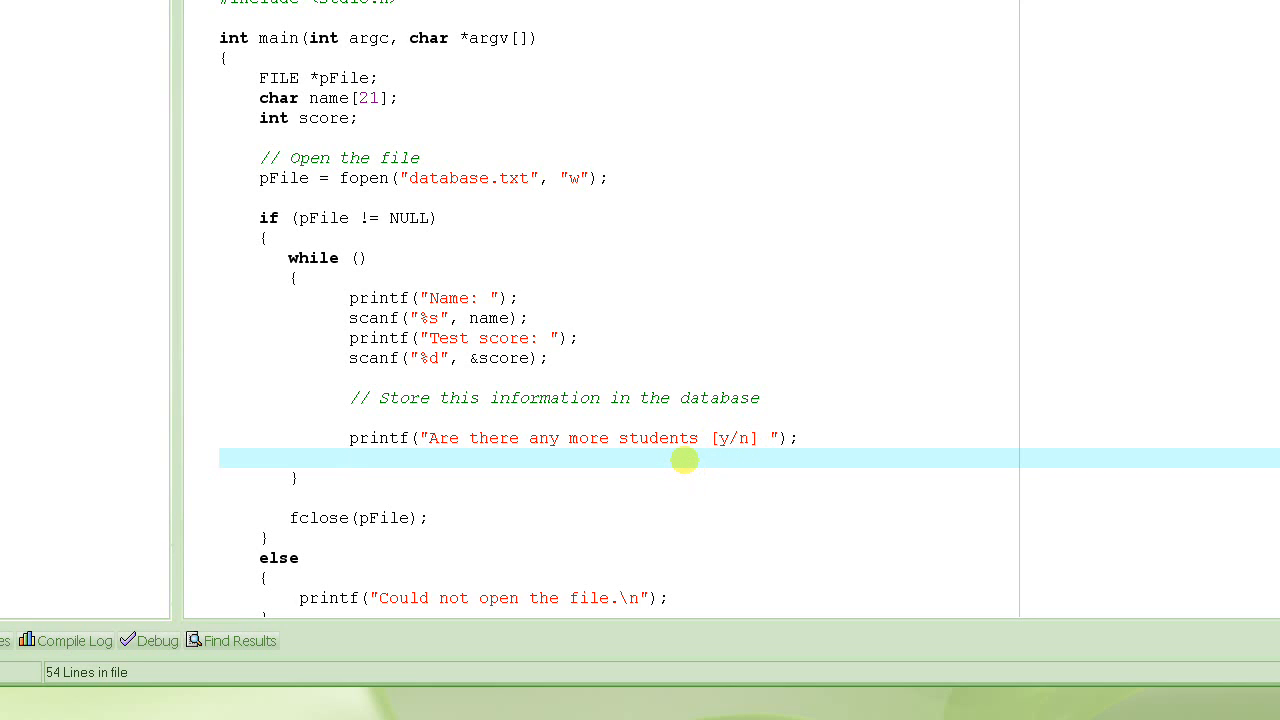
type("sca")
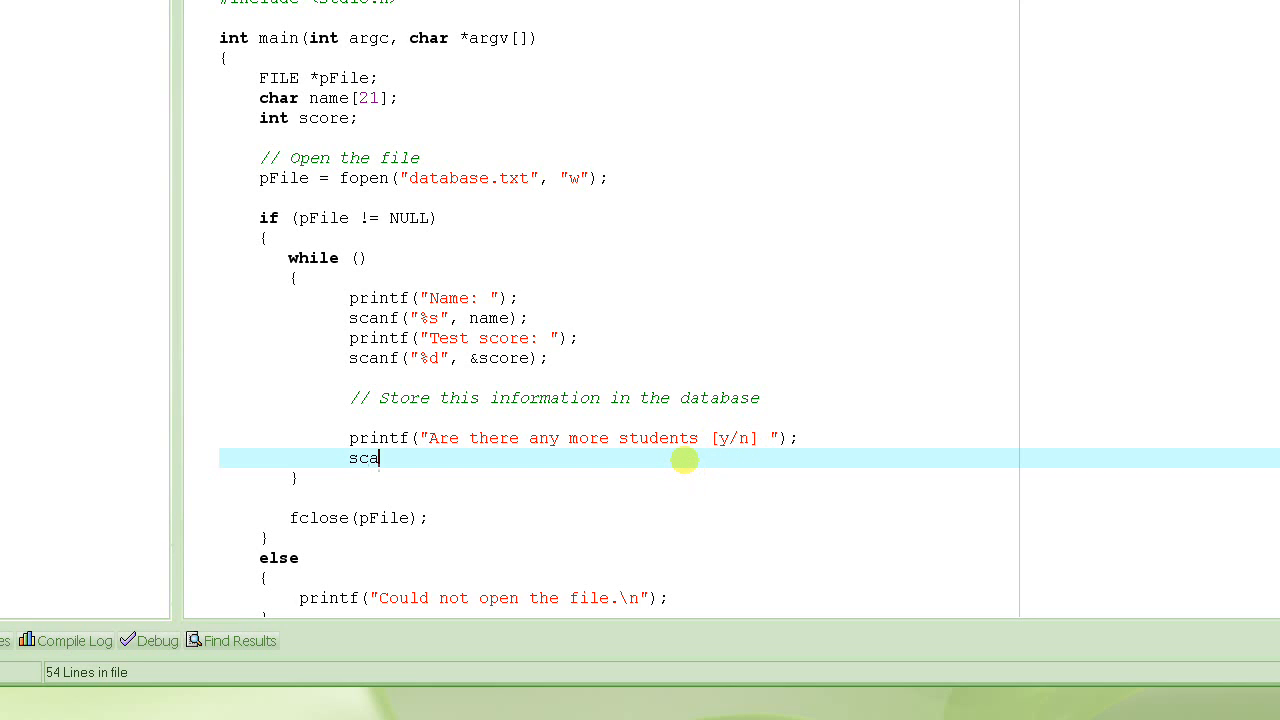
type("nf(\"%c\"")
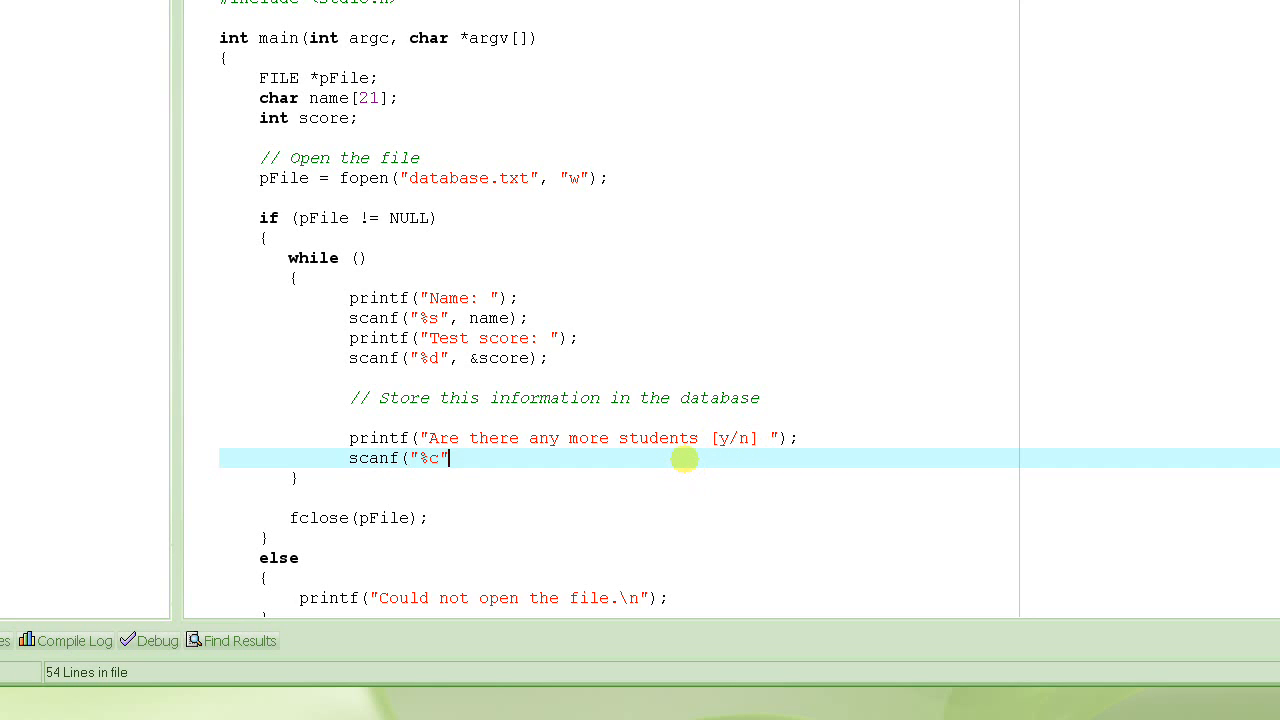
type(",")
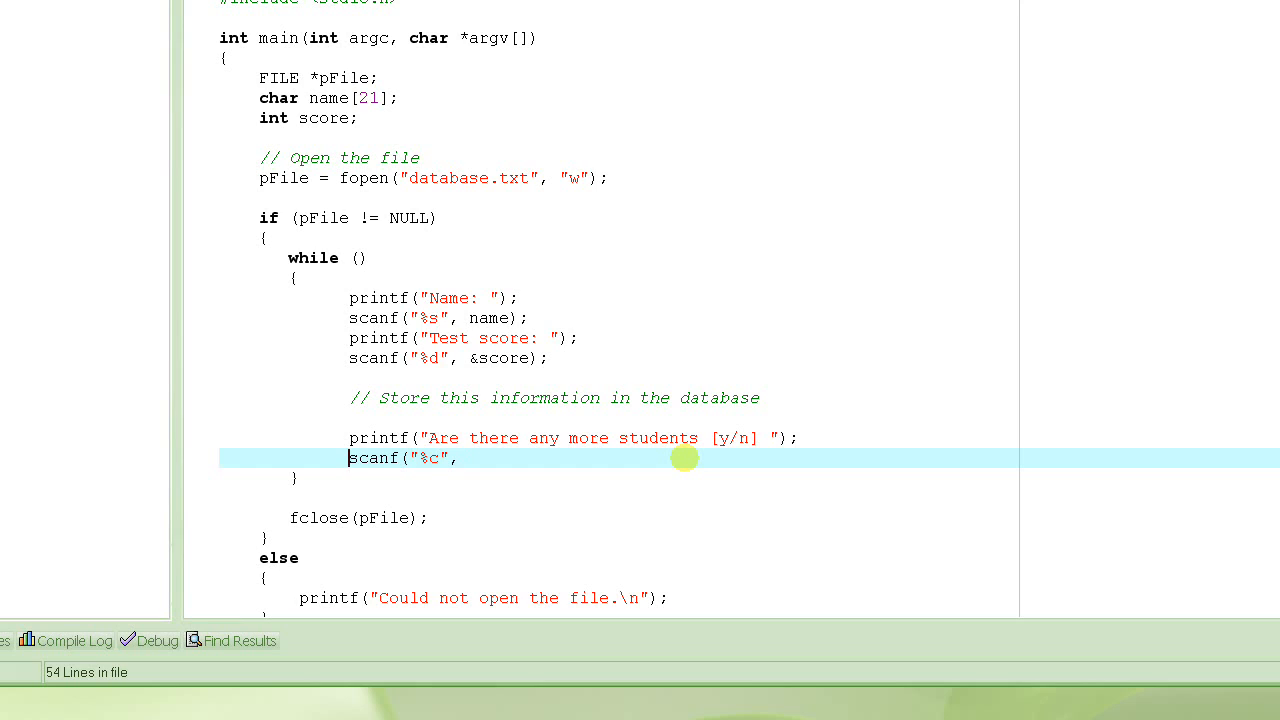
double_click(428, 458)
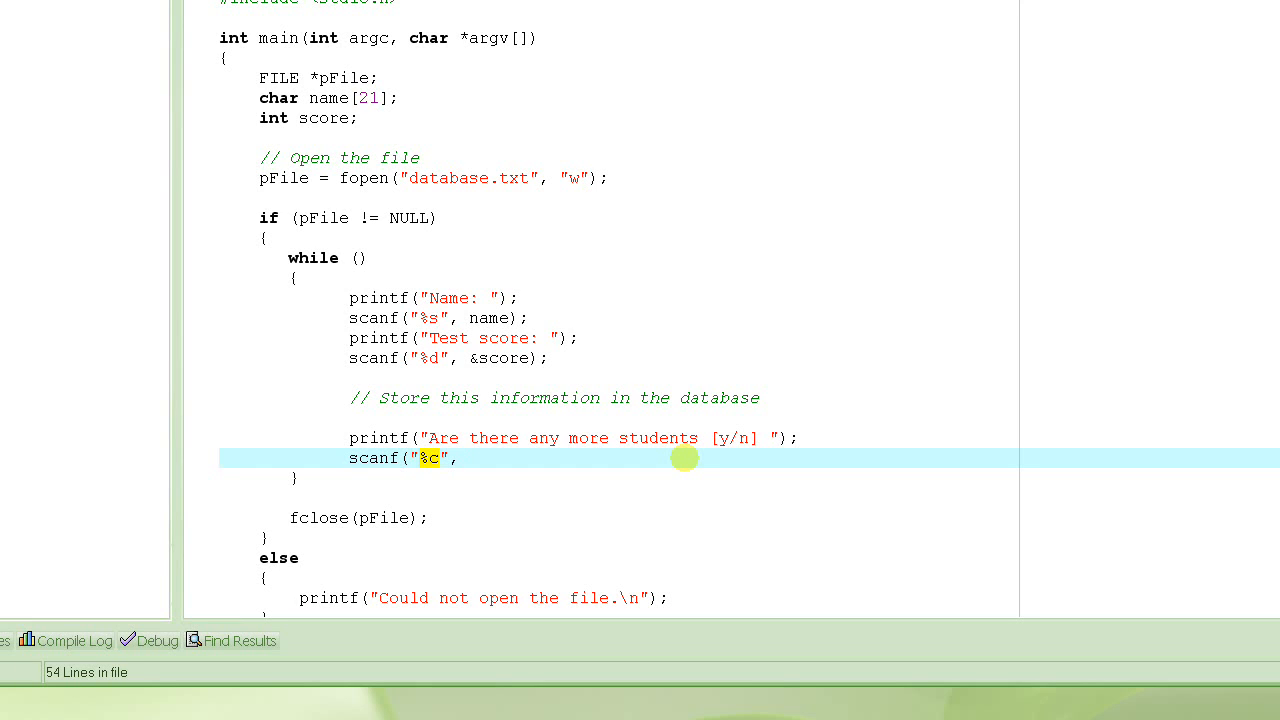
key("Delete")
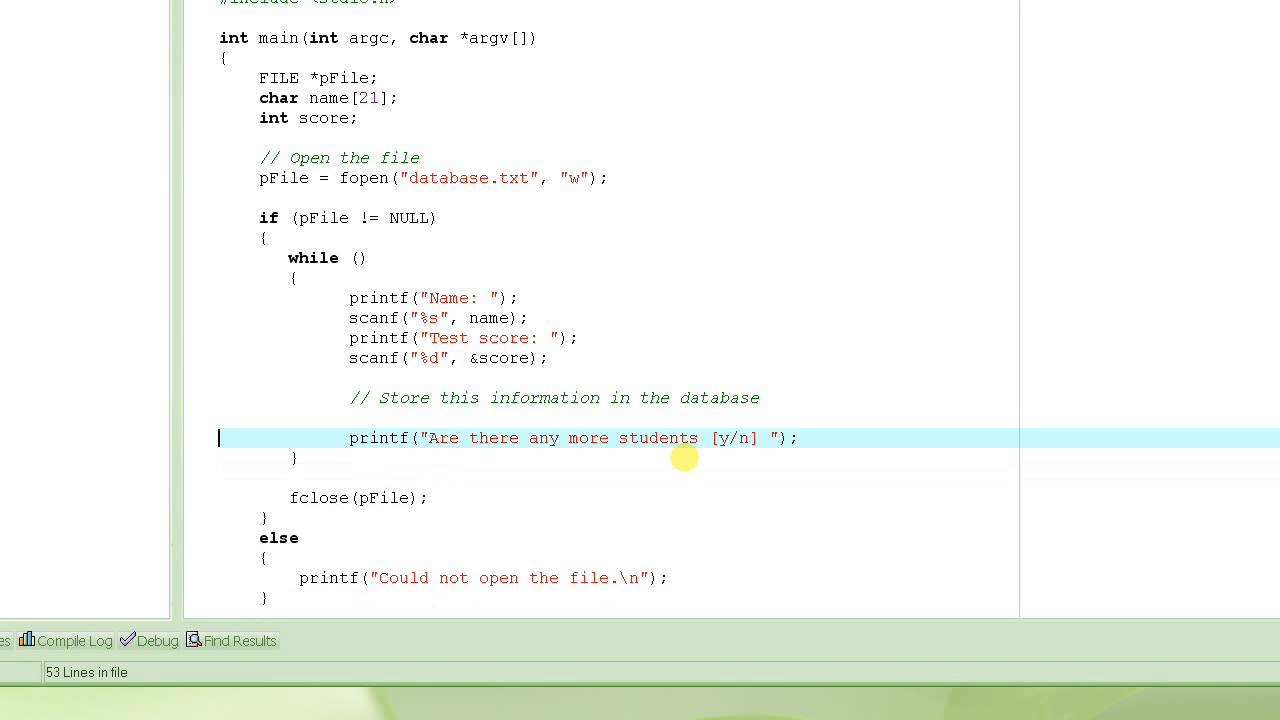
key("Return")
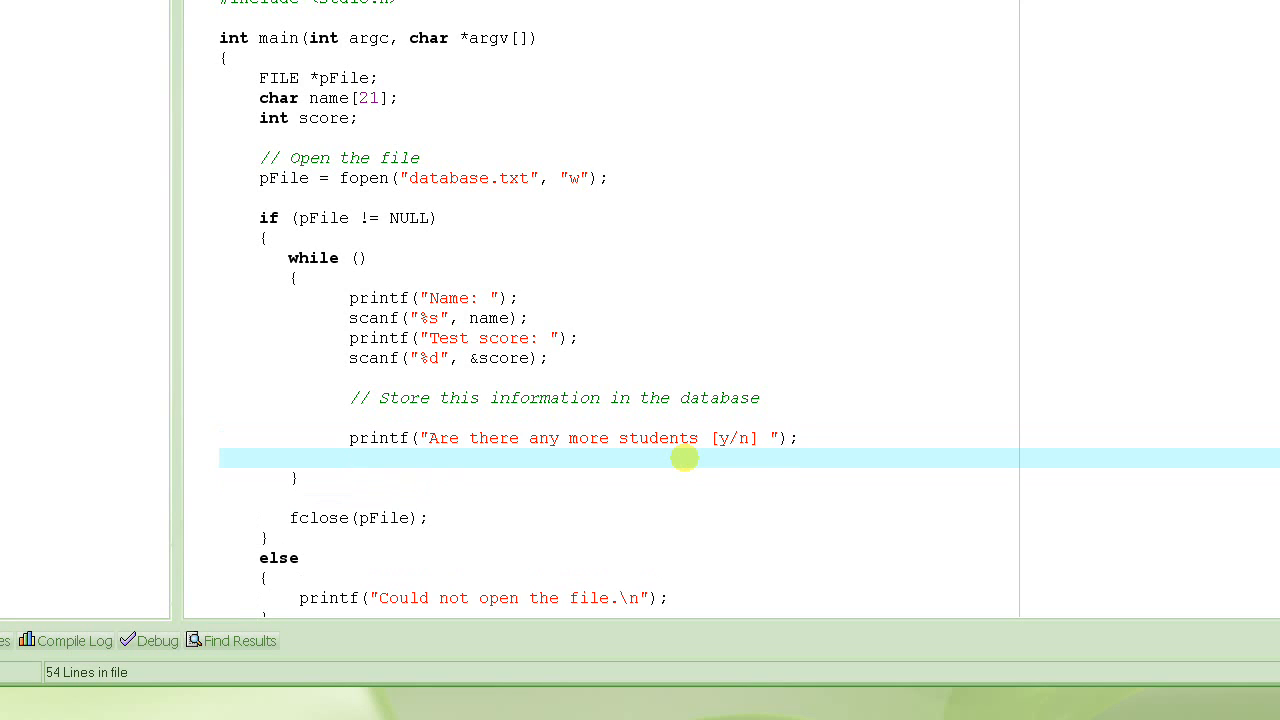
Write a getch() call on the blank line below the more-students prompt.
left_click(348, 458)
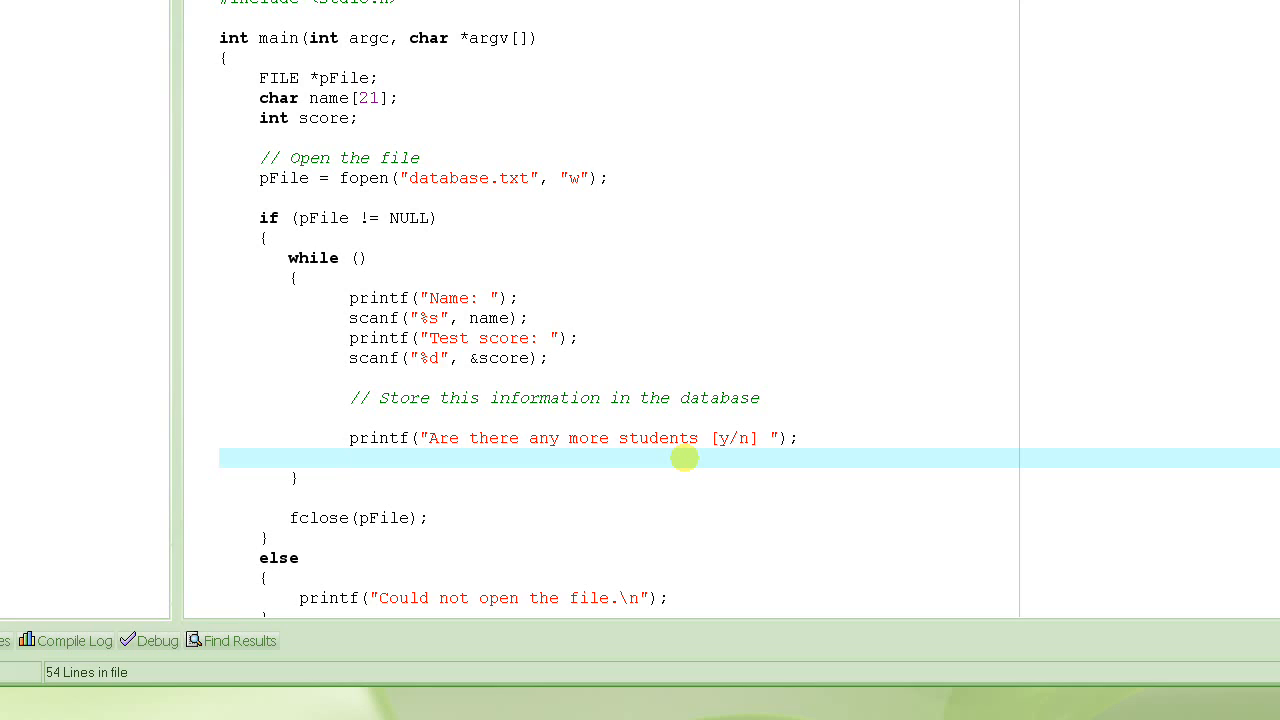
left_click(348, 458)
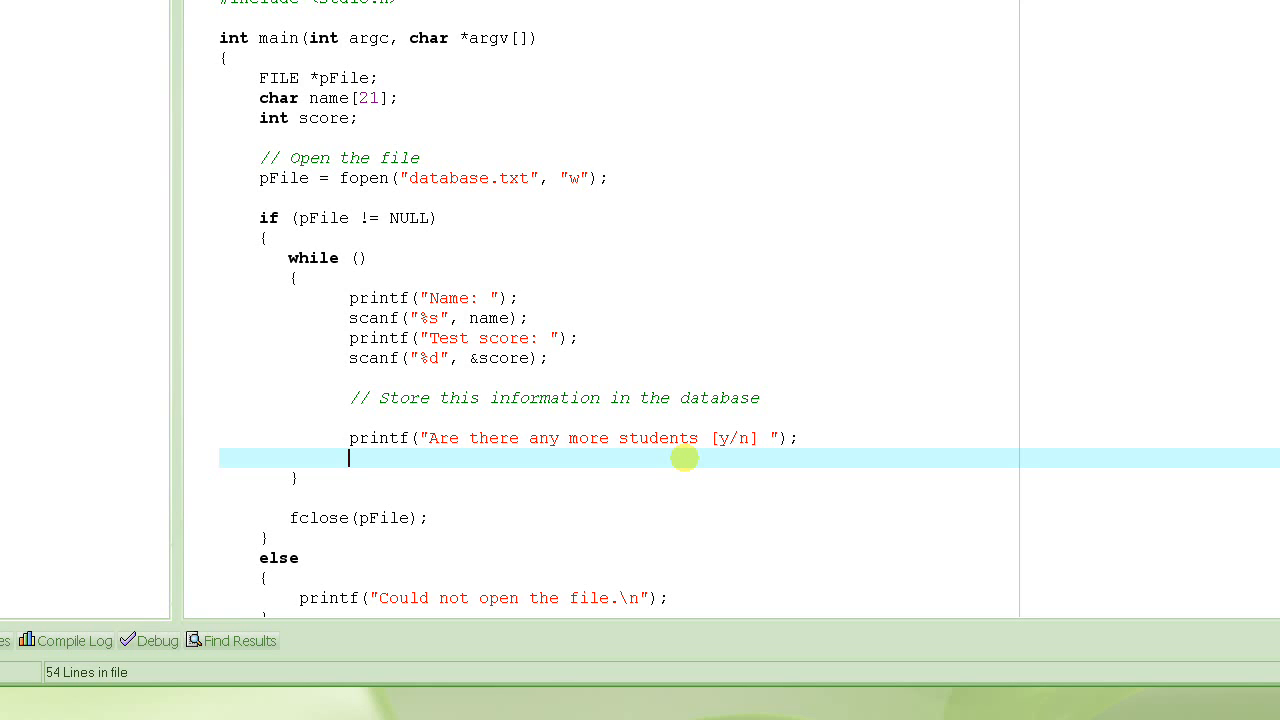
type("get")
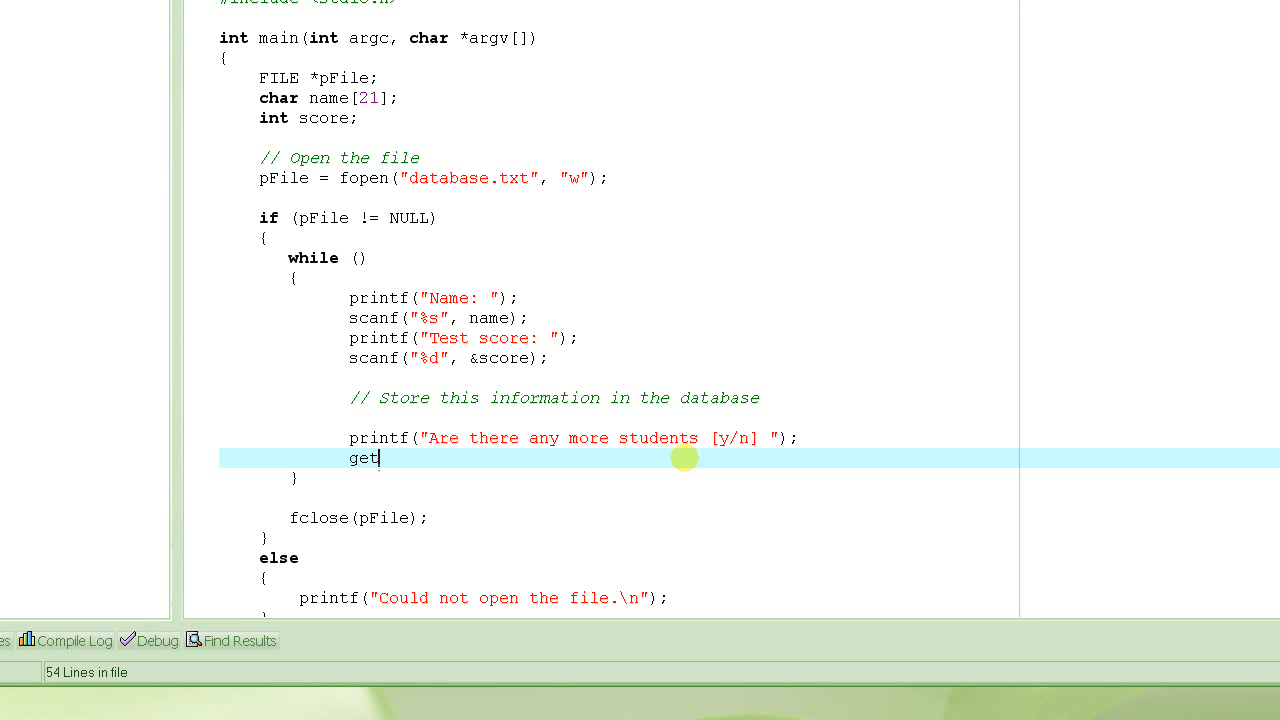
type("ch")
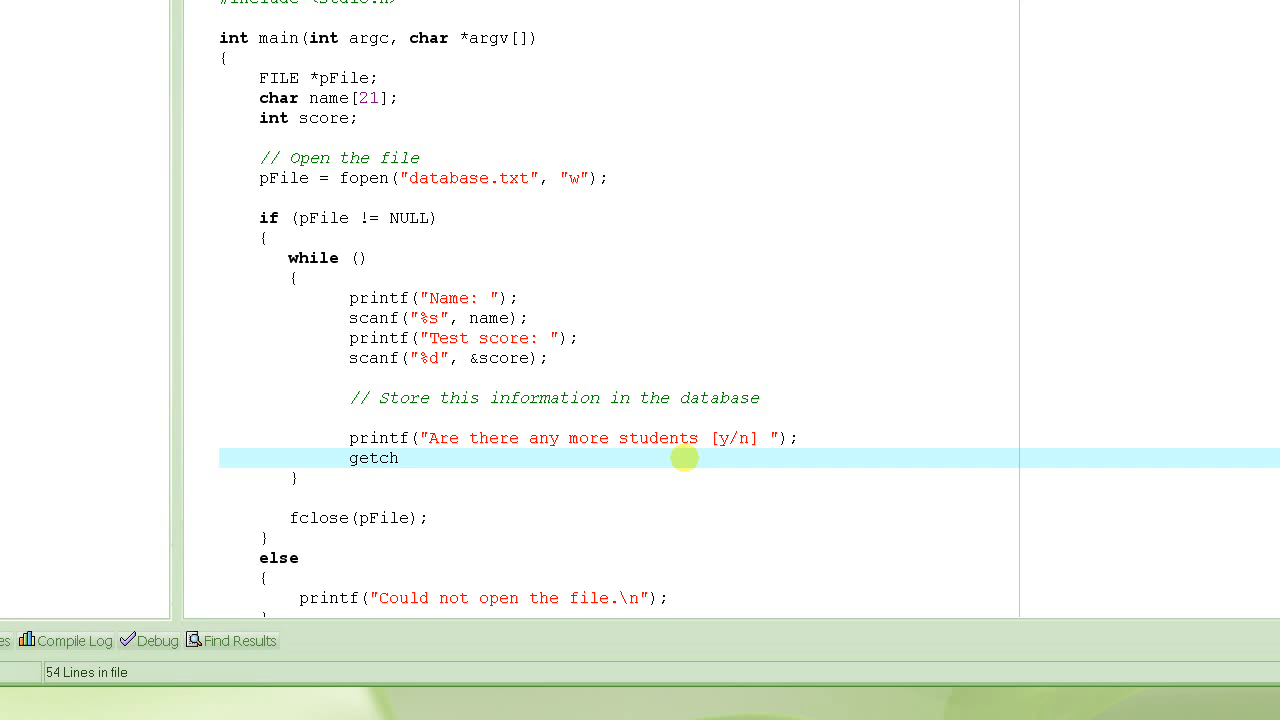
type("() getc")
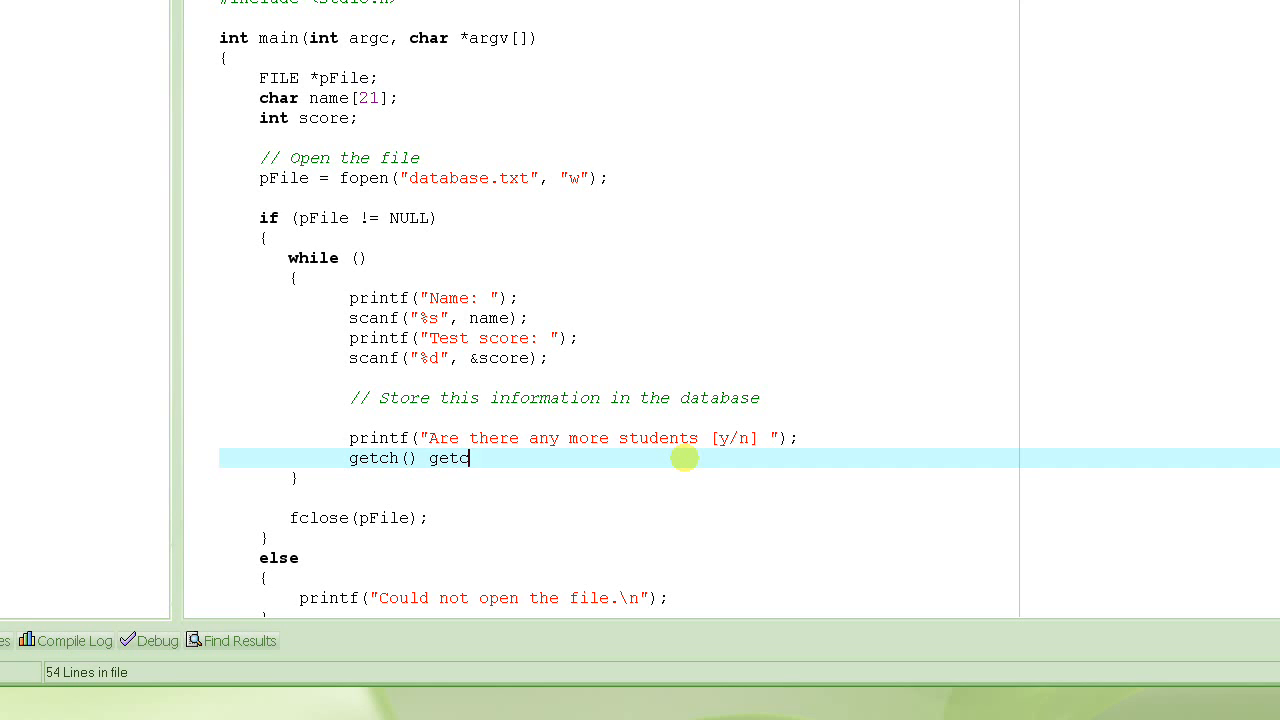
type("har()")
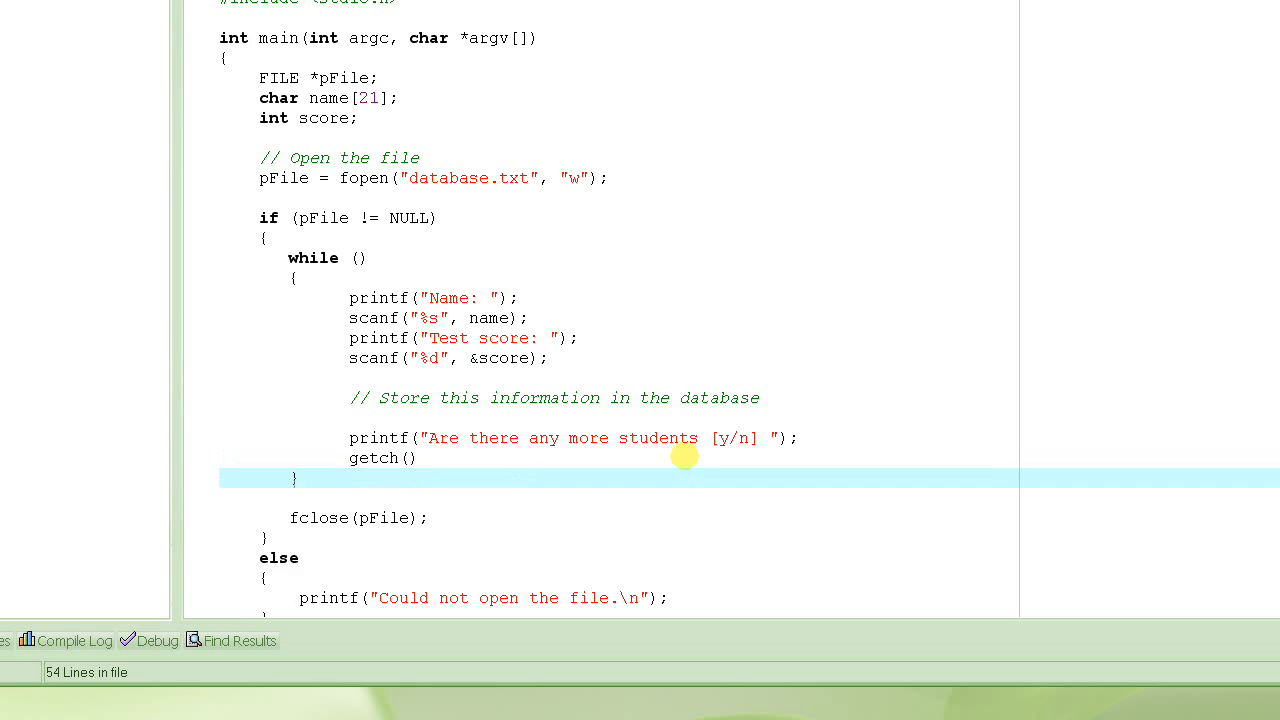
scroll("down", 3)
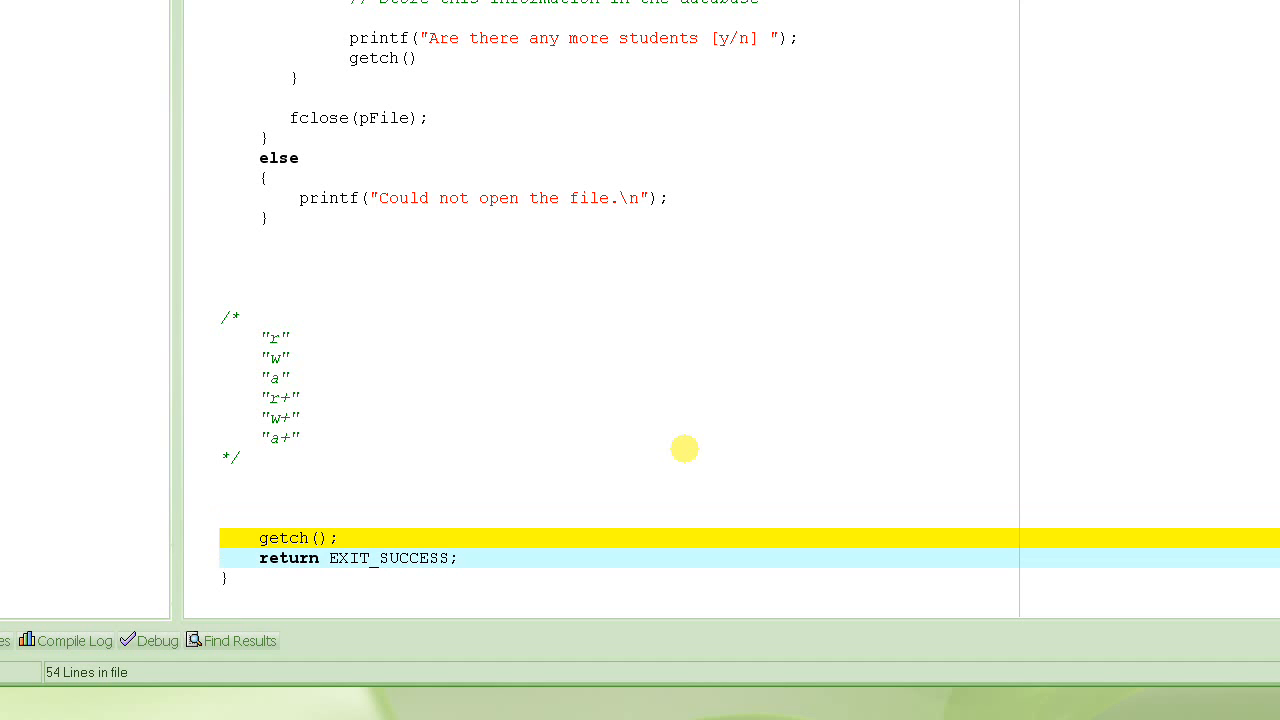
left_click(296, 538)
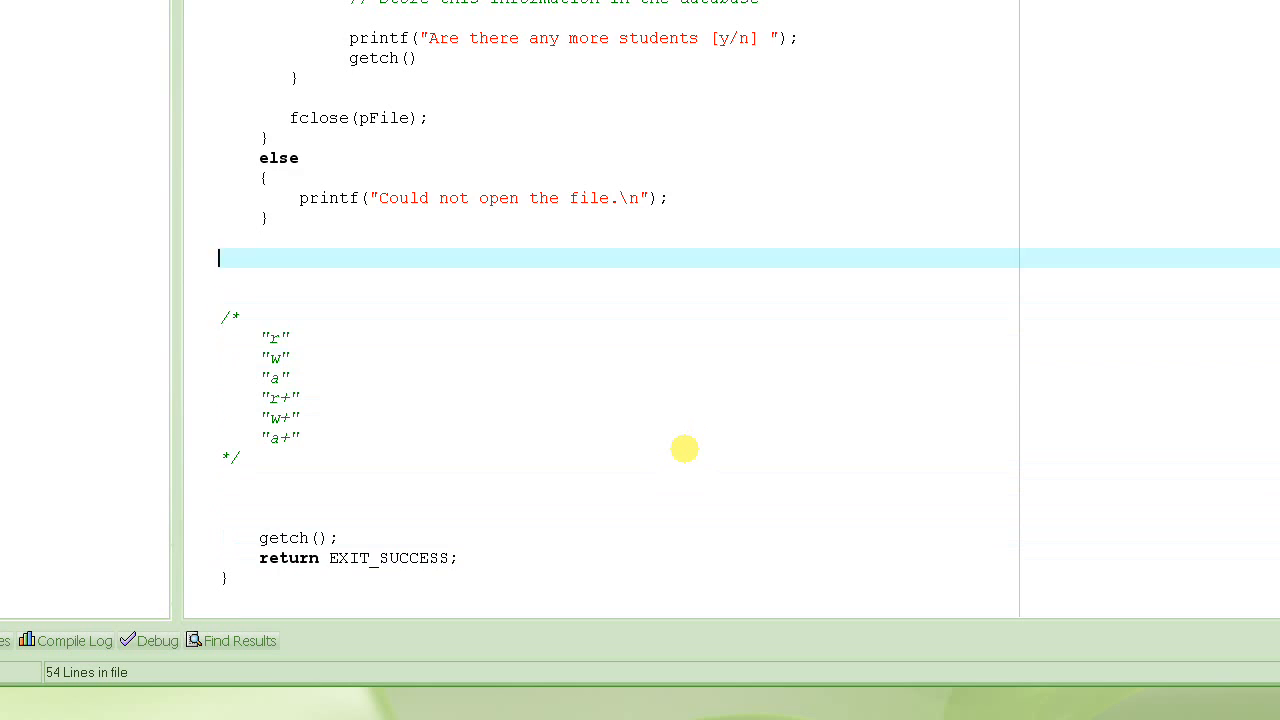
scroll("up", 3)
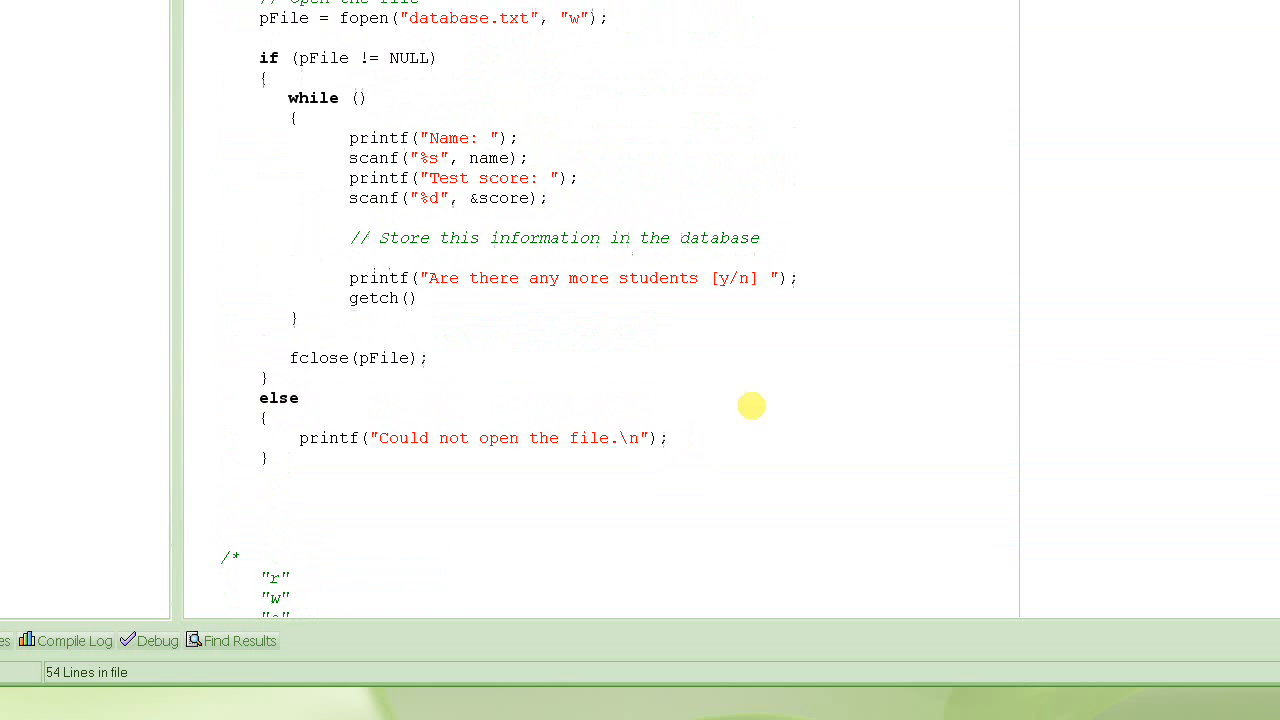
scroll("down", 3)
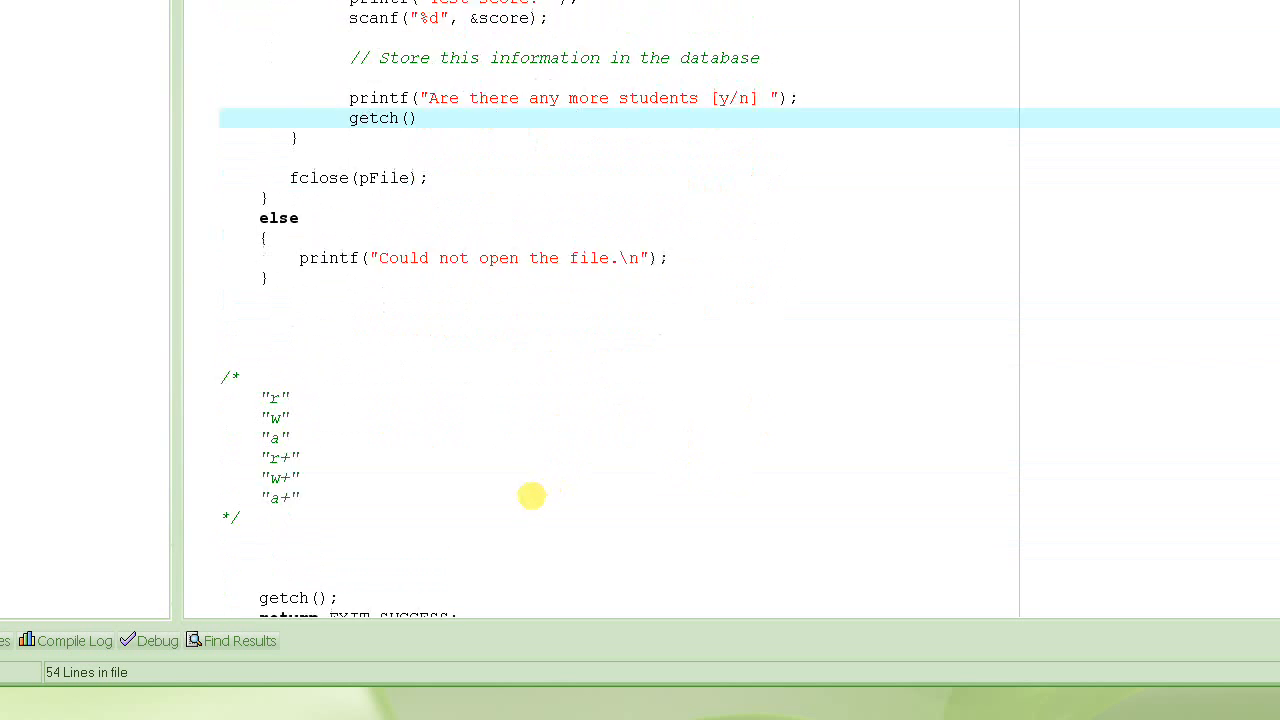
scroll("down", 3)
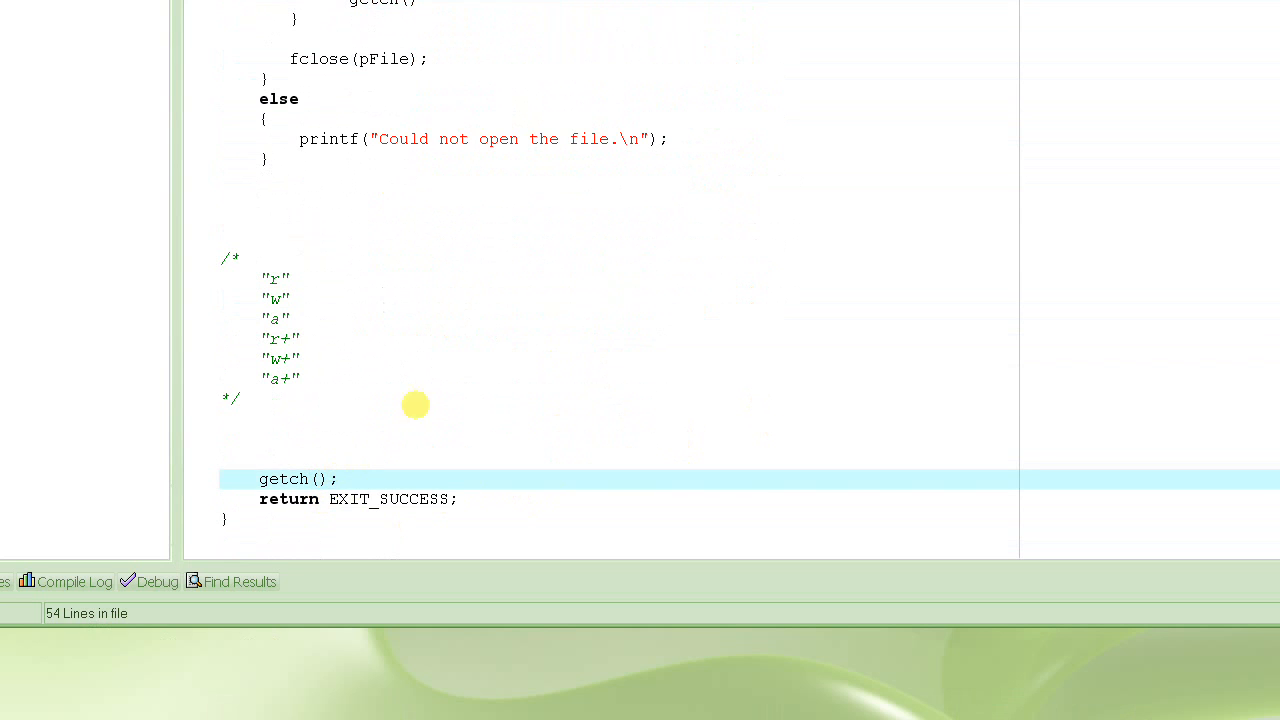
scroll("up", 3)
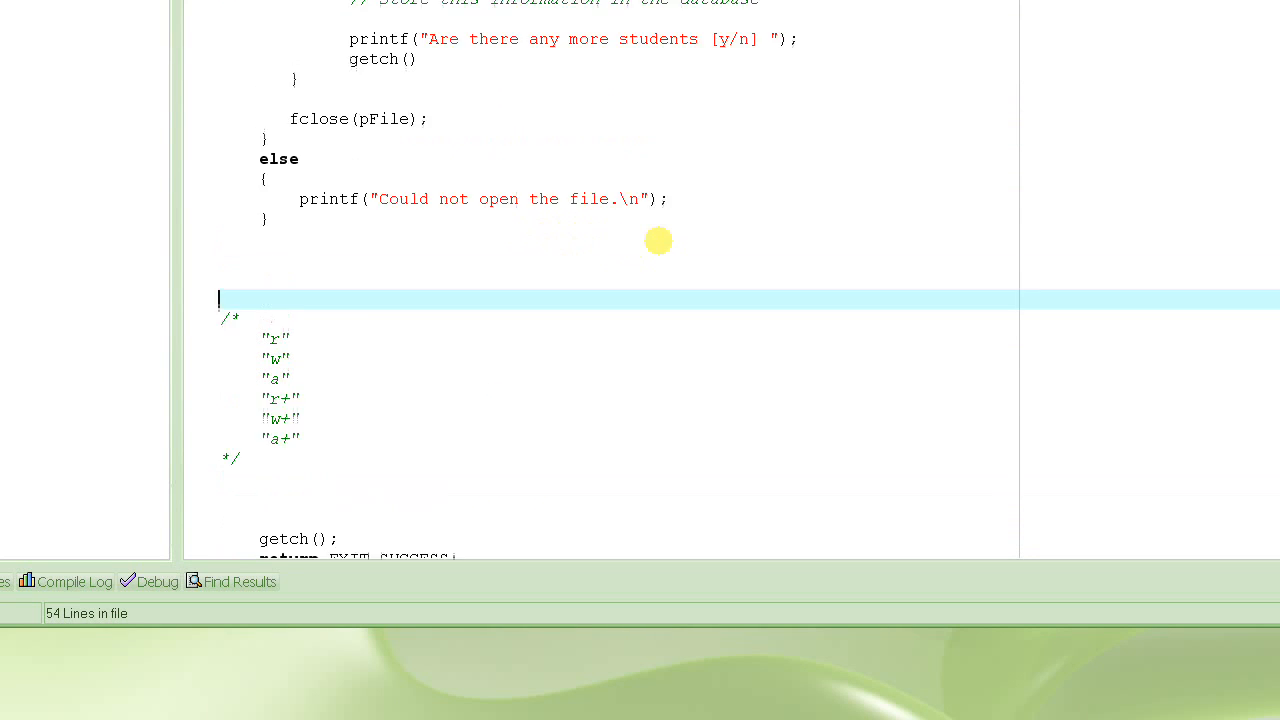
scroll("up", 3)
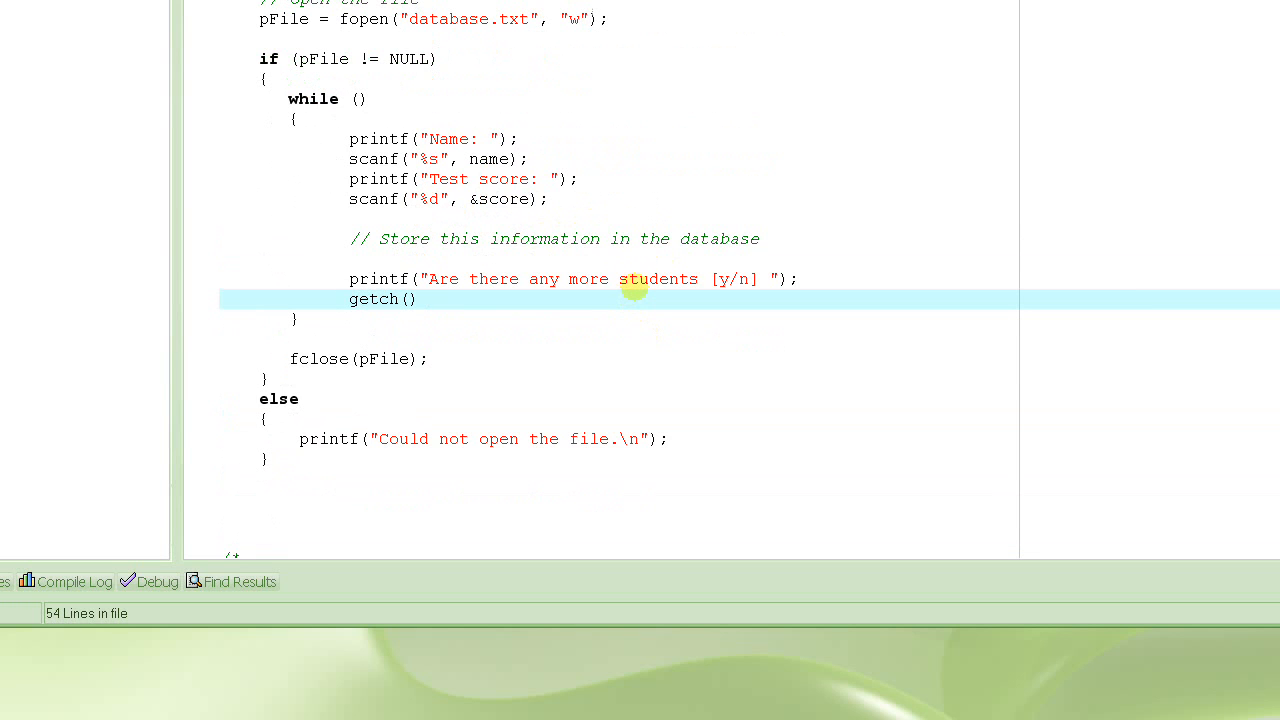
mouse_move(596, 276)
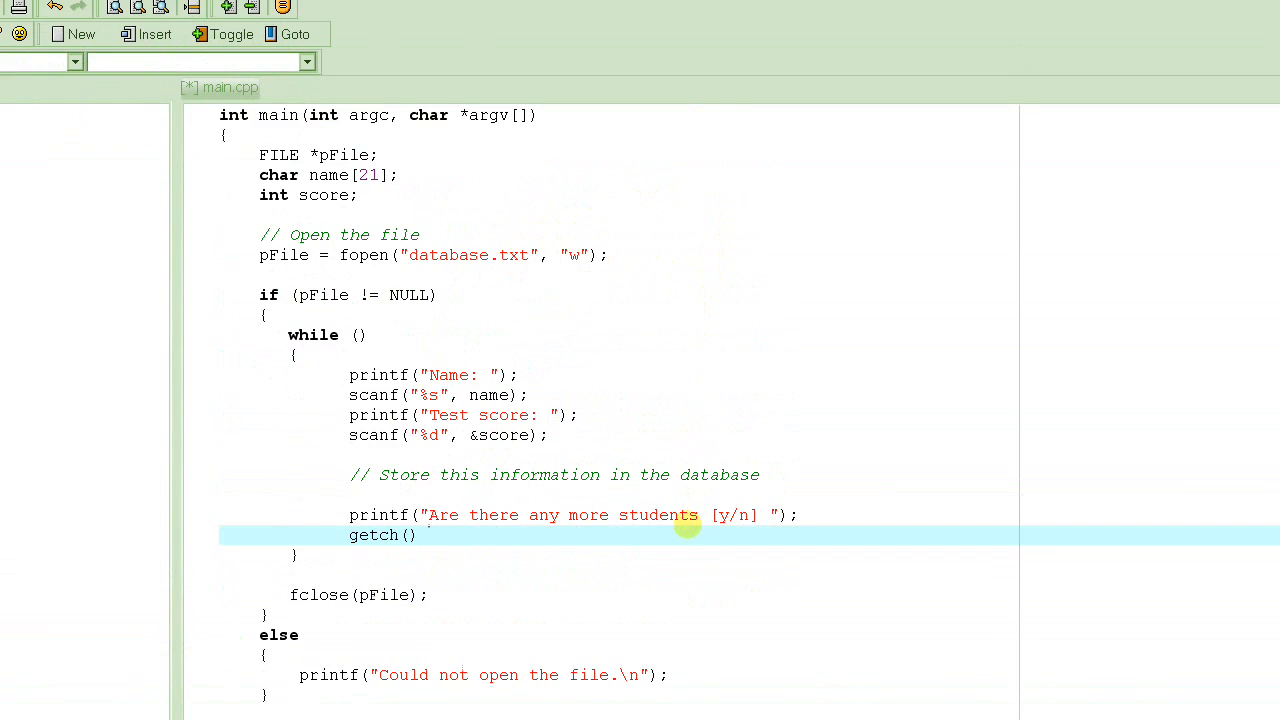
Declare char answer below int score and store the reply as answer = getch();.
left_click(424, 536)
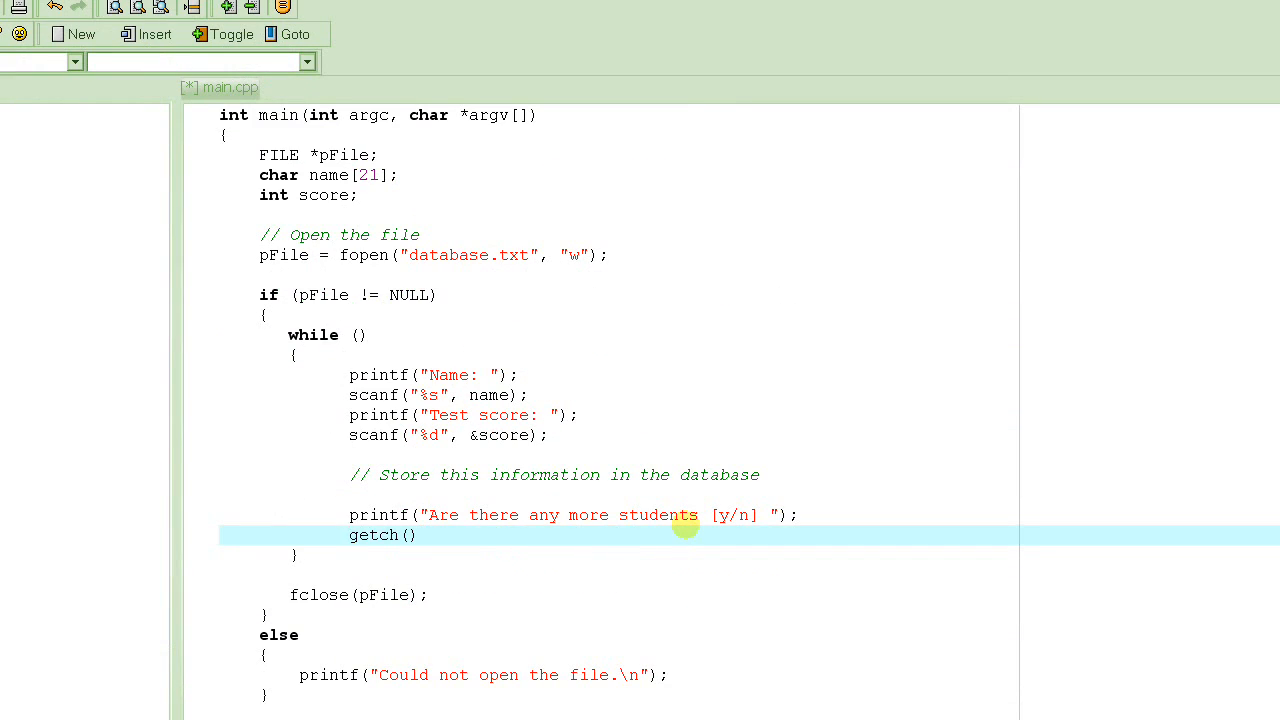
type("answer =")
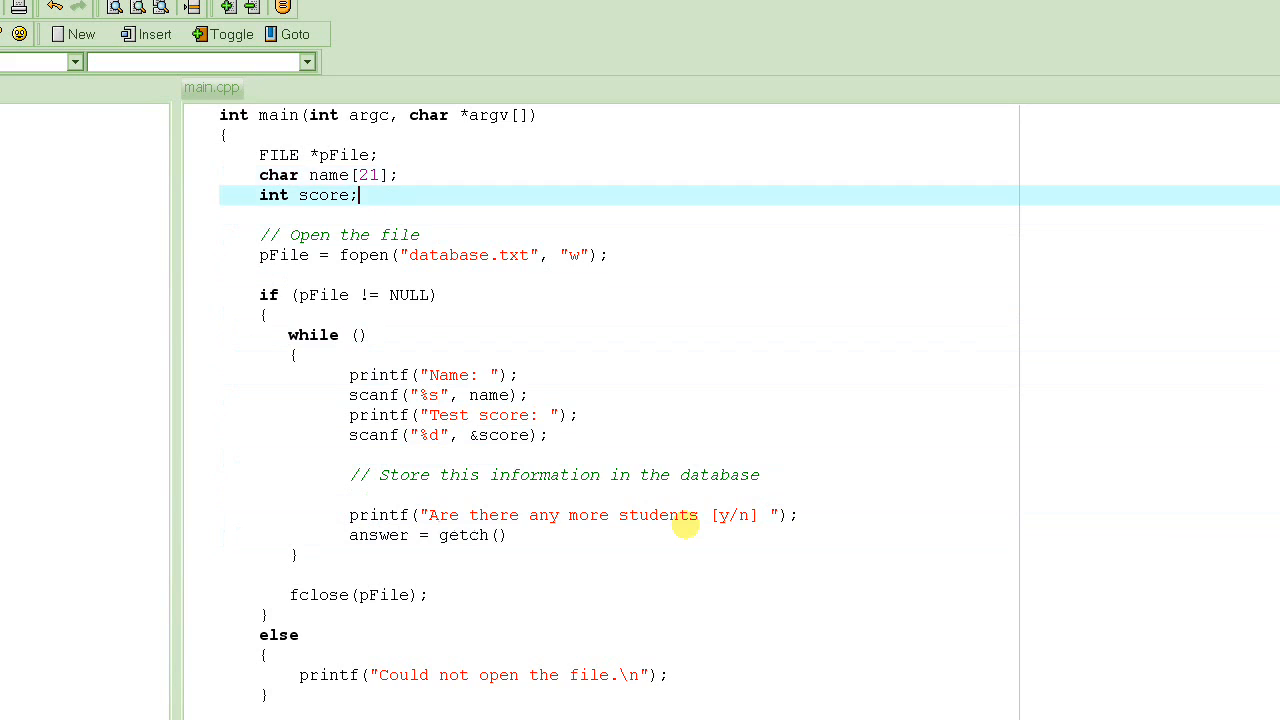
type("char answer")
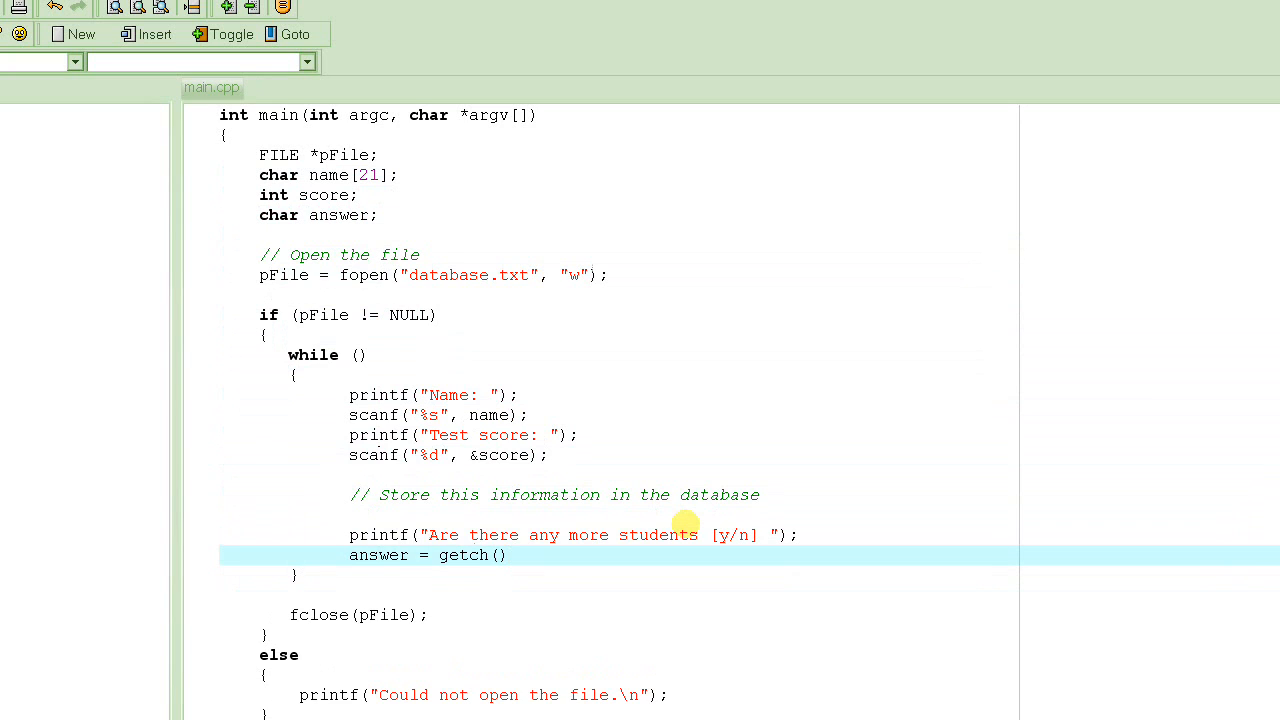
type(";")
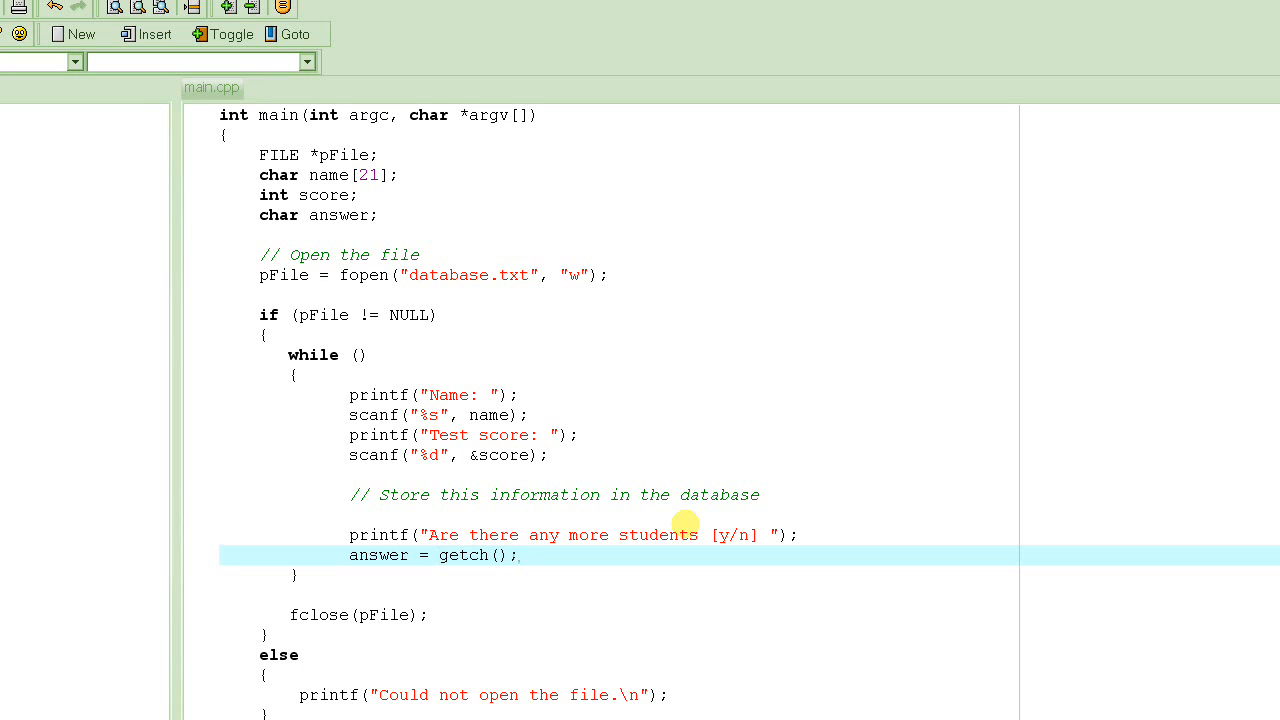
left_click(438, 556)
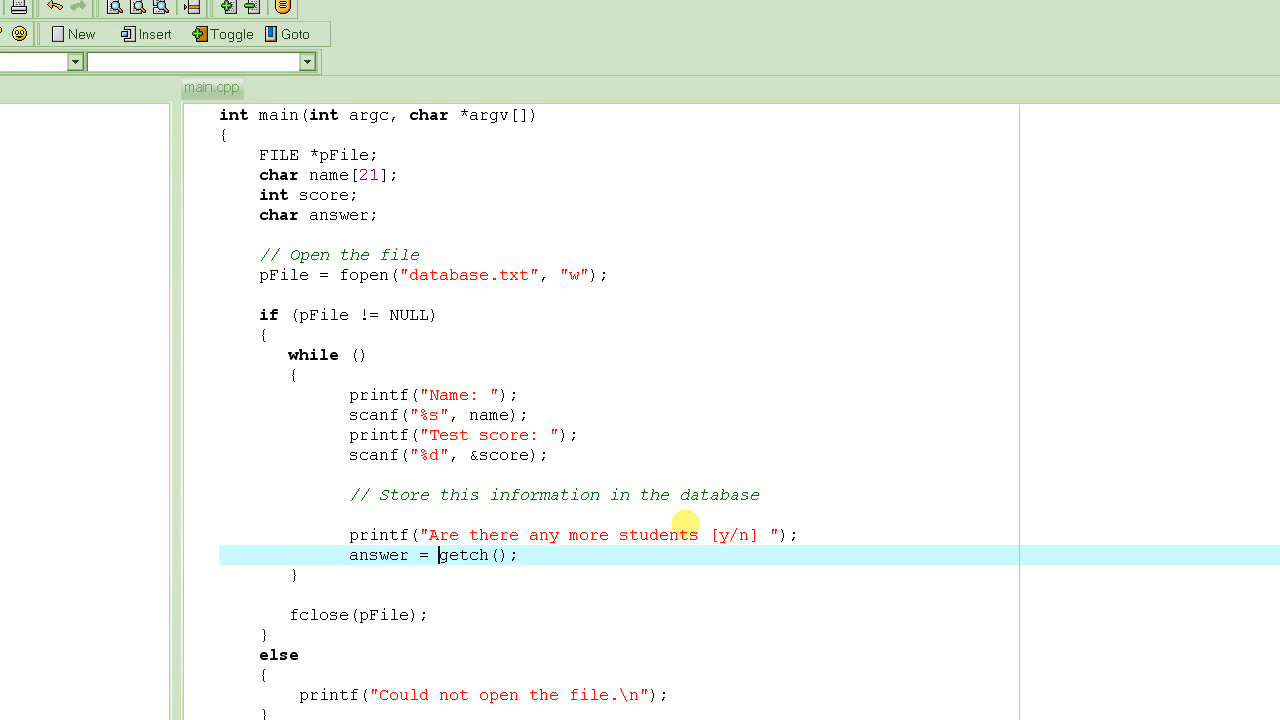
double_click(464, 556)
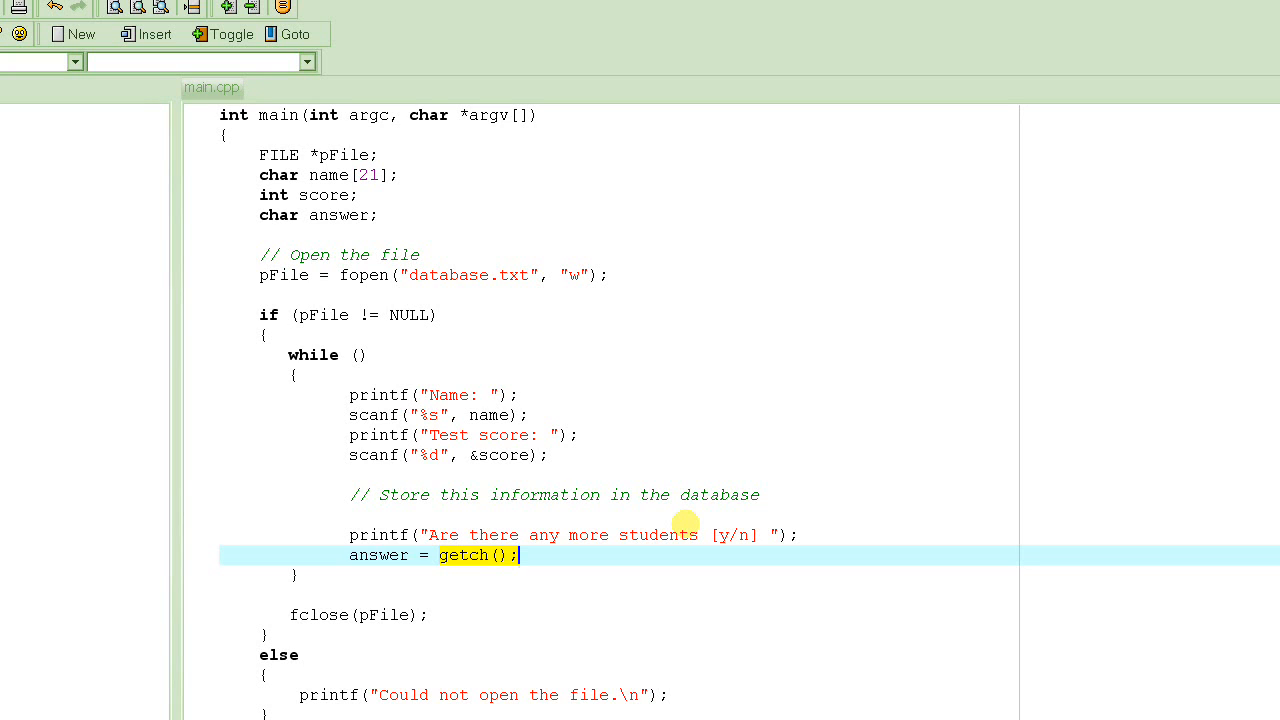
left_click(348, 556)
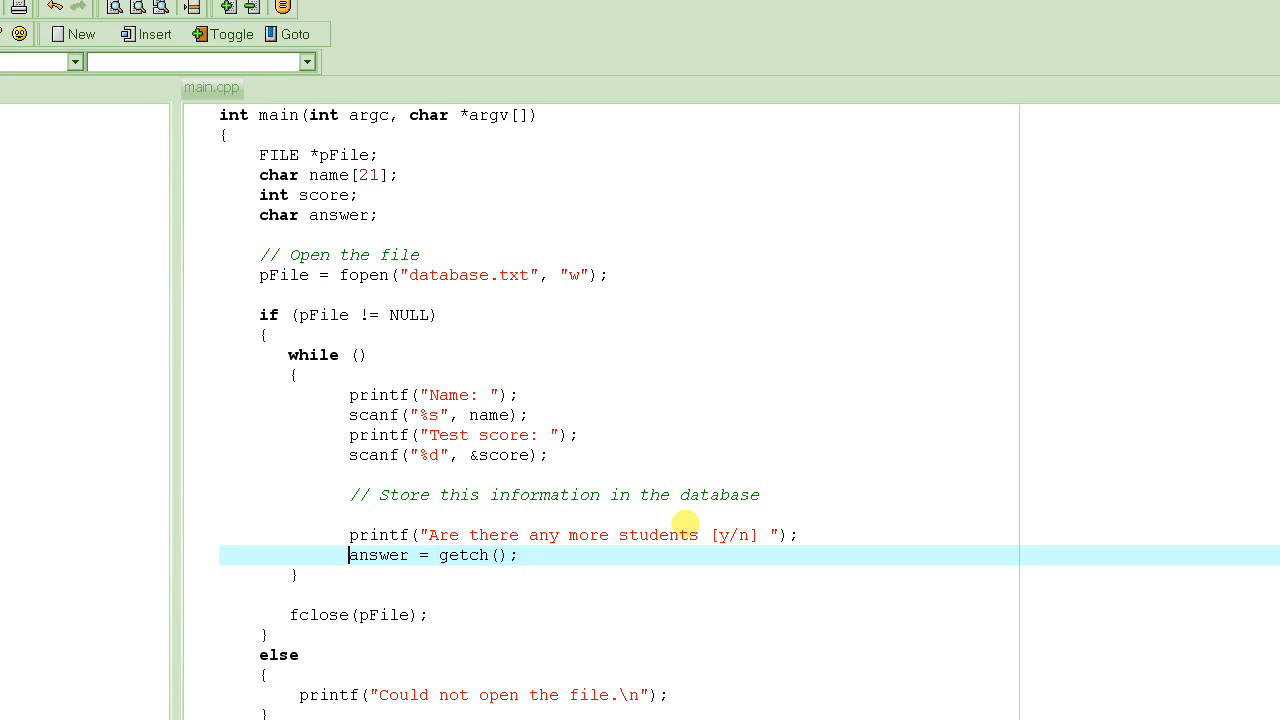